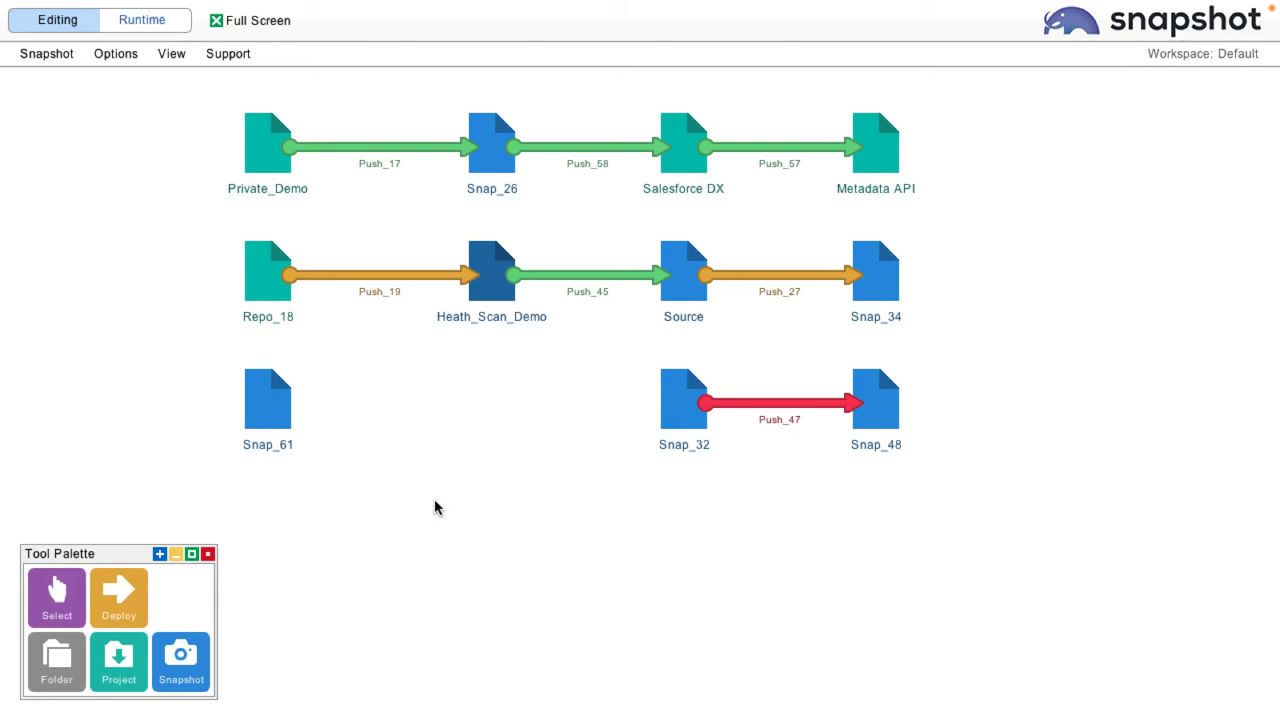
Start an Org Health Scan on the Heath_Scan_Demo snapshot from its actions menu.
right_click(492, 270)
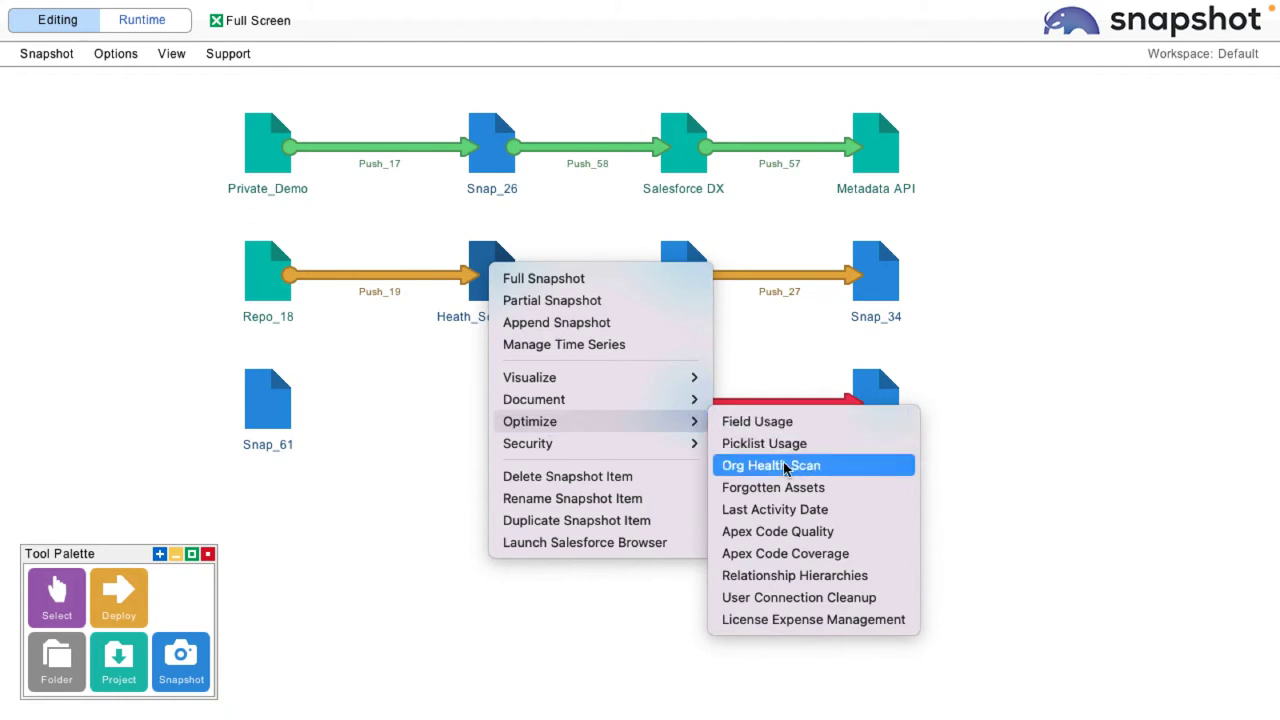
left_click(770, 464)
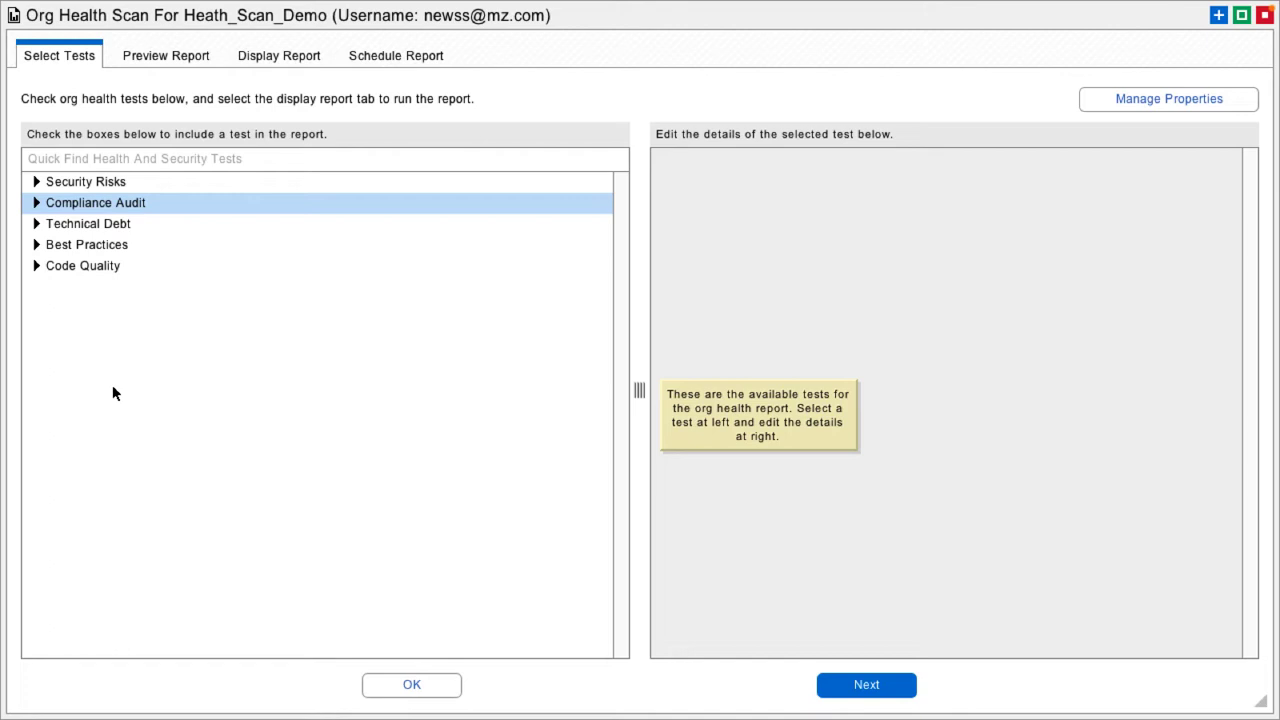
Expand the Compliance Audit group to reveal its tests.
left_click(36, 202)
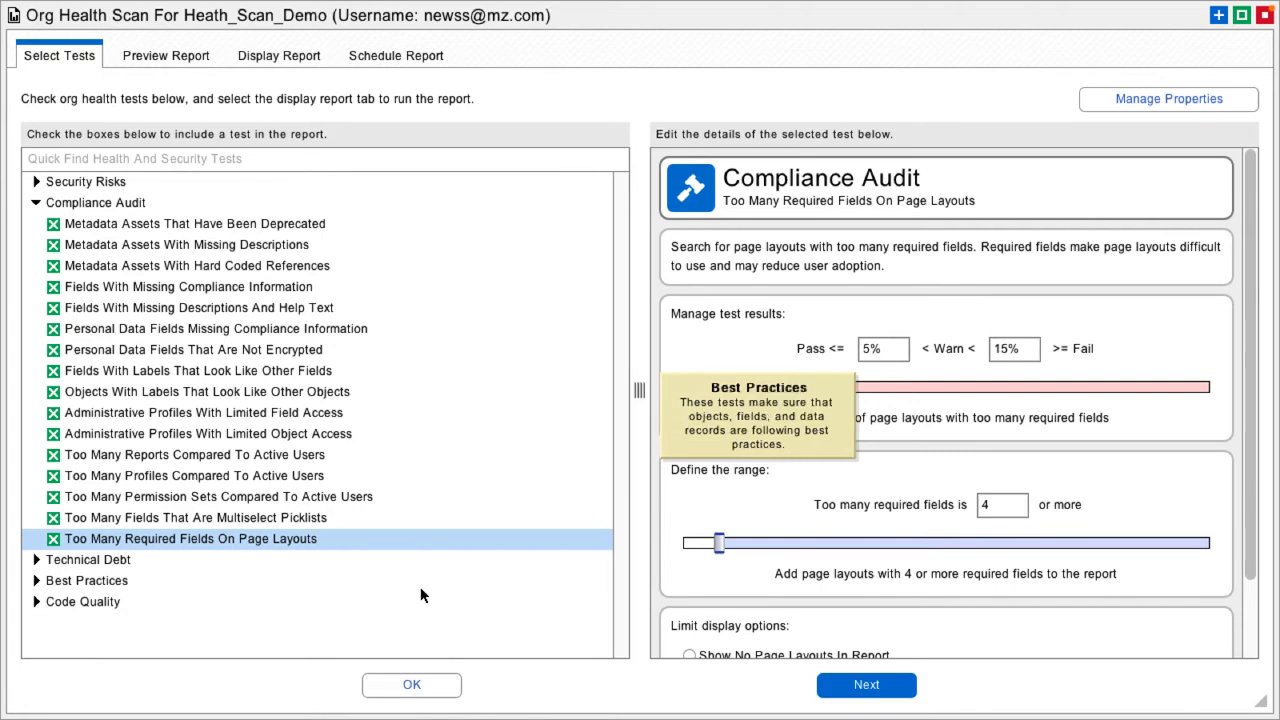
mouse_move(776, 348)
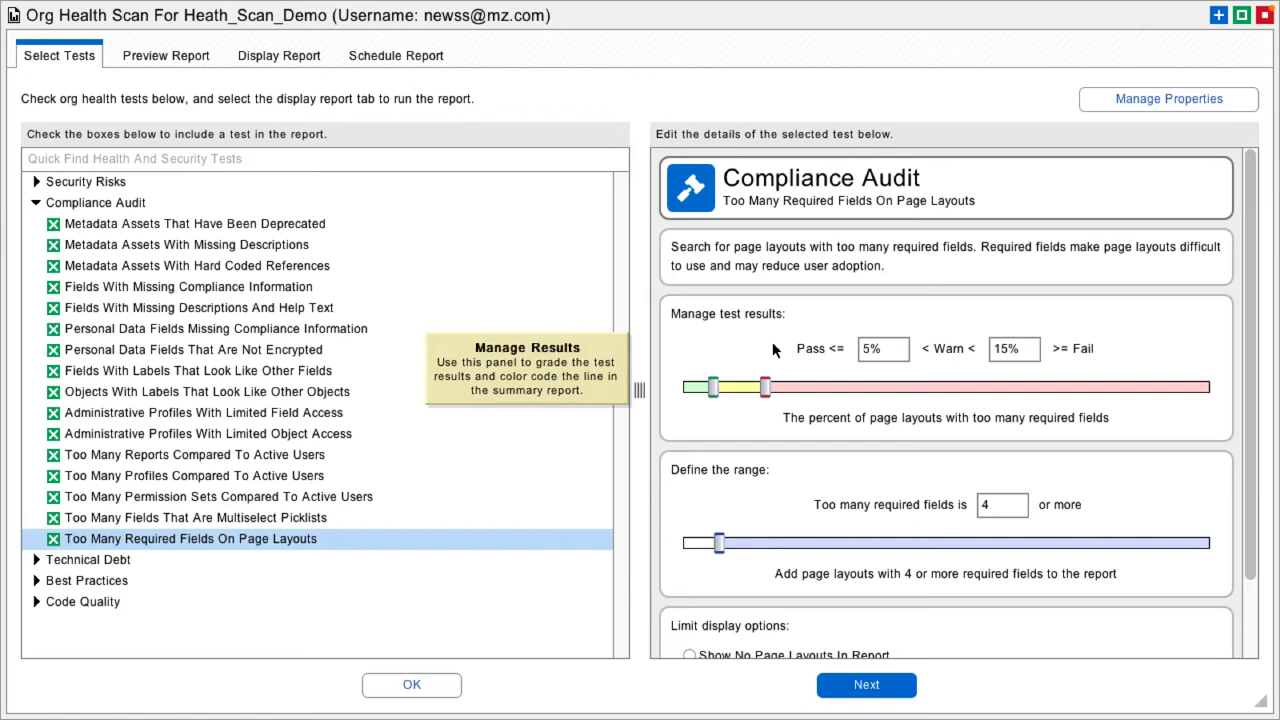
mouse_move(820, 358)
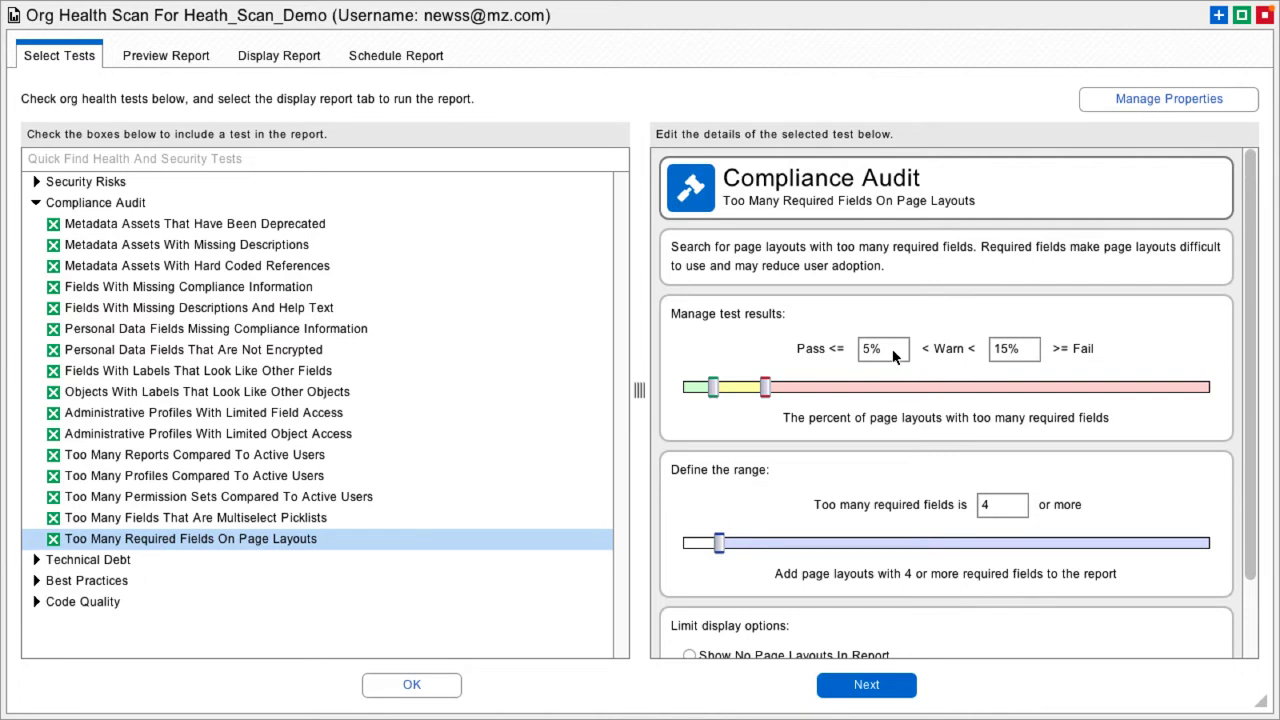
mouse_move(1024, 350)
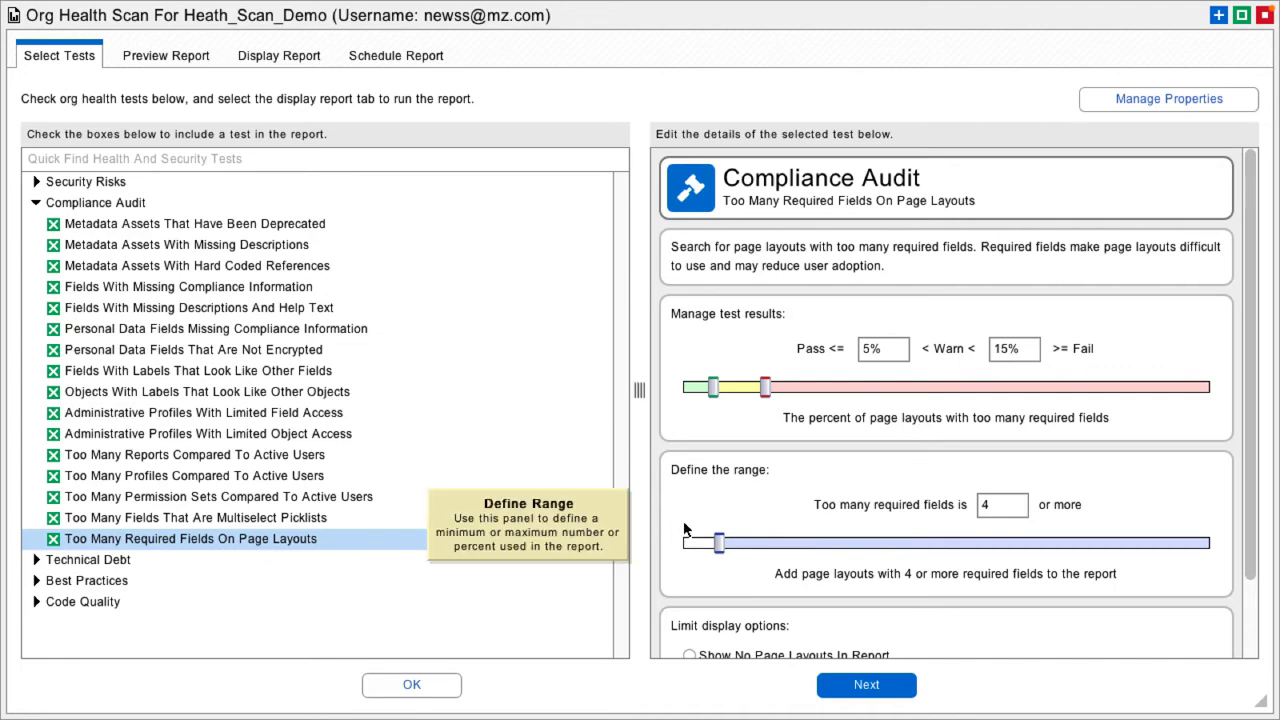
mouse_move(920, 510)
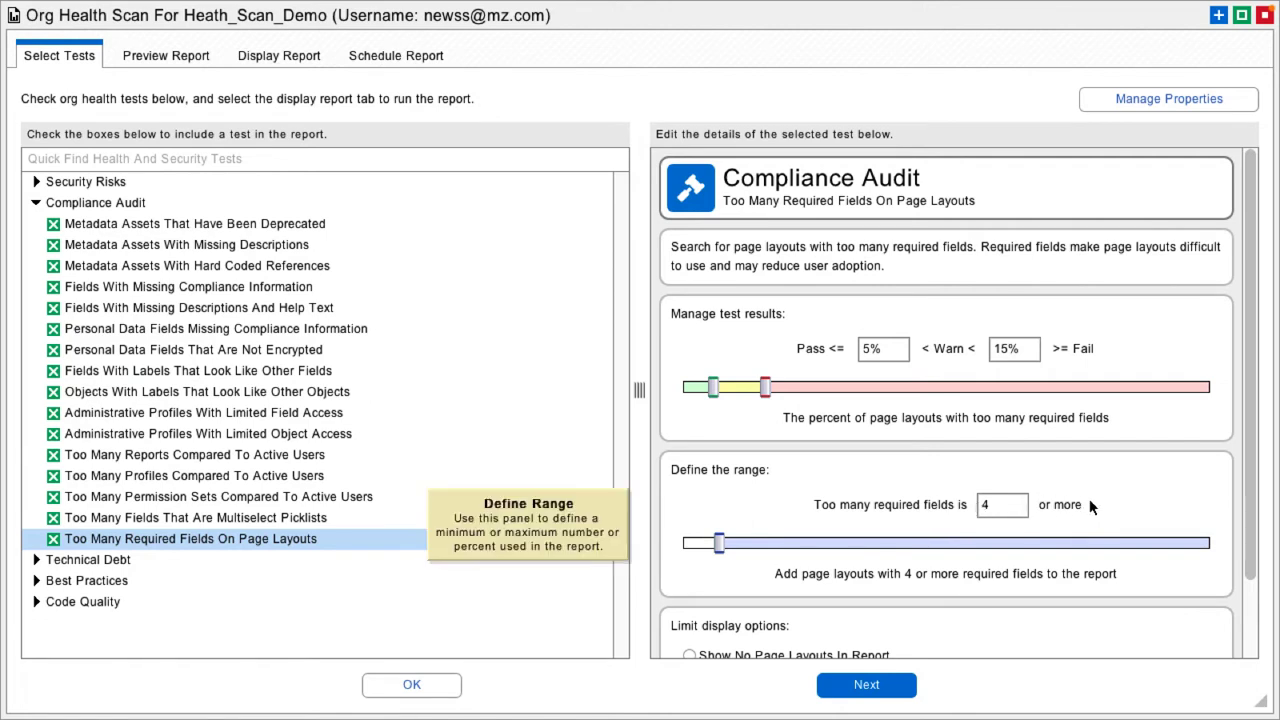
mouse_move(1116, 504)
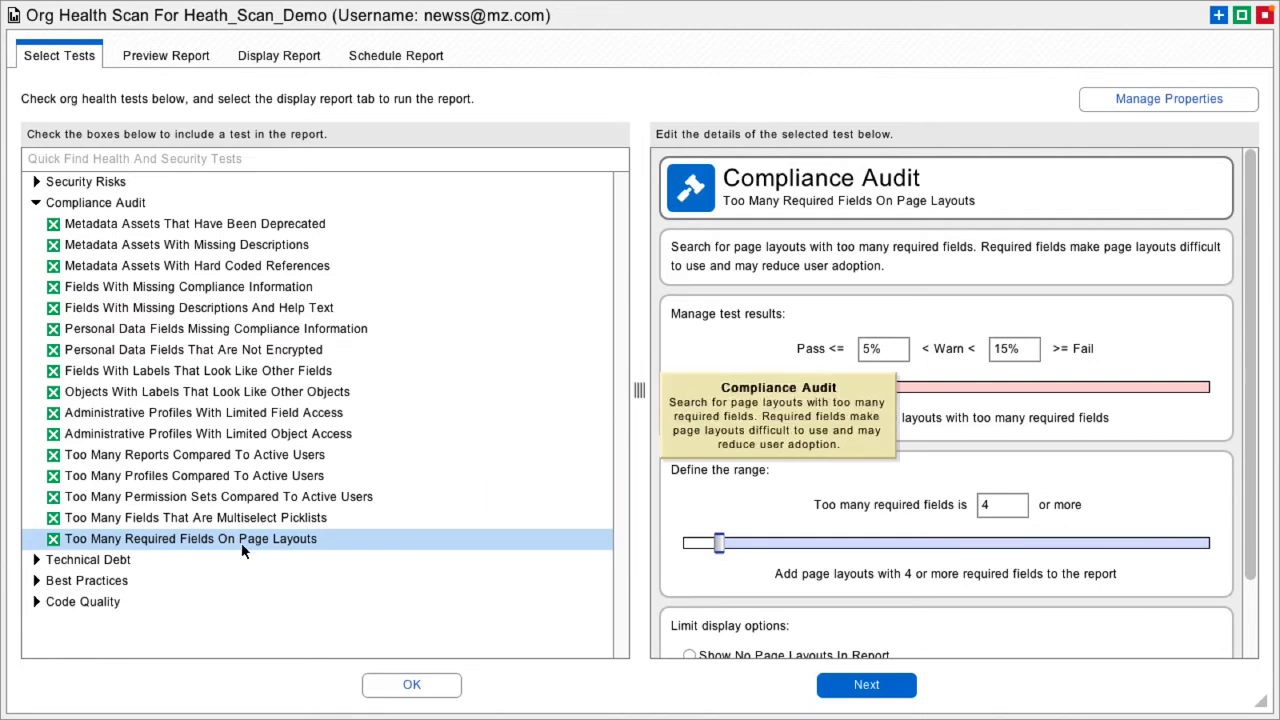
mouse_move(178, 50)
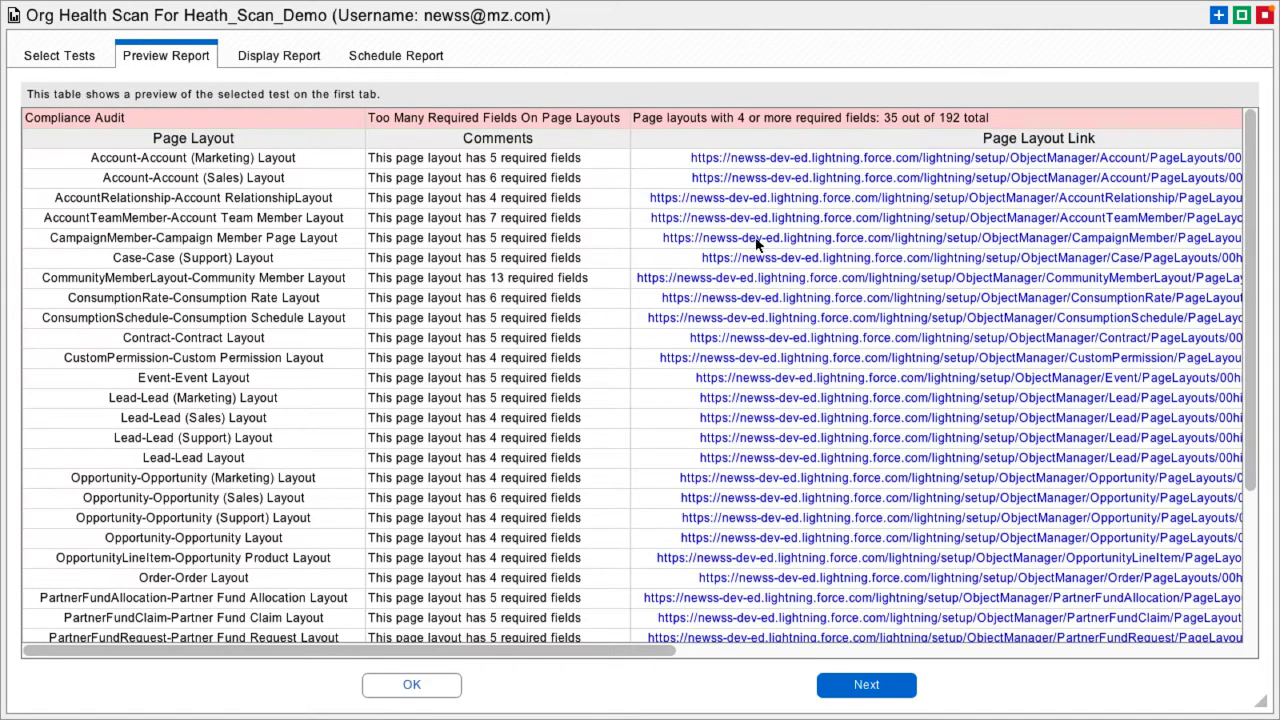
Review the required-fields preview table, then return to the Select Tests view.
scroll("down", 3)
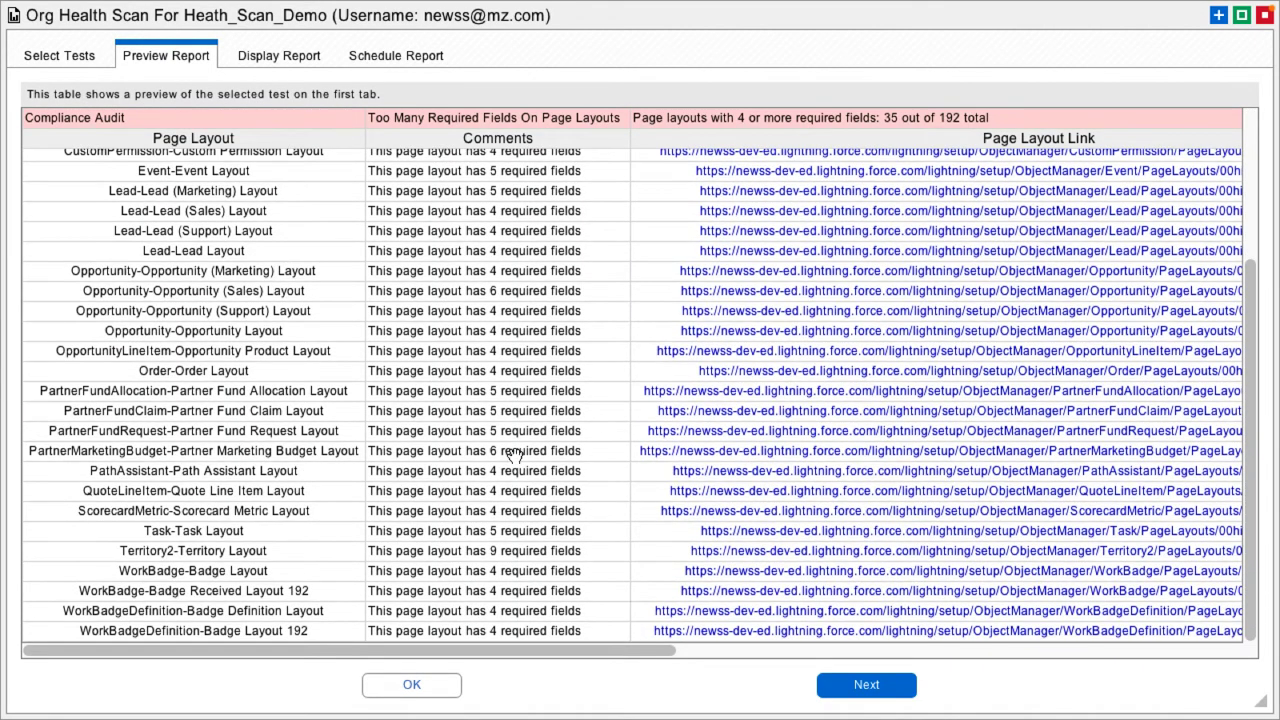
mouse_move(610, 272)
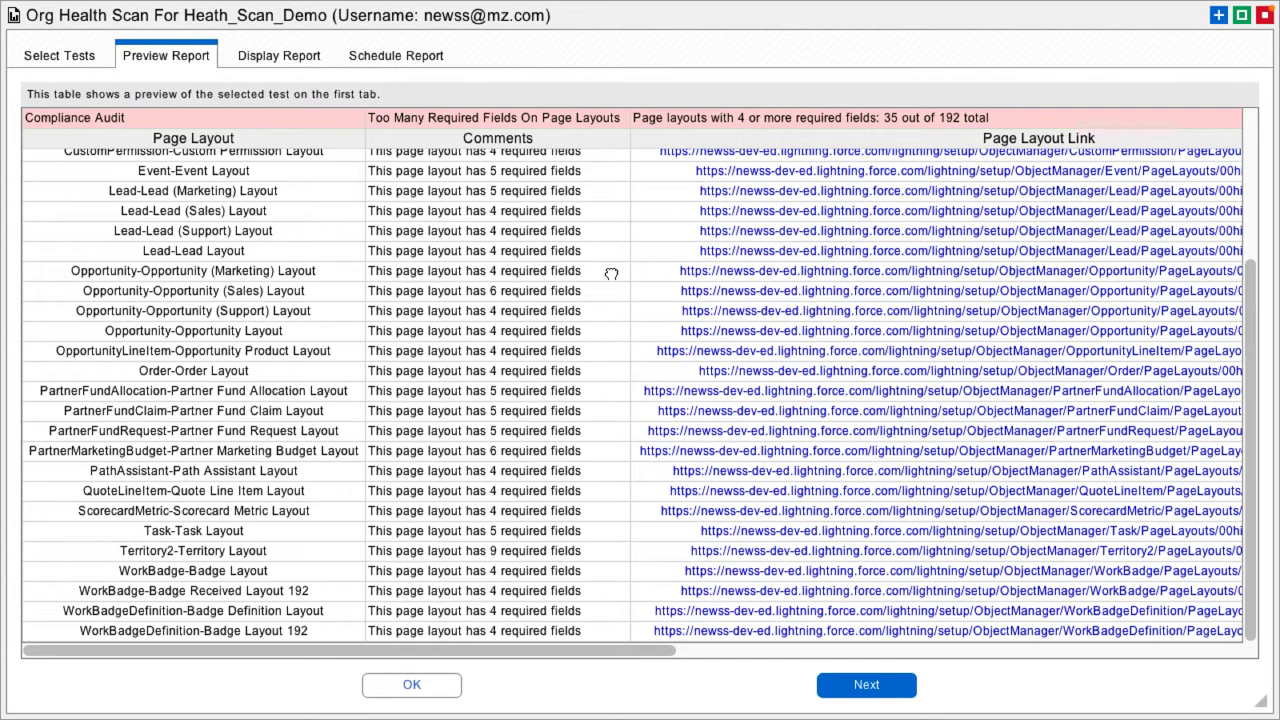
scroll("up", 3)
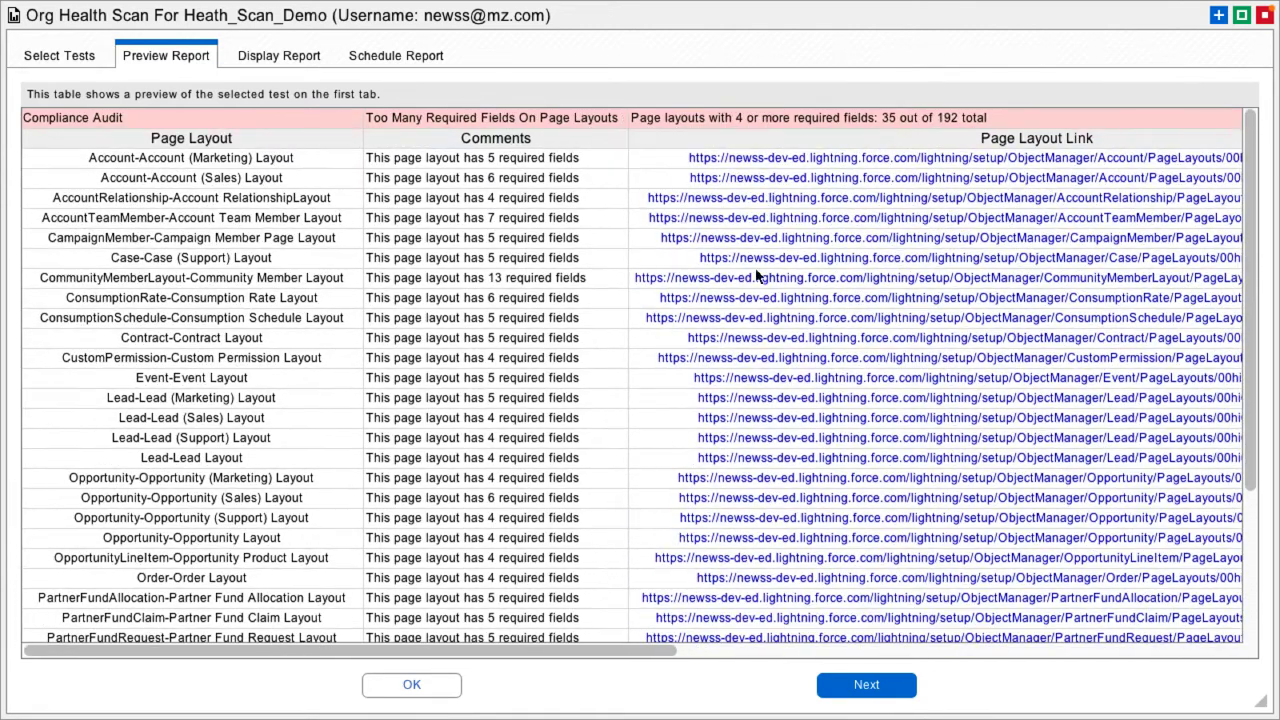
mouse_move(844, 122)
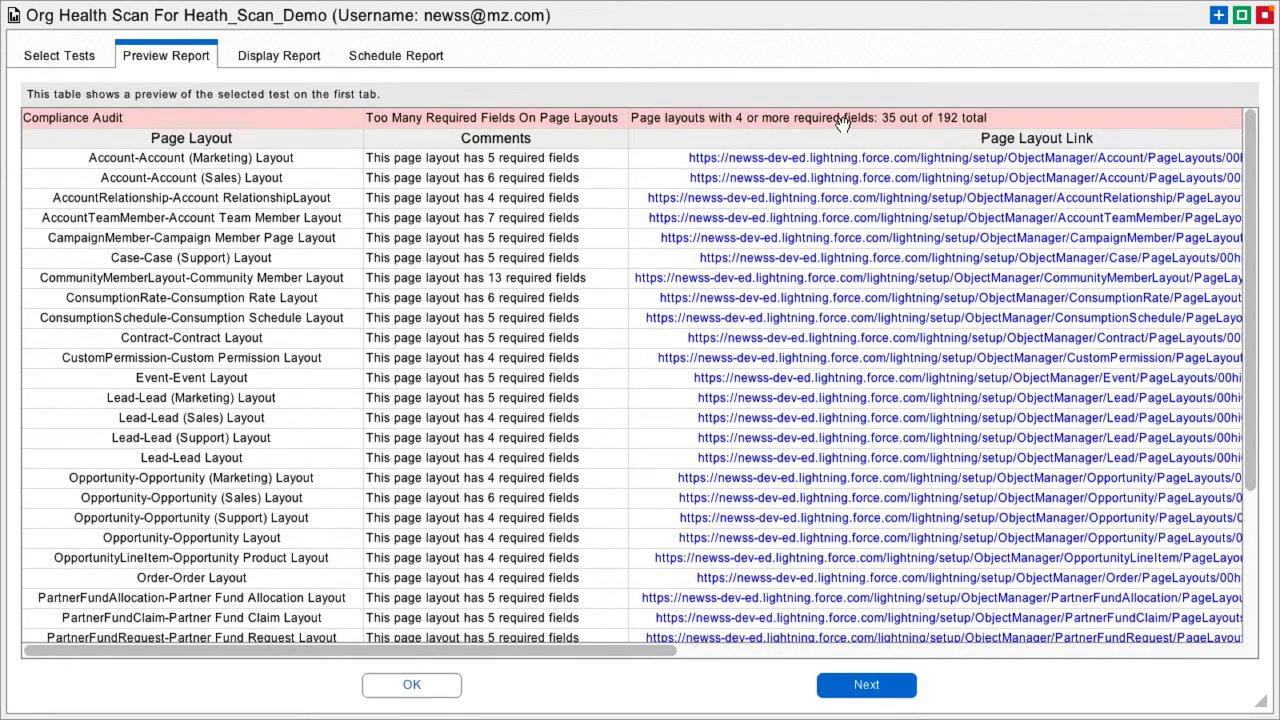
mouse_move(952, 144)
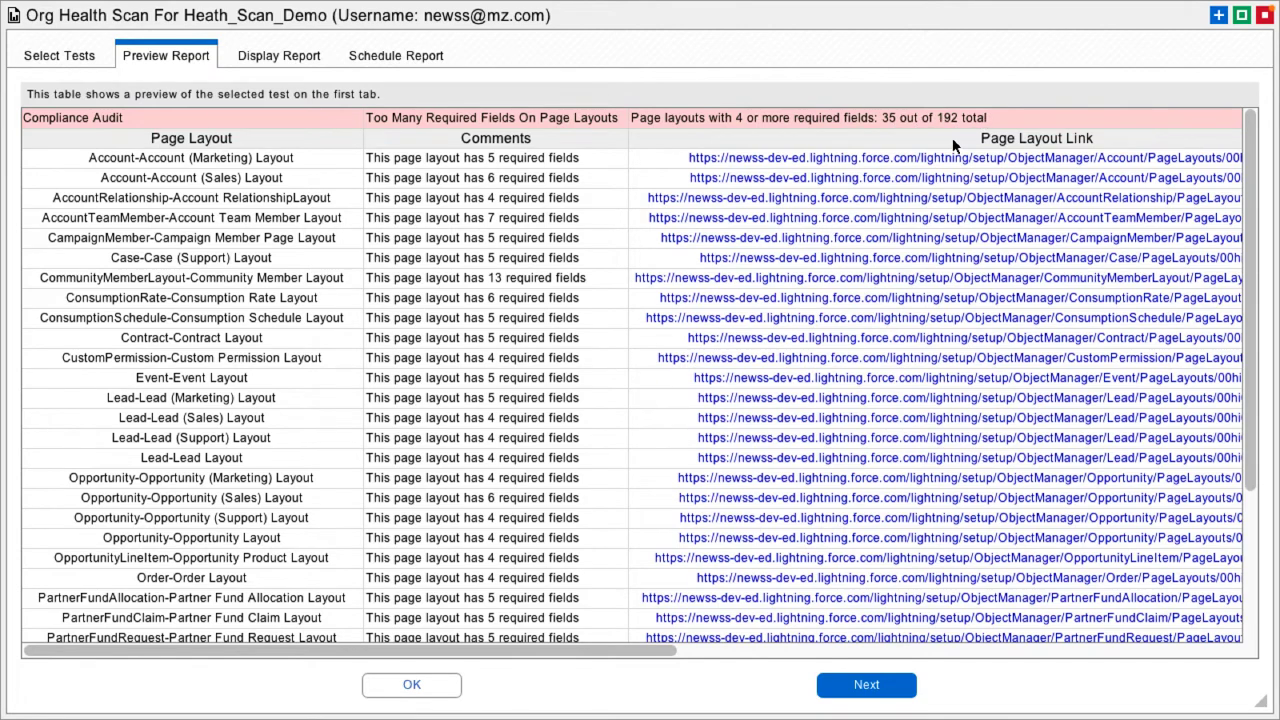
scroll("right", 3)
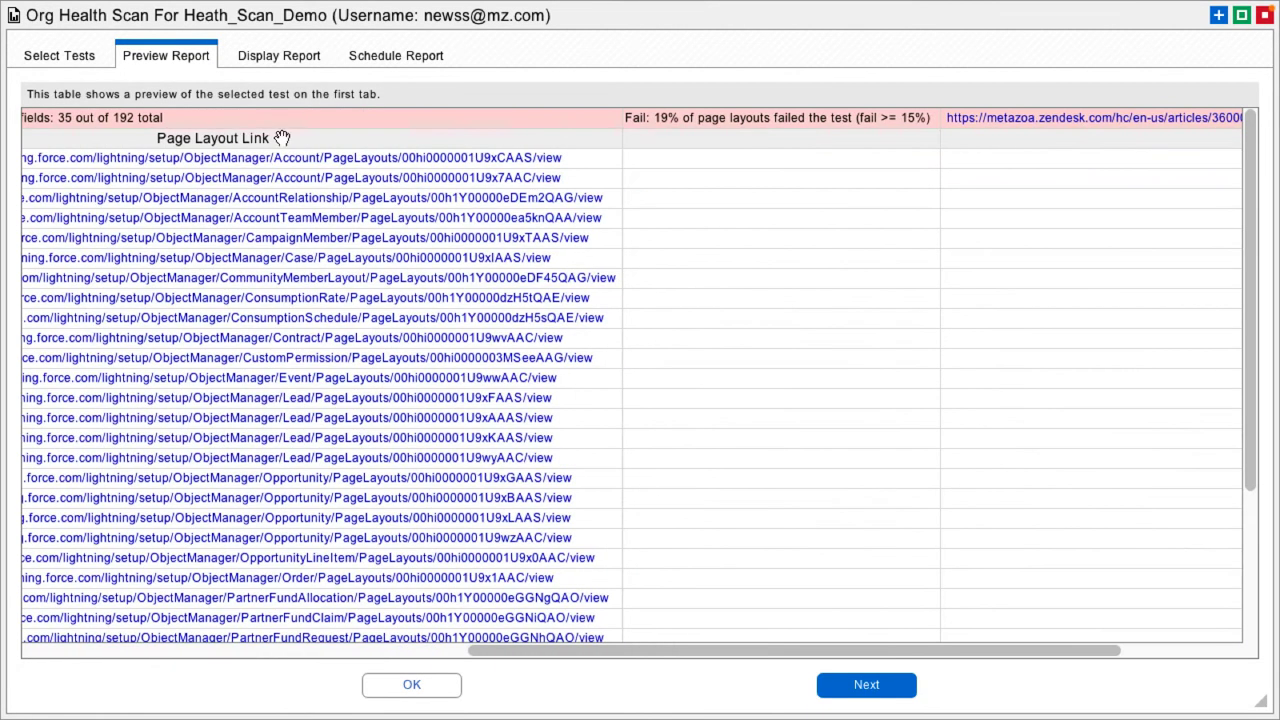
mouse_move(776, 144)
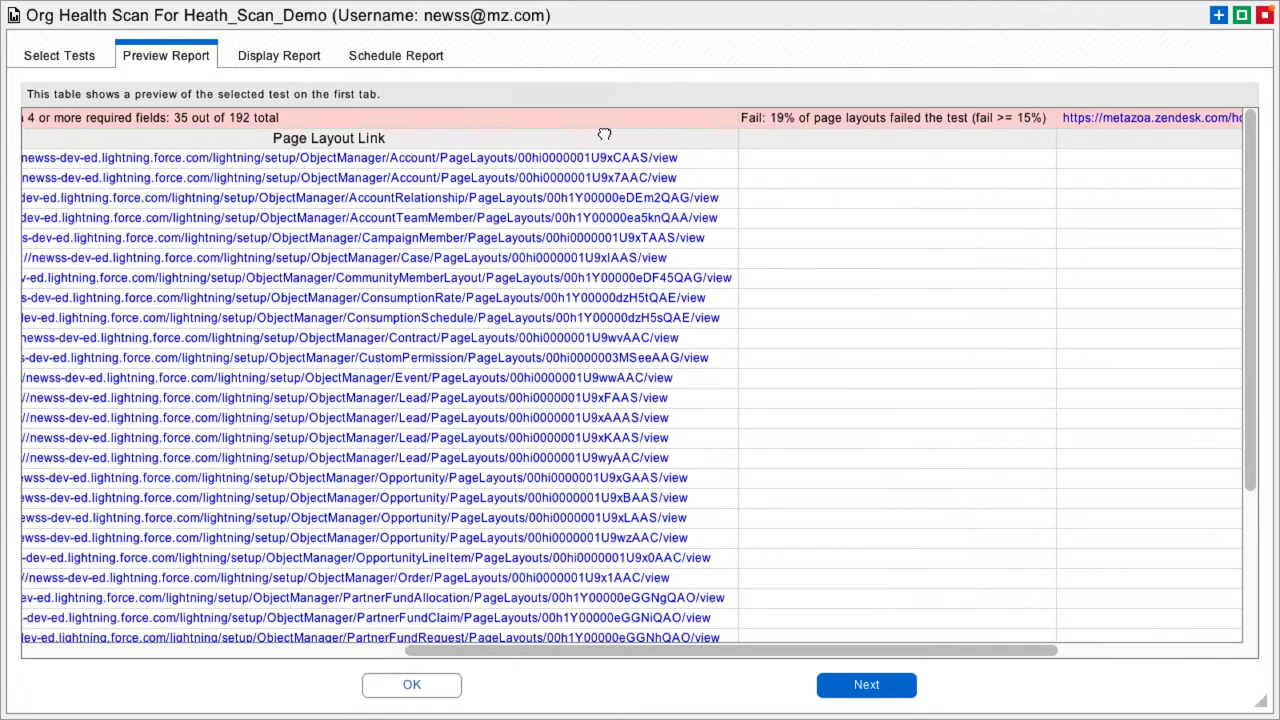
scroll("left", 3)
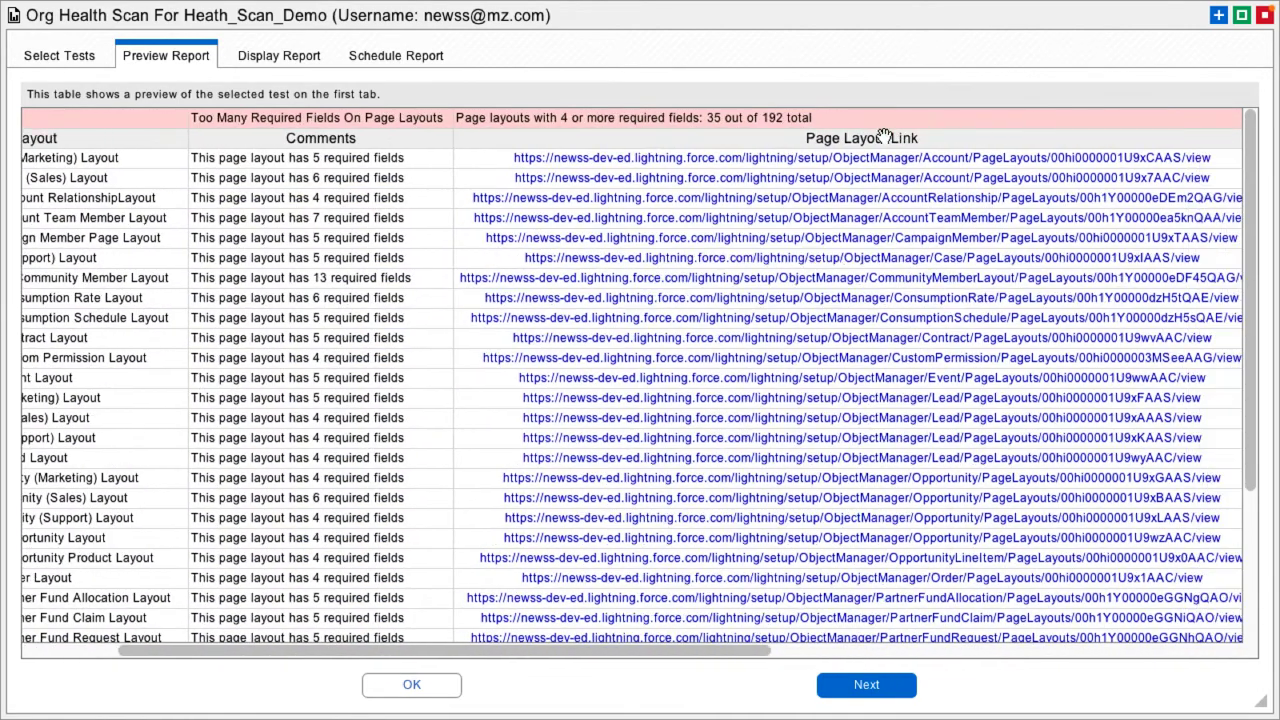
mouse_move(756, 138)
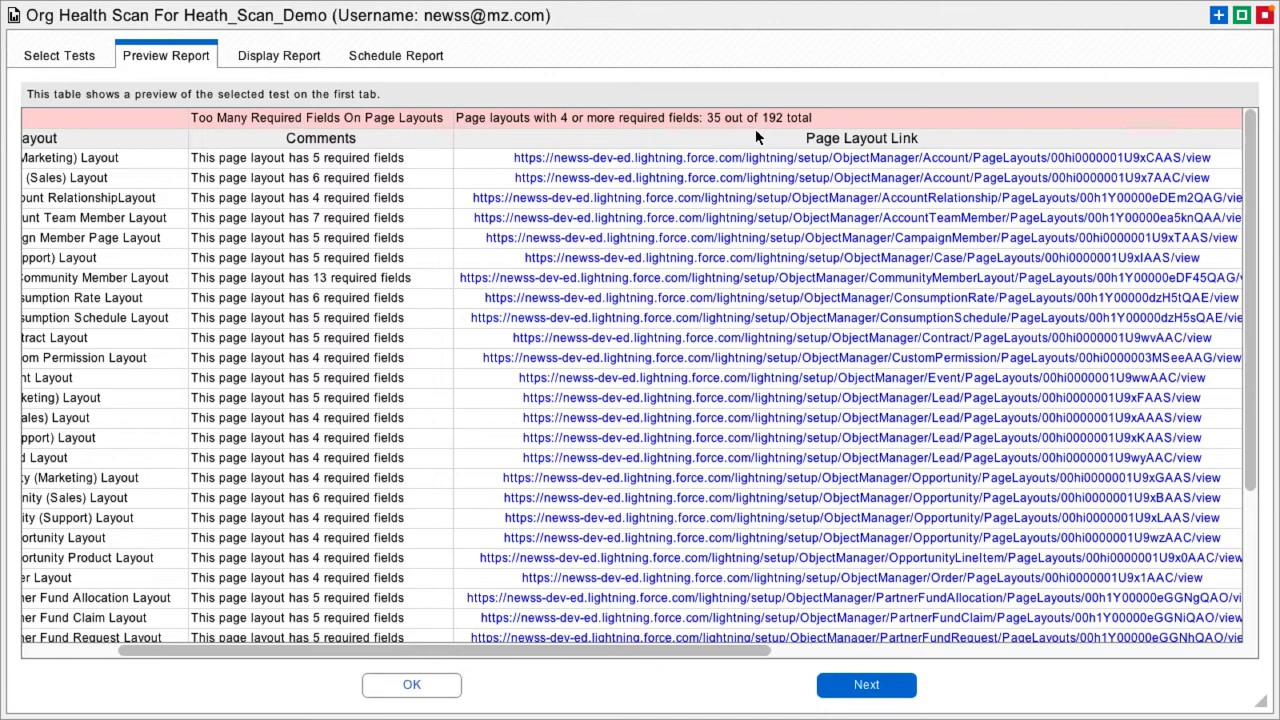
mouse_move(436, 90)
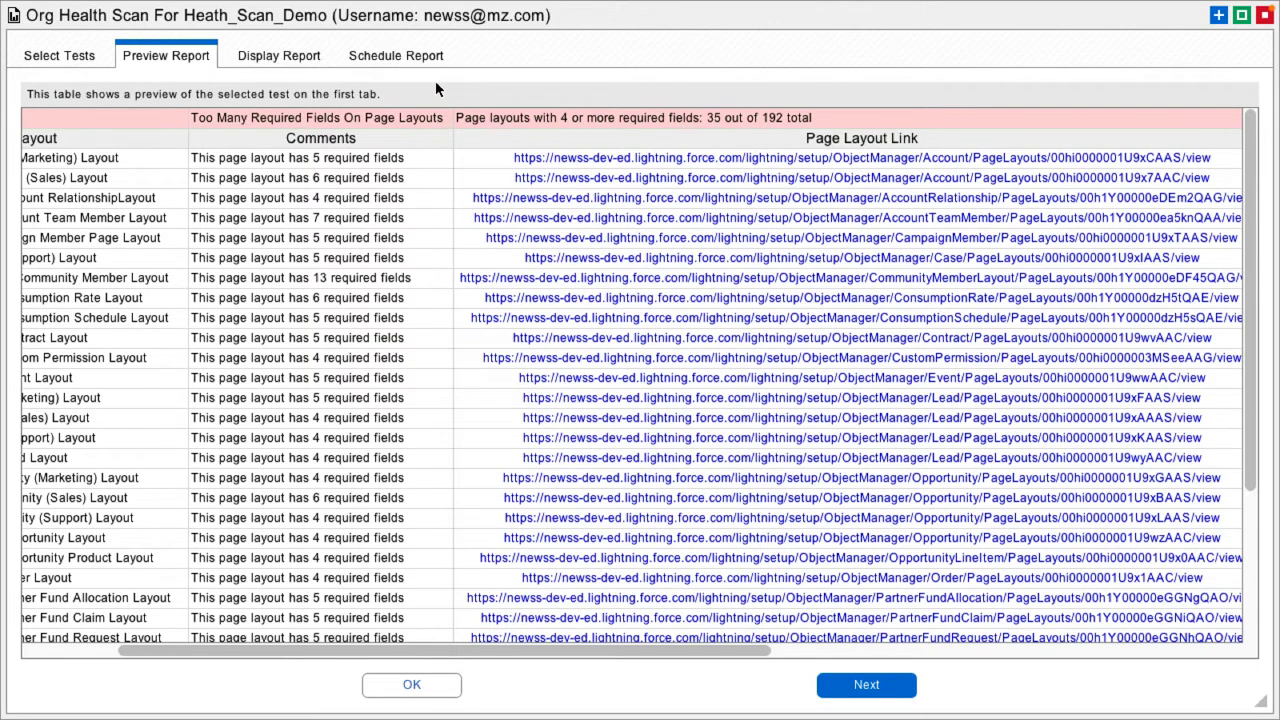
scroll("left", 3)
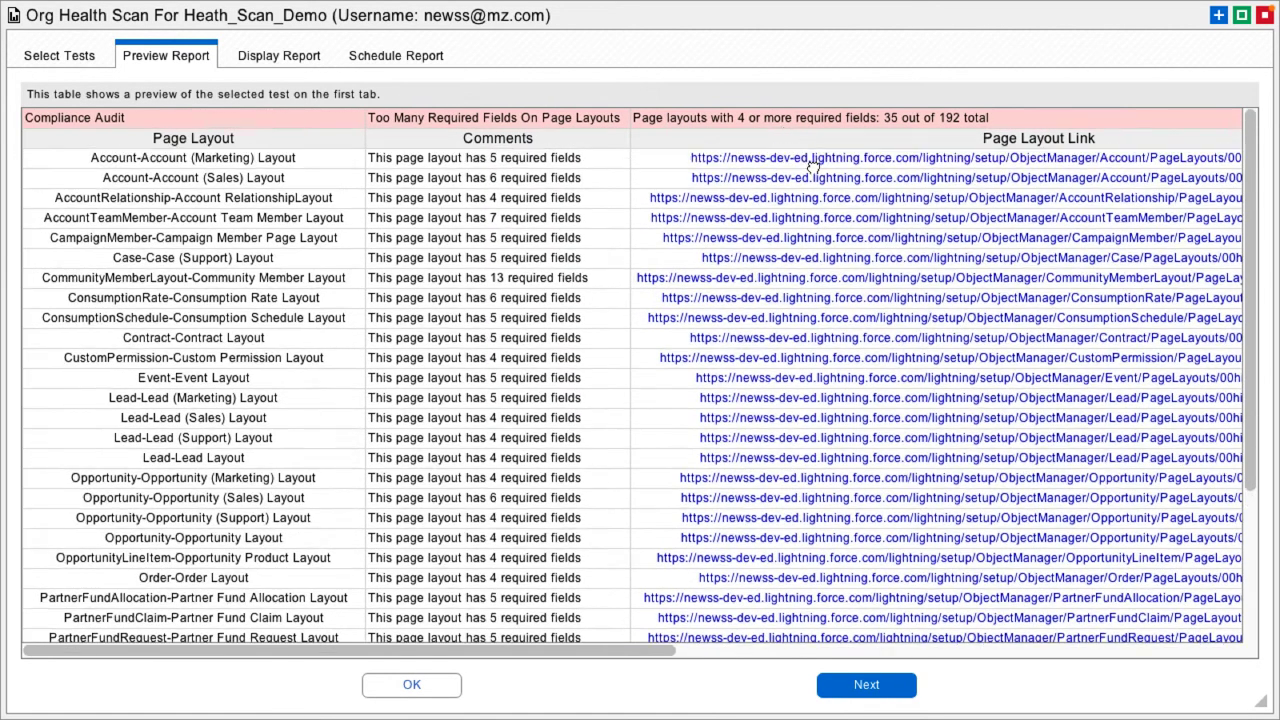
left_click(60, 56)
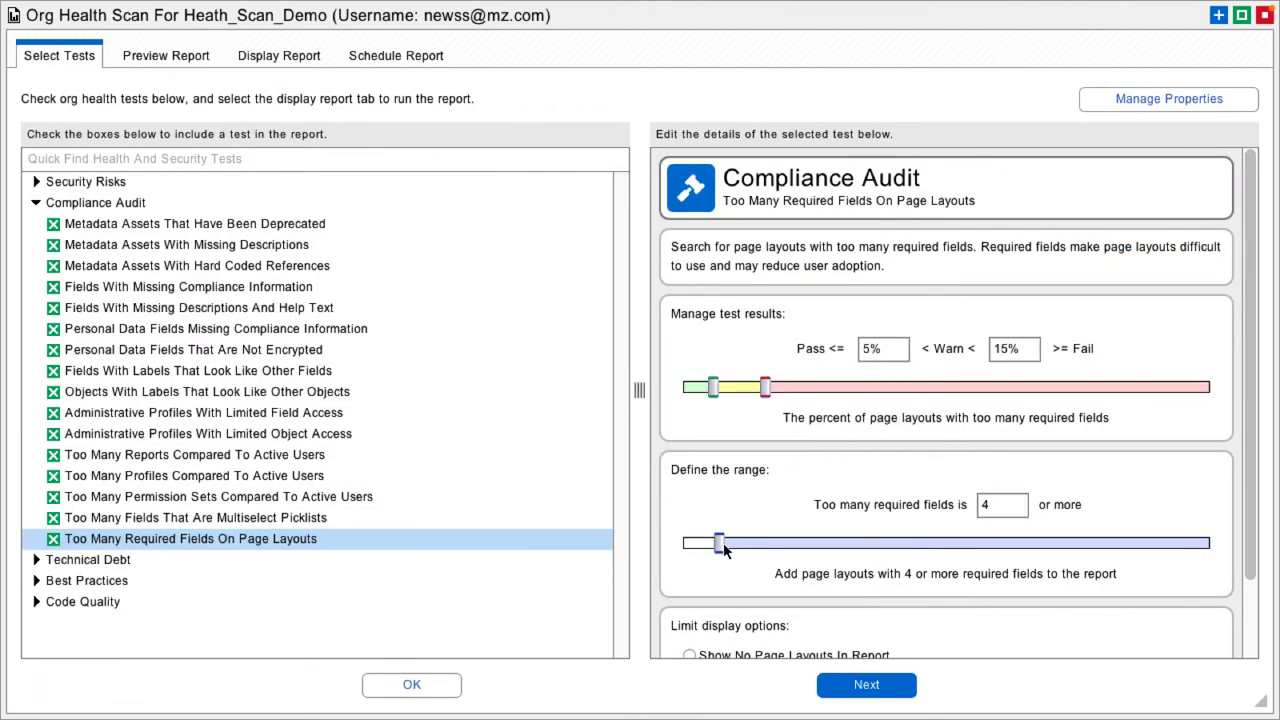
Raise the required-fields threshold to 6 and preview the 7 of 192 layouts flagged.
left_click_drag(718, 544, 740, 544)
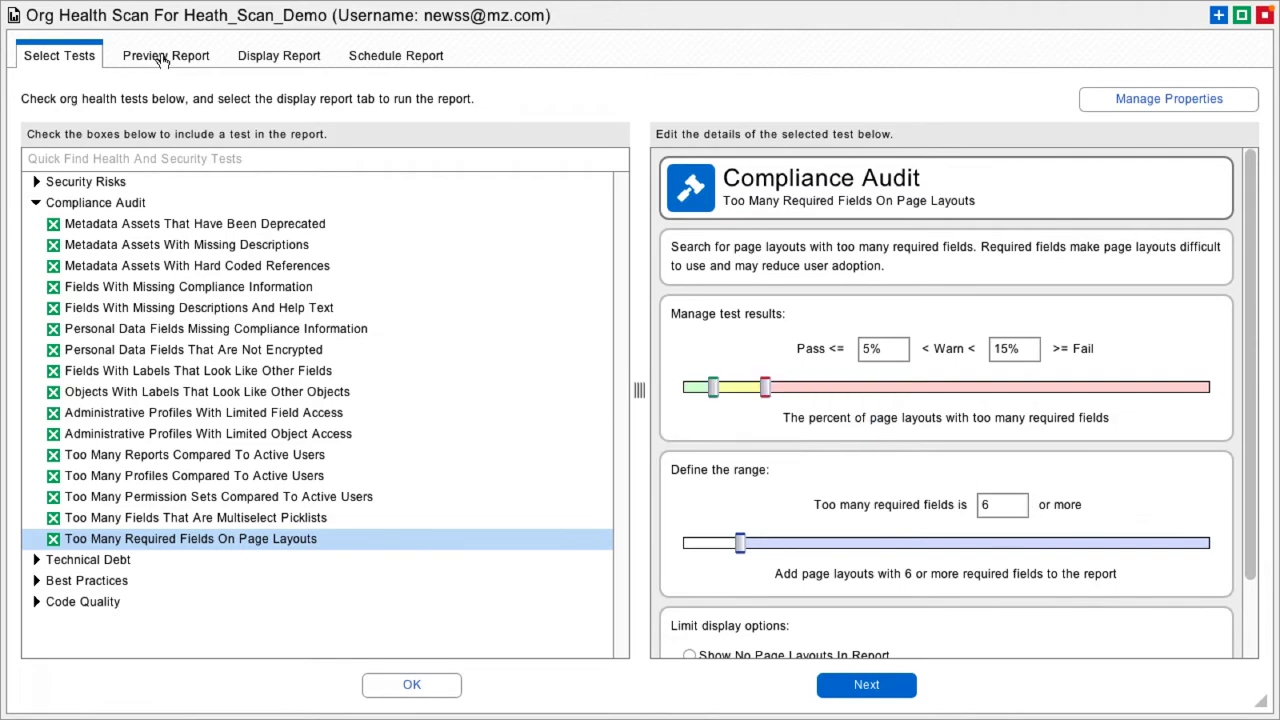
left_click(164, 56)
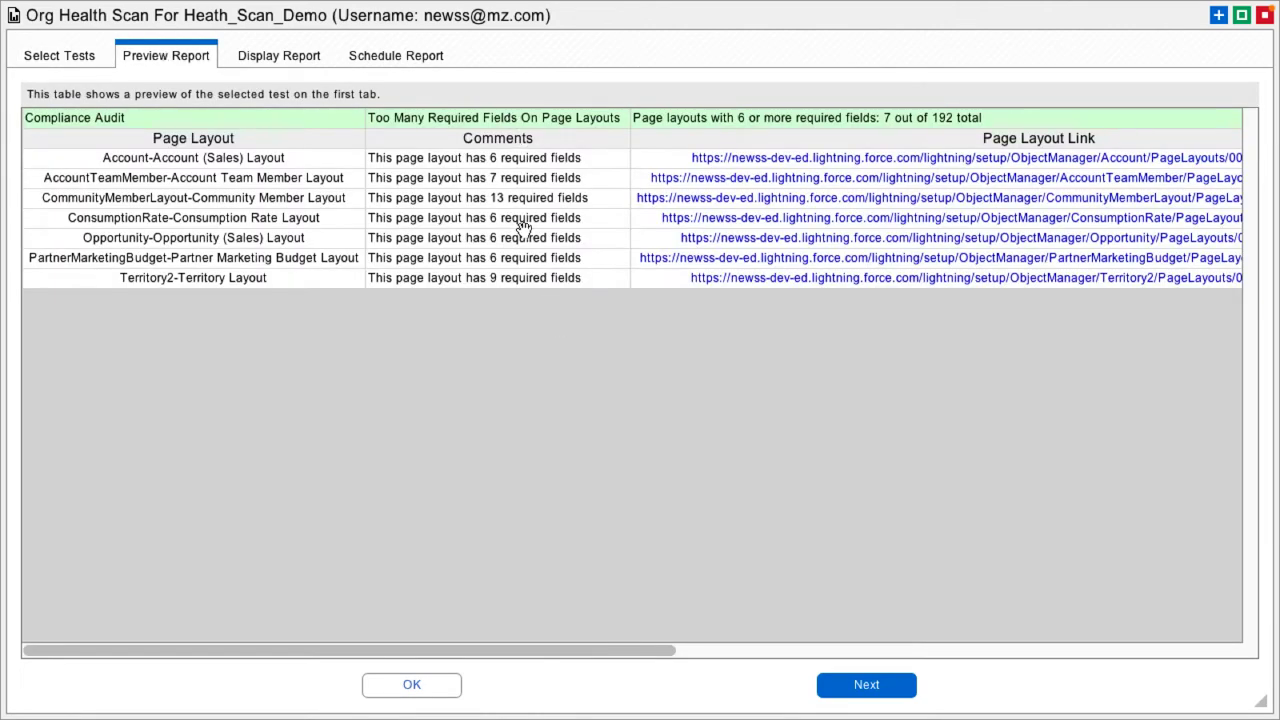
mouse_move(560, 268)
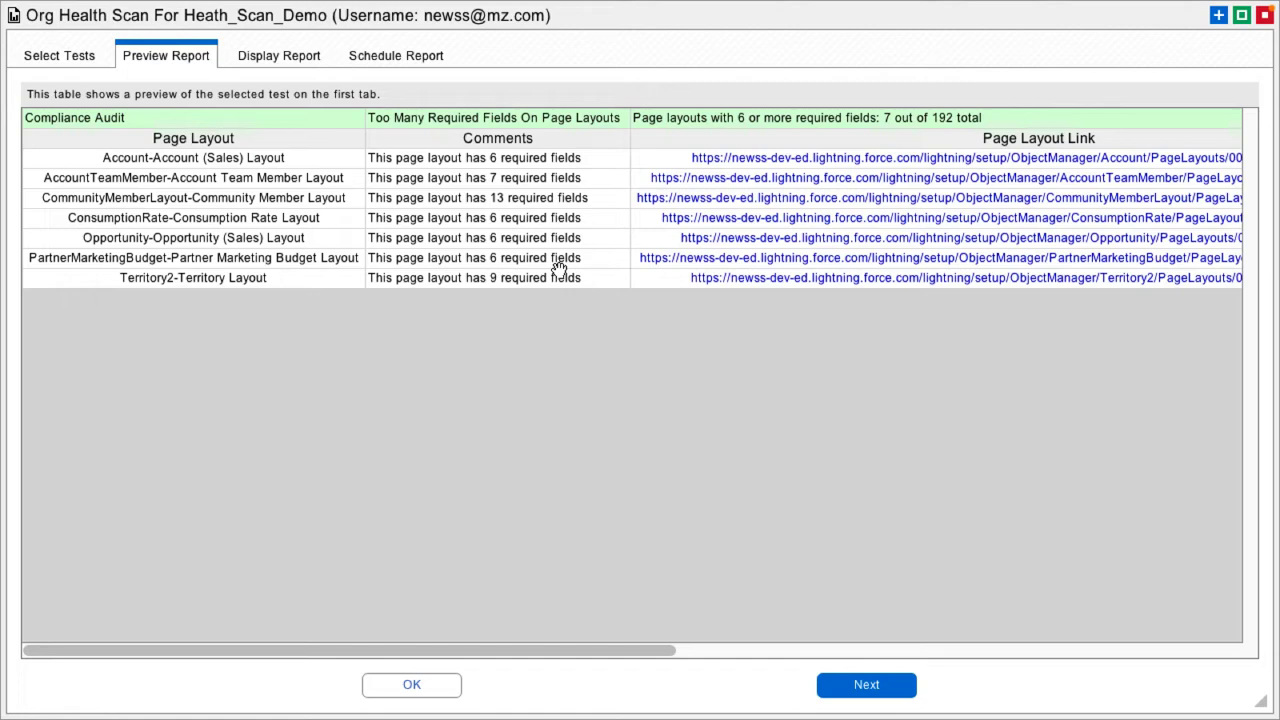
mouse_move(604, 352)
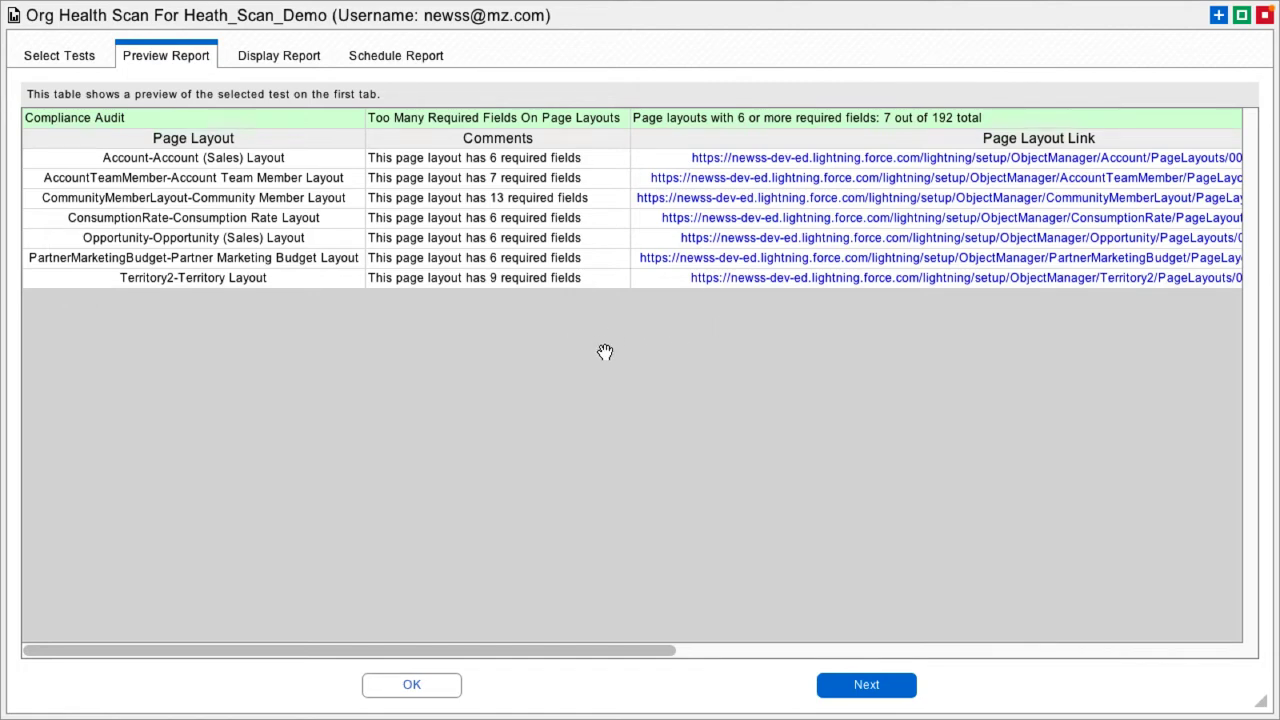
left_click(60, 56)
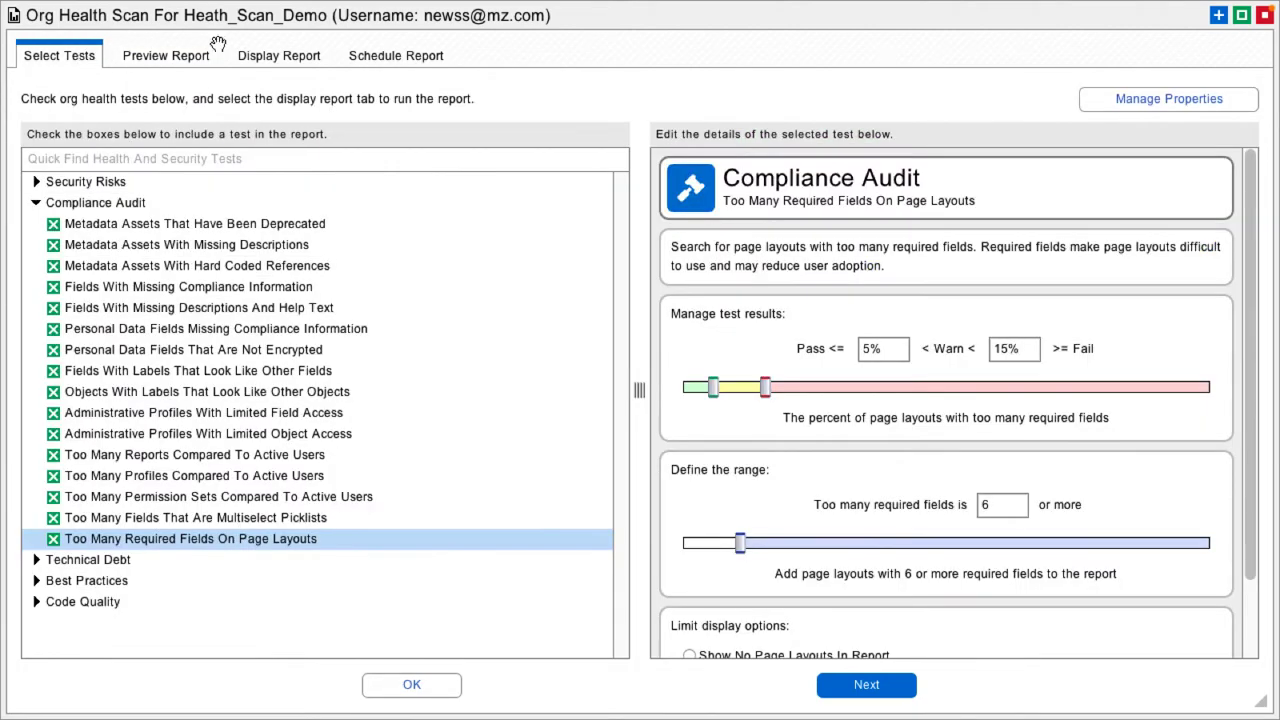
mouse_move(796, 464)
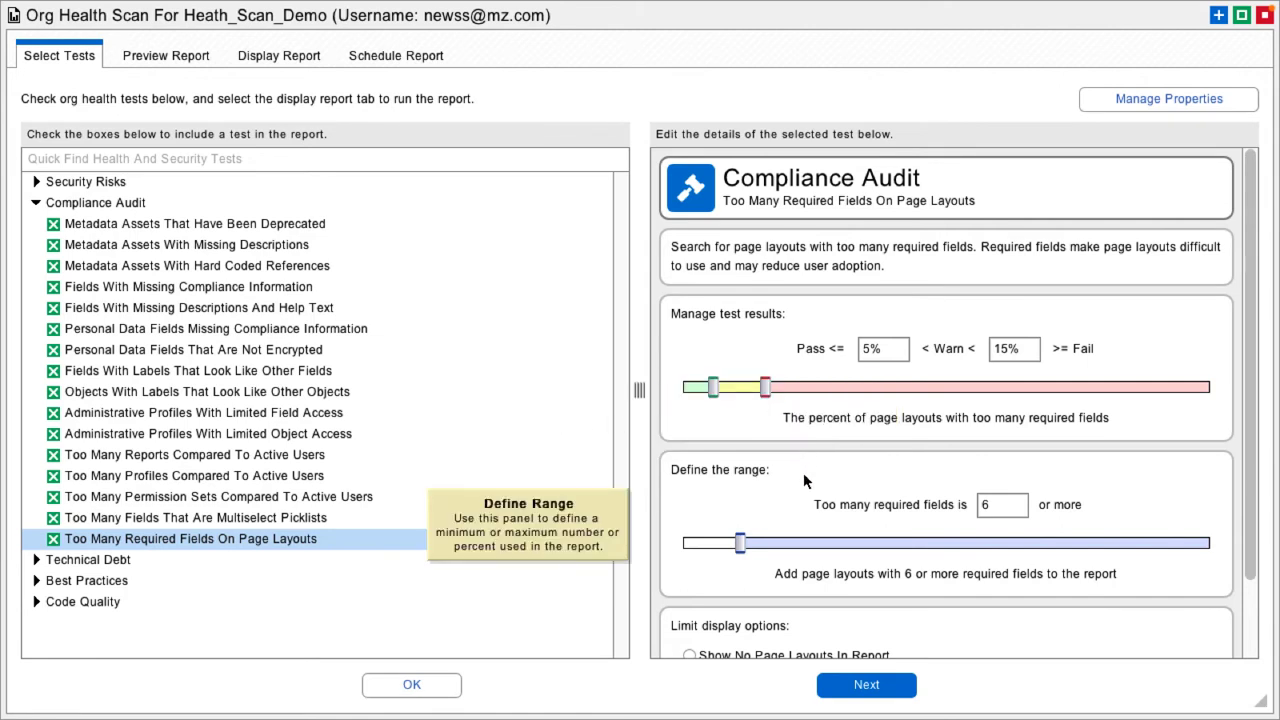
mouse_move(116, 544)
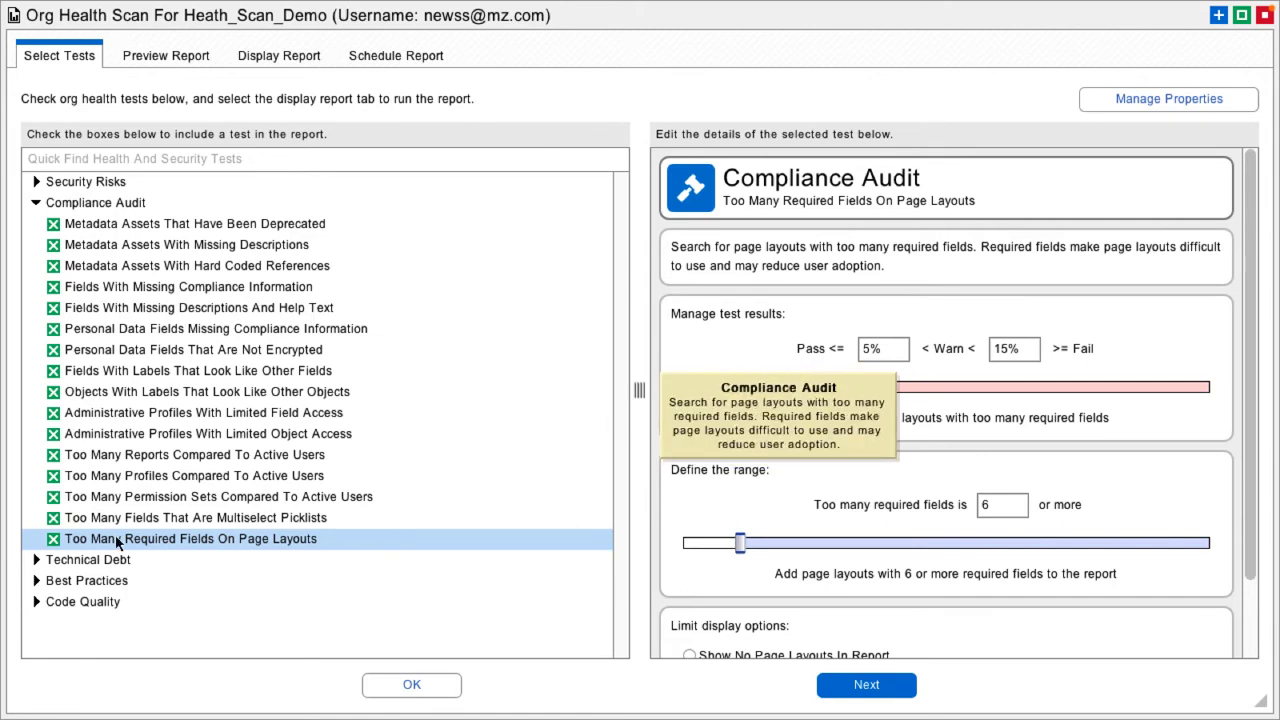
mouse_move(56, 348)
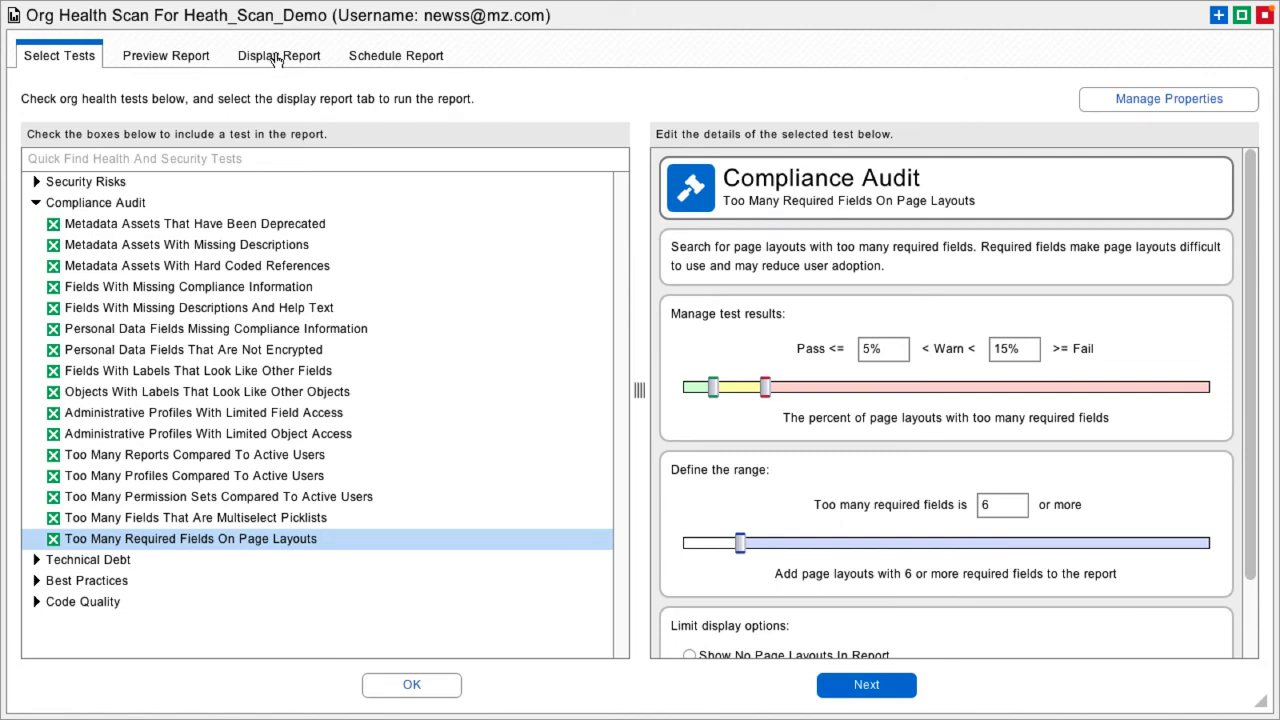
Review the generated scan report's summary table from top to bottom.
left_click(278, 56)
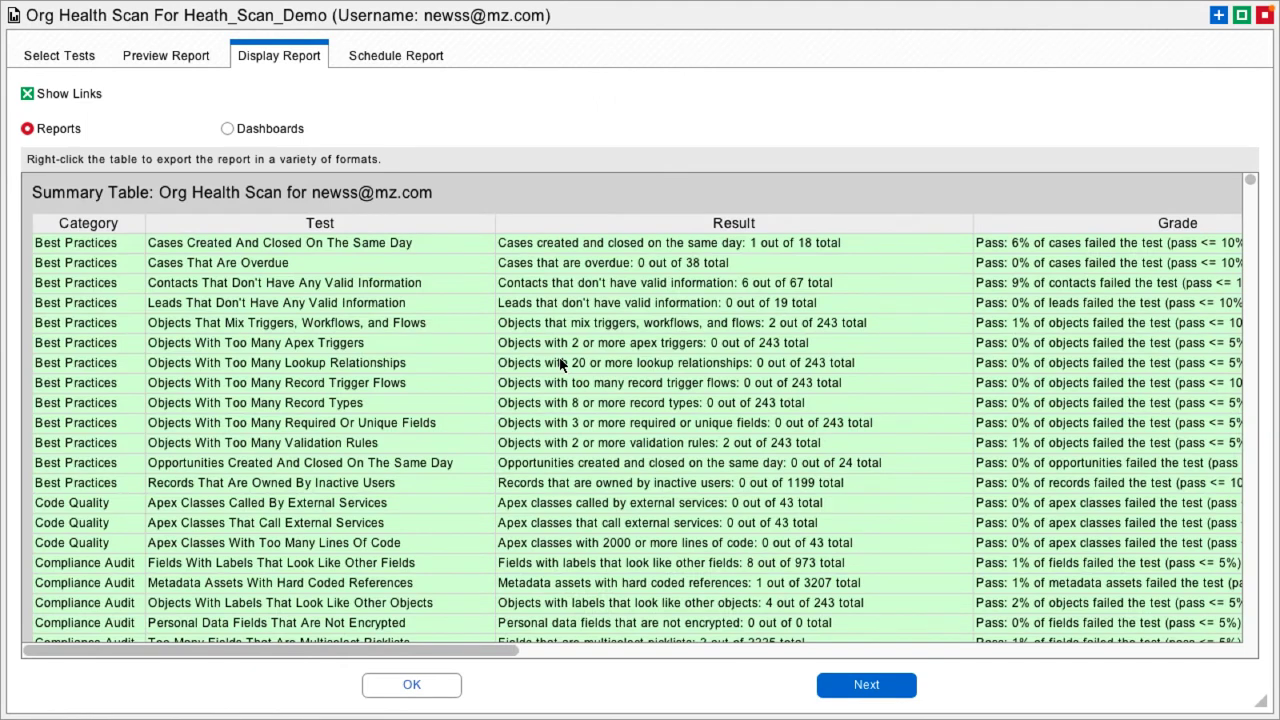
mouse_move(996, 322)
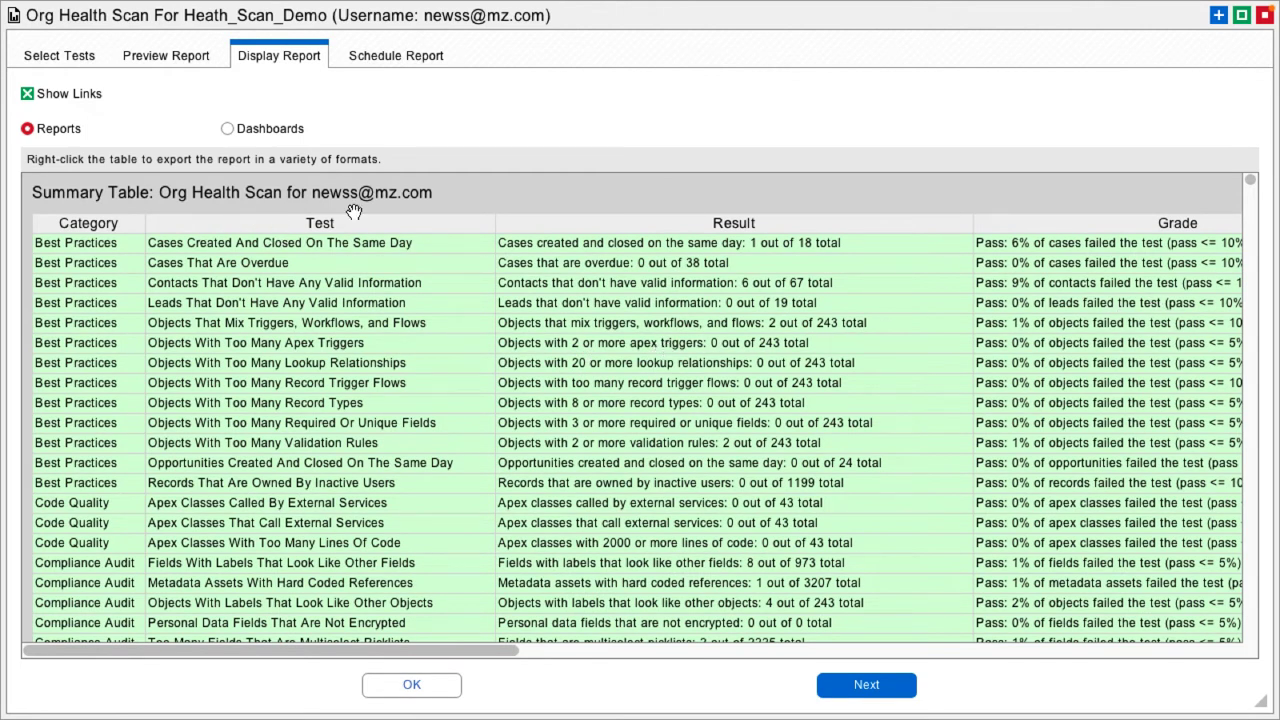
mouse_move(904, 324)
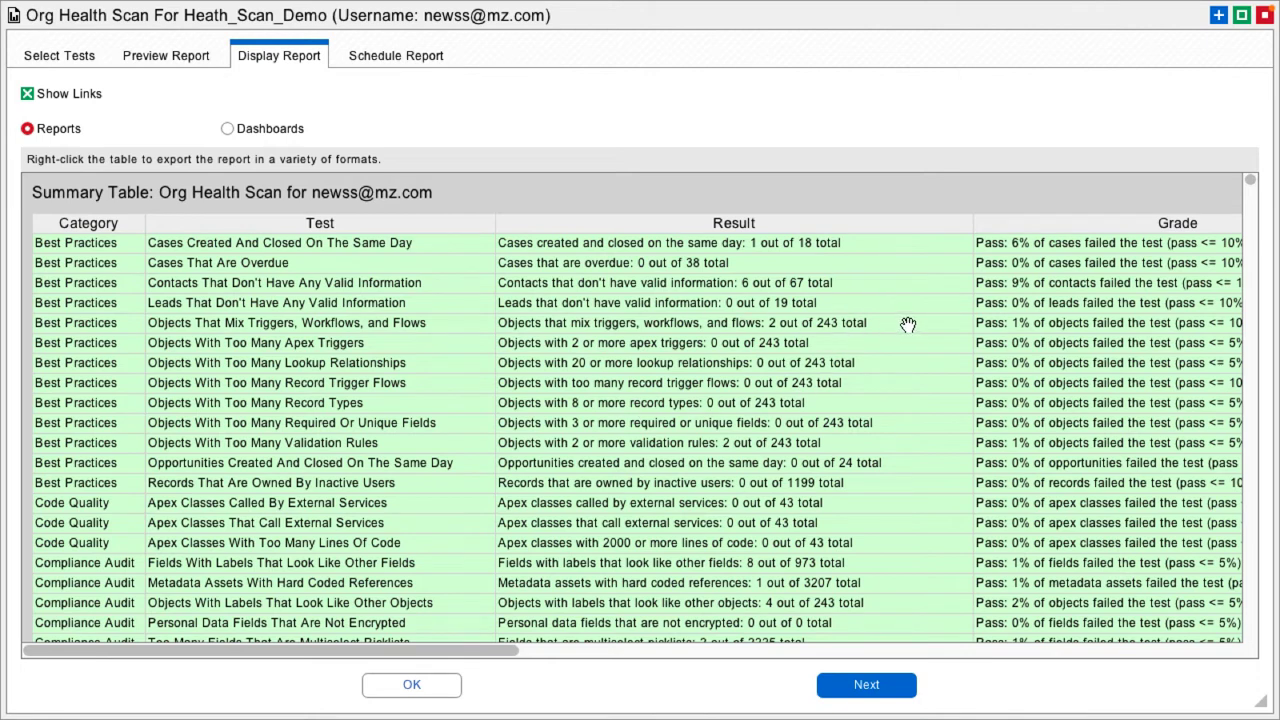
mouse_move(932, 322)
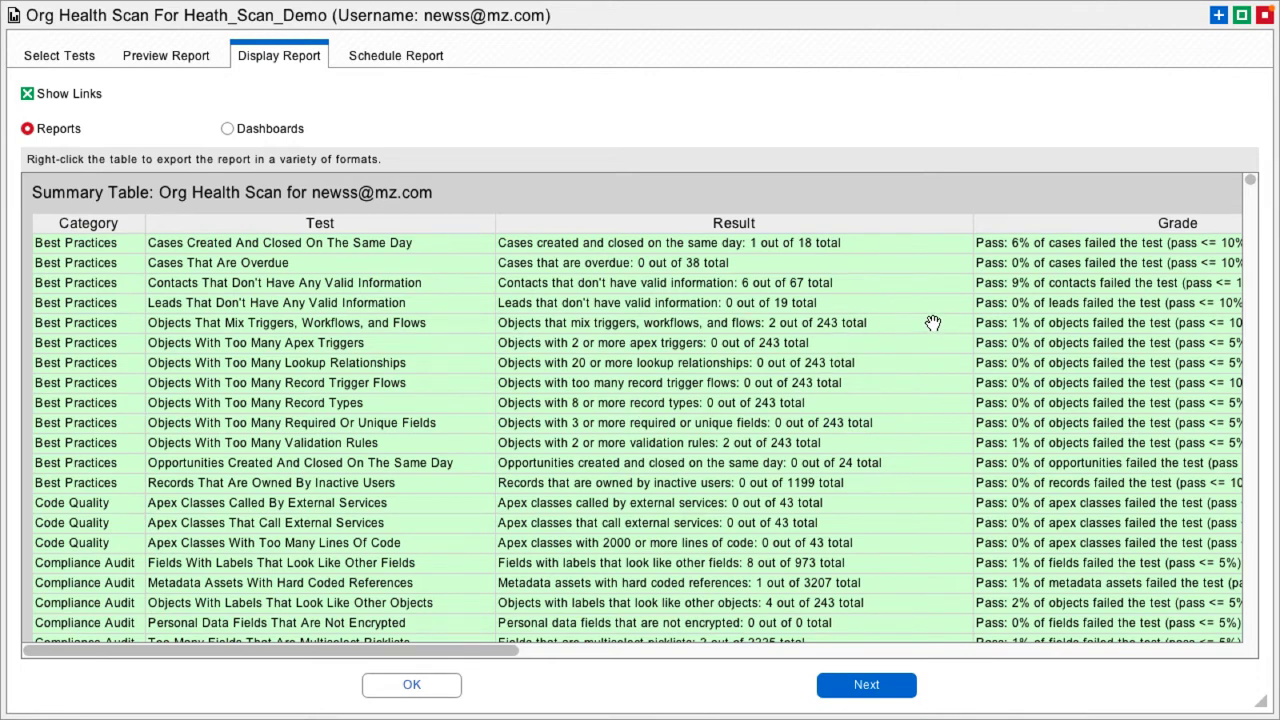
scroll("down", 3)
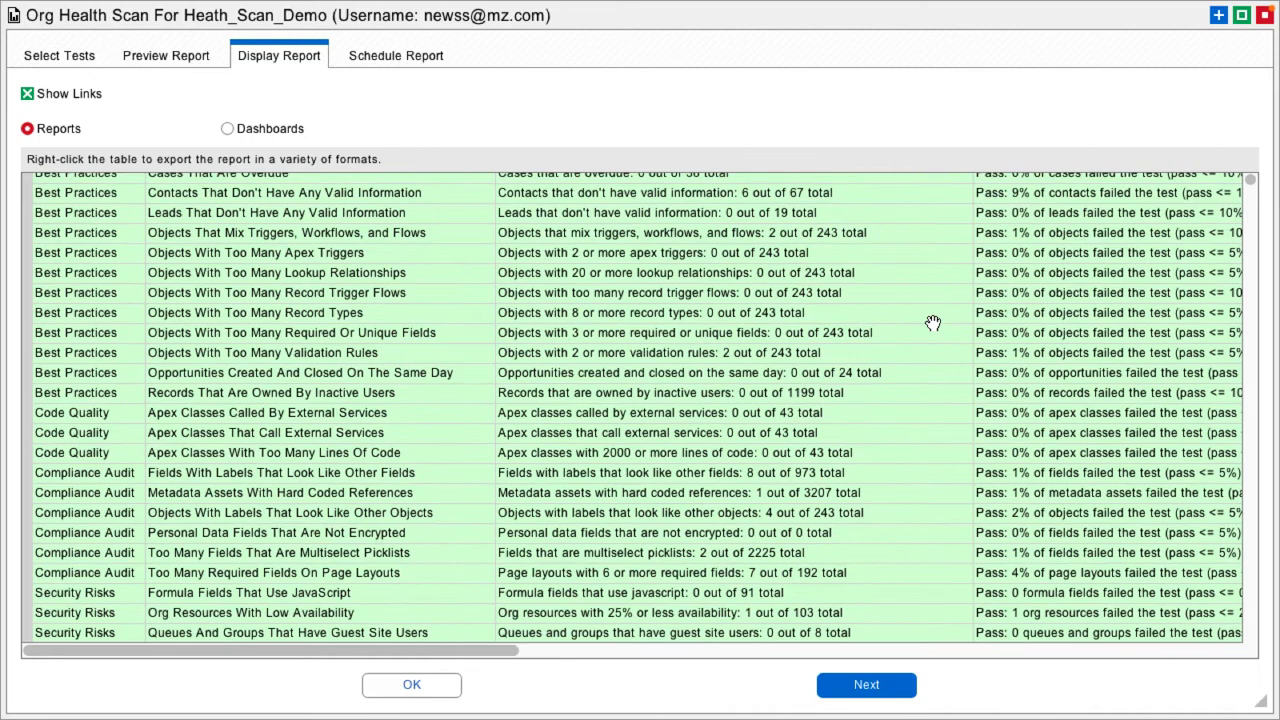
scroll("down", 3)
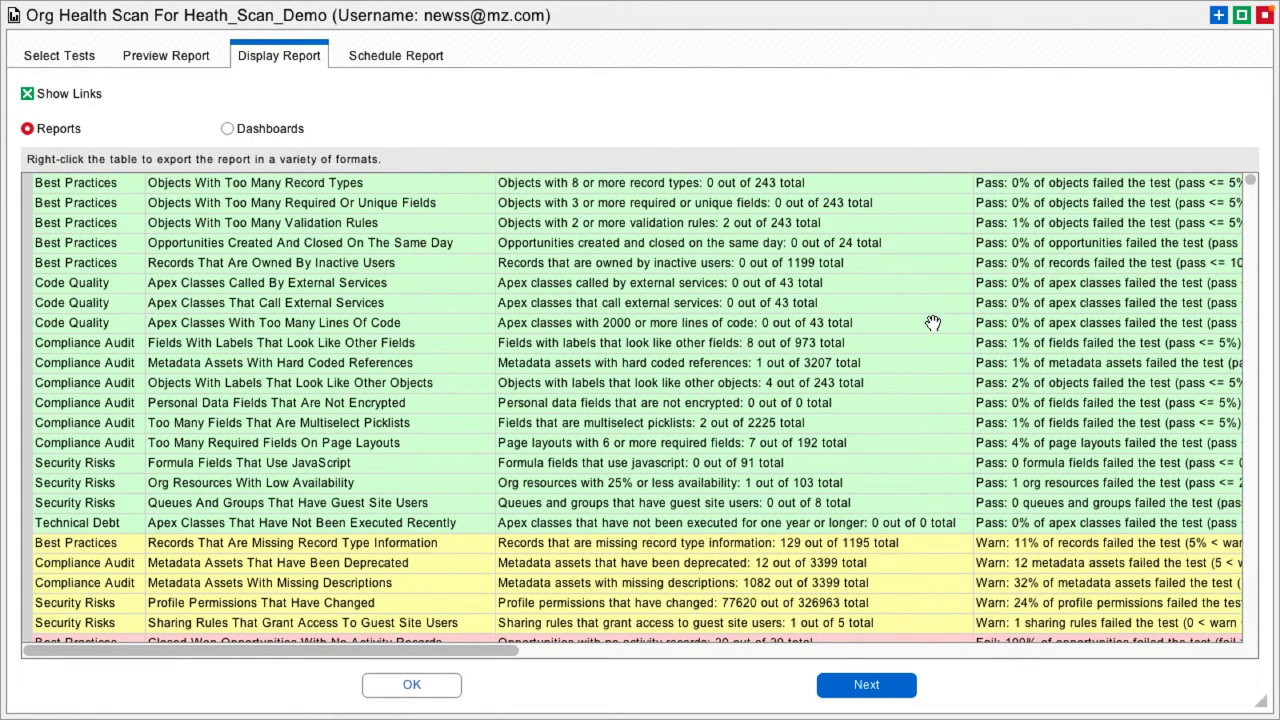
scroll("down", 3)
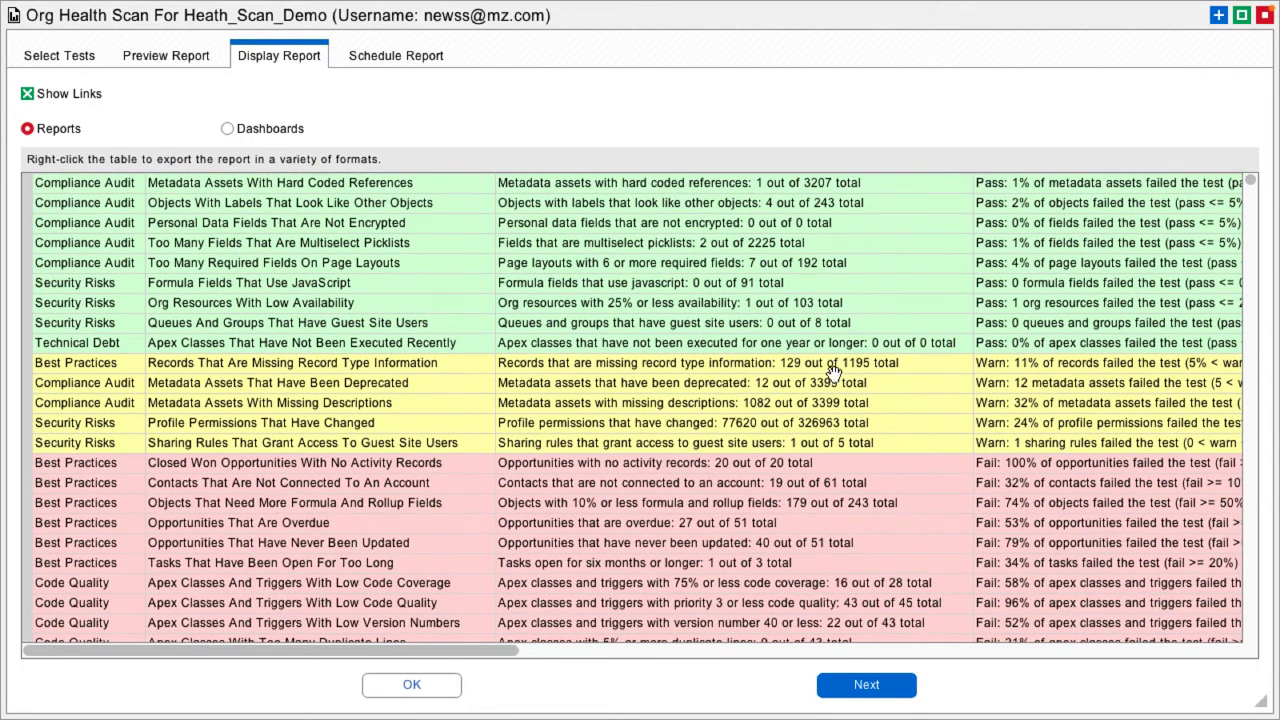
scroll("down", 3)
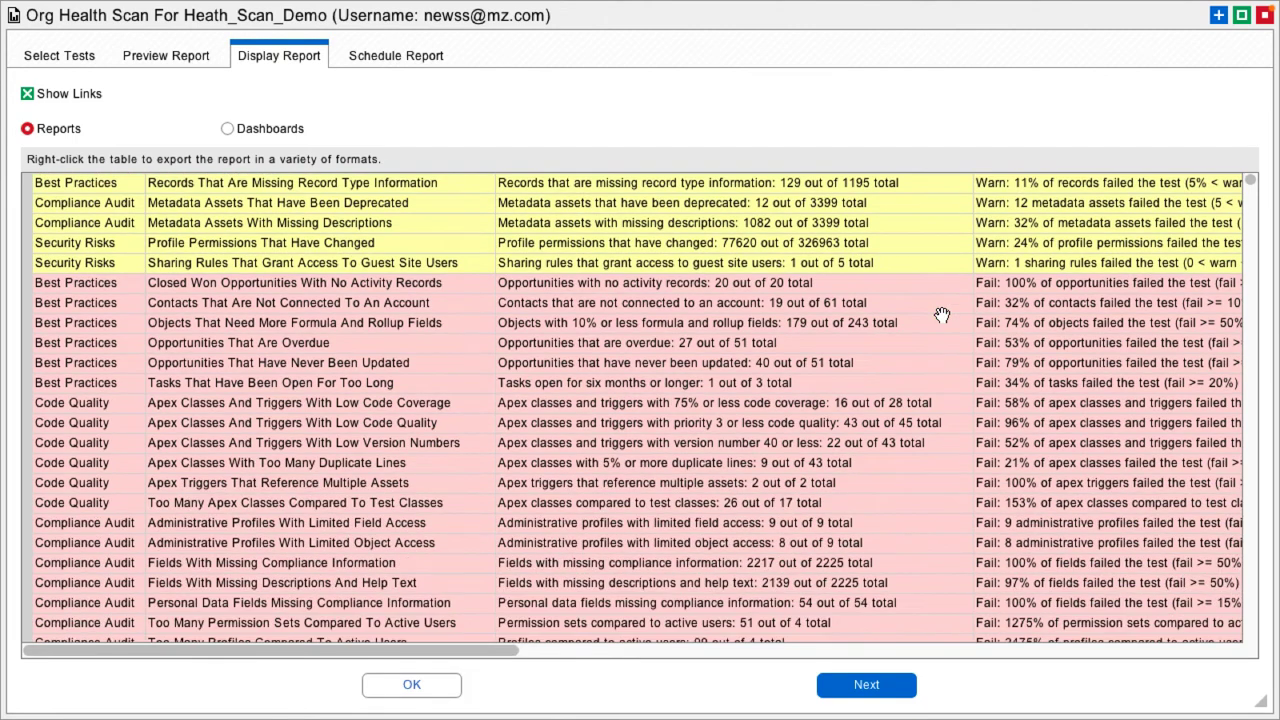
scroll("down", 3)
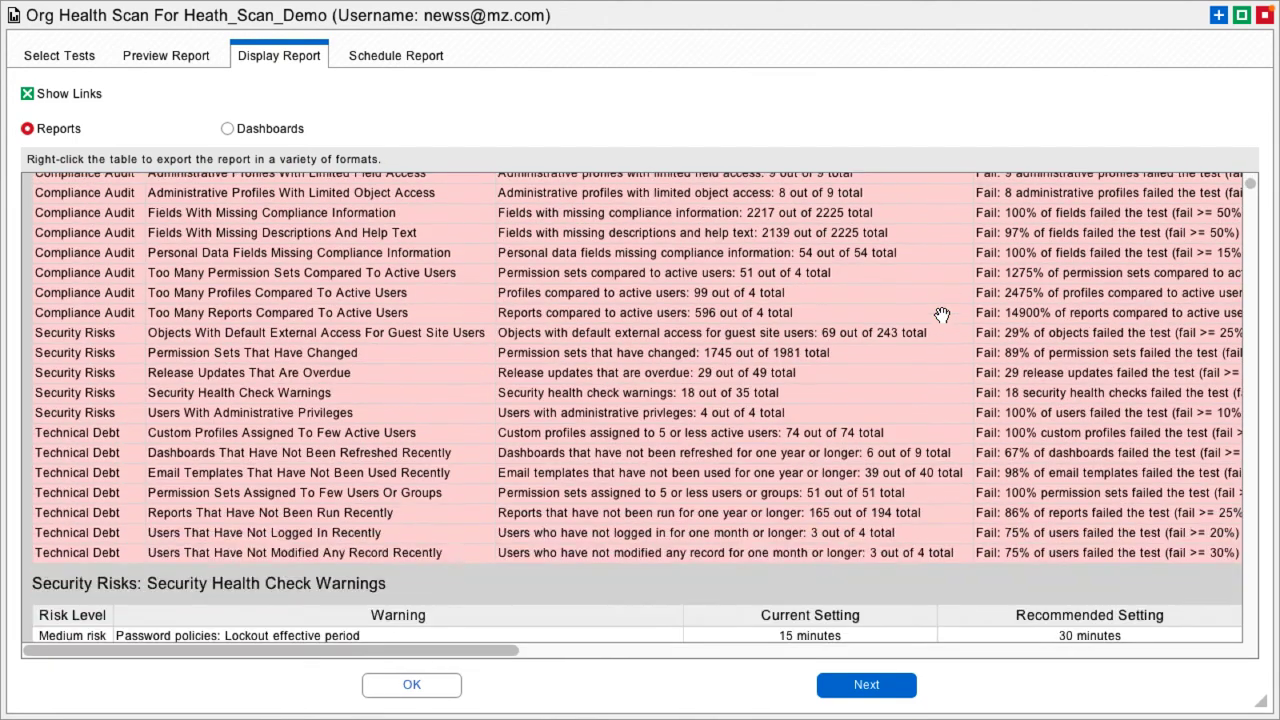
mouse_move(904, 288)
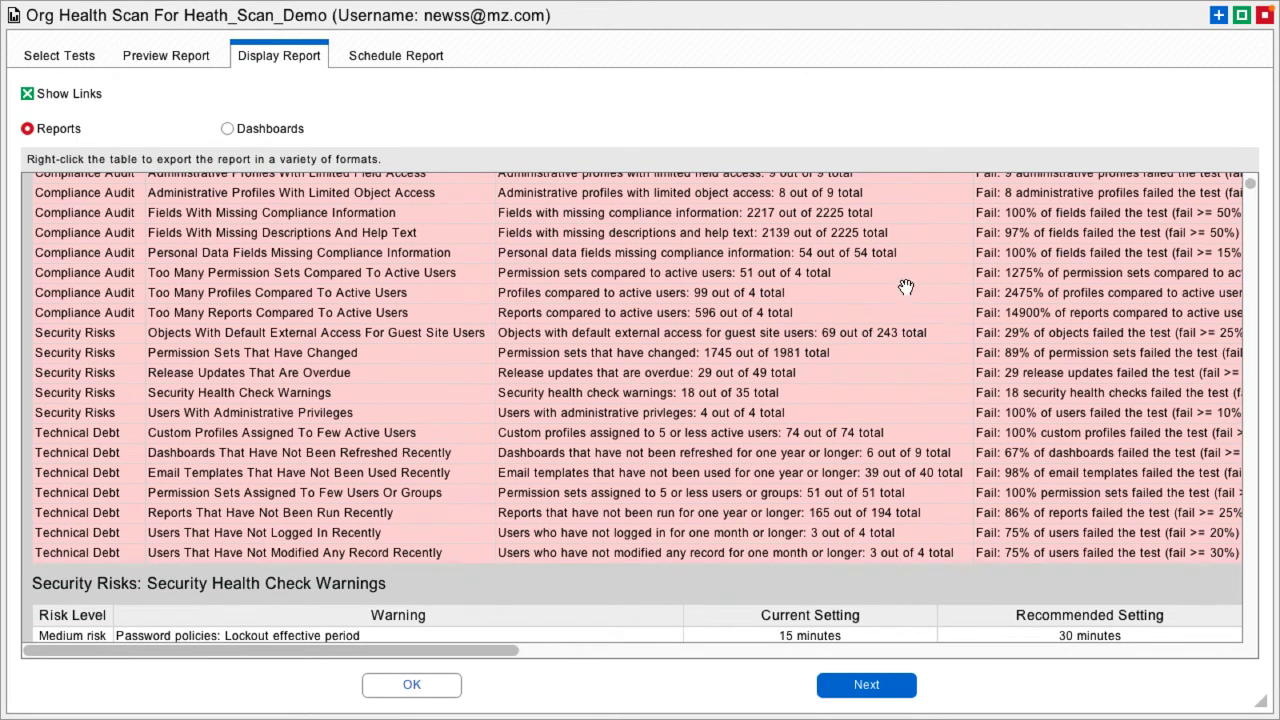
mouse_move(910, 372)
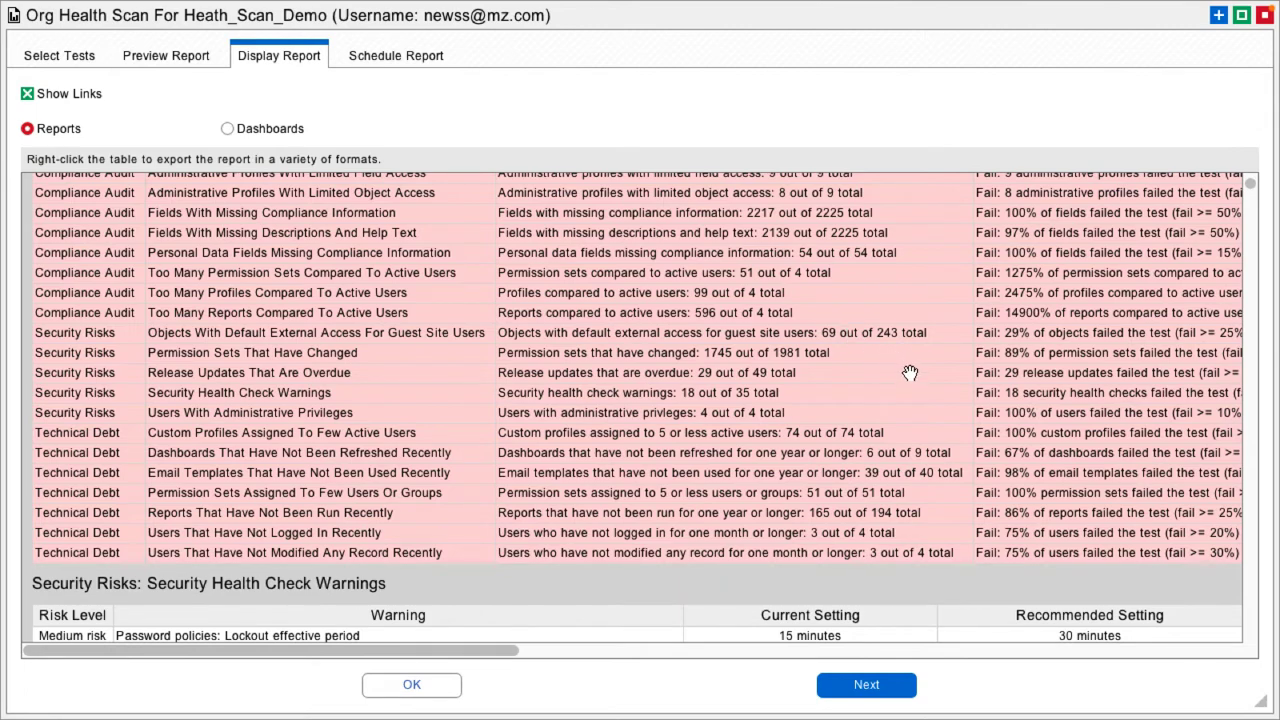
scroll("down", 3)
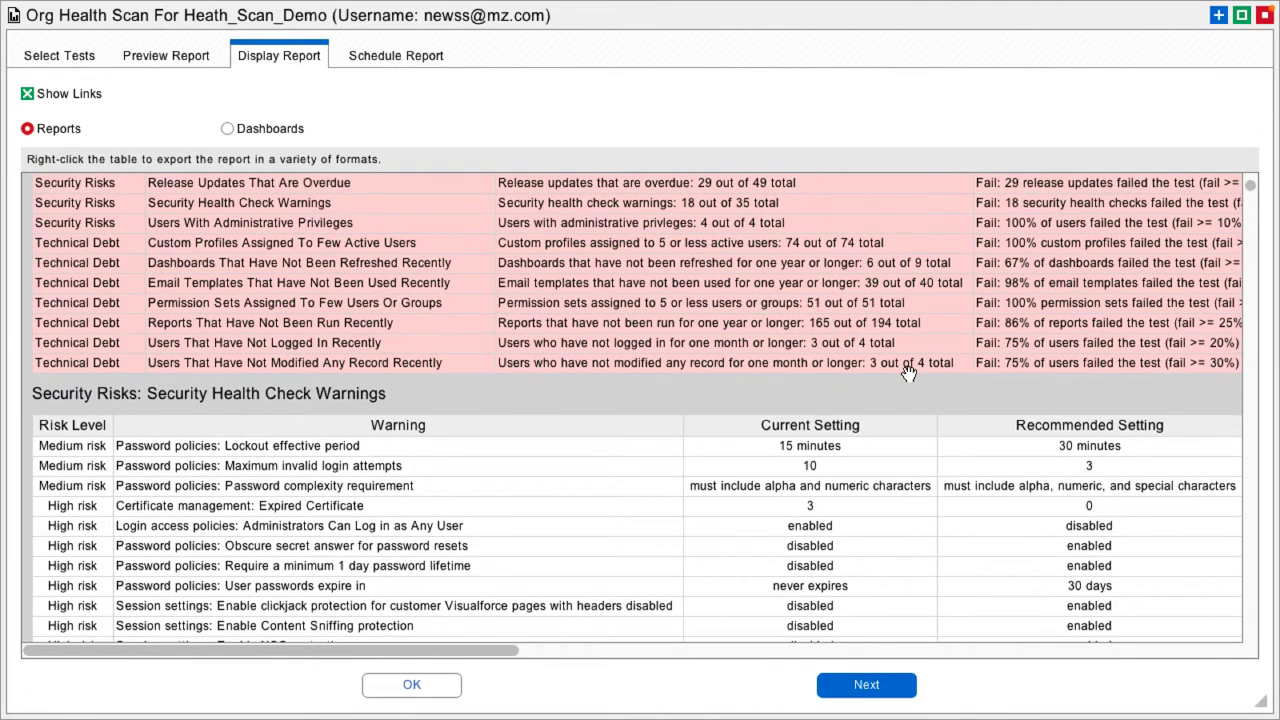
scroll("down", 3)
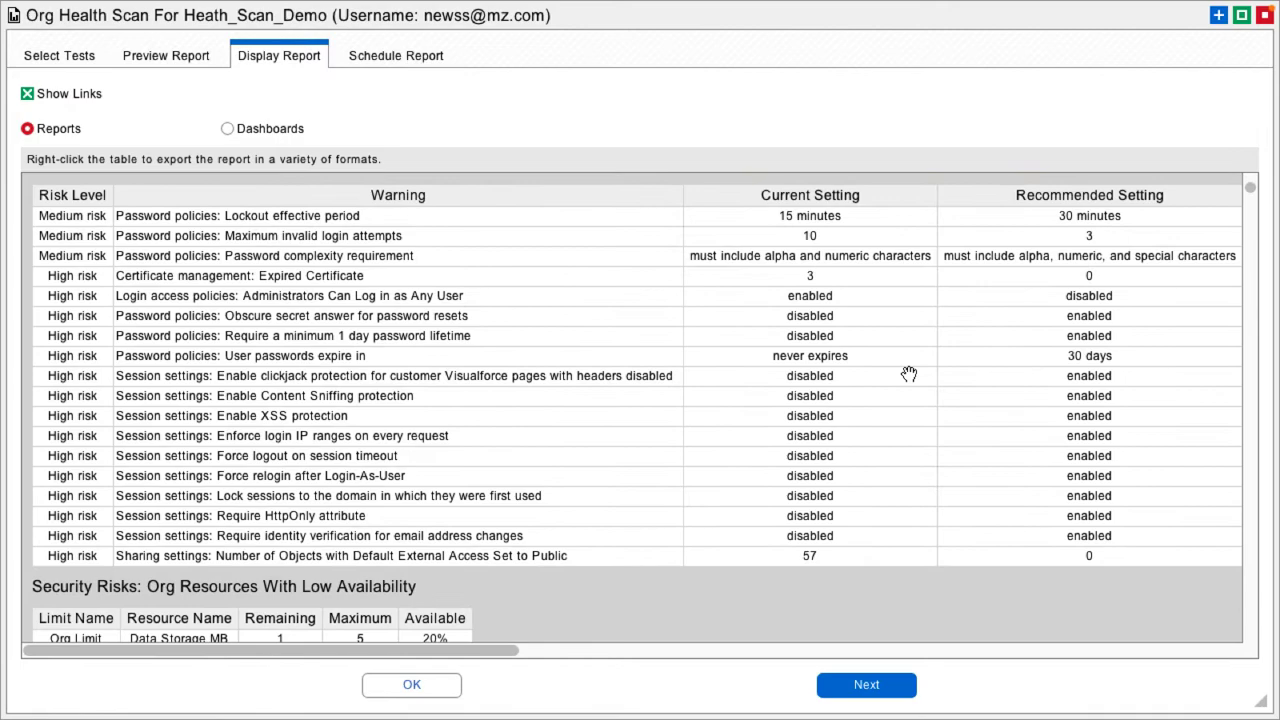
scroll("down", 3)
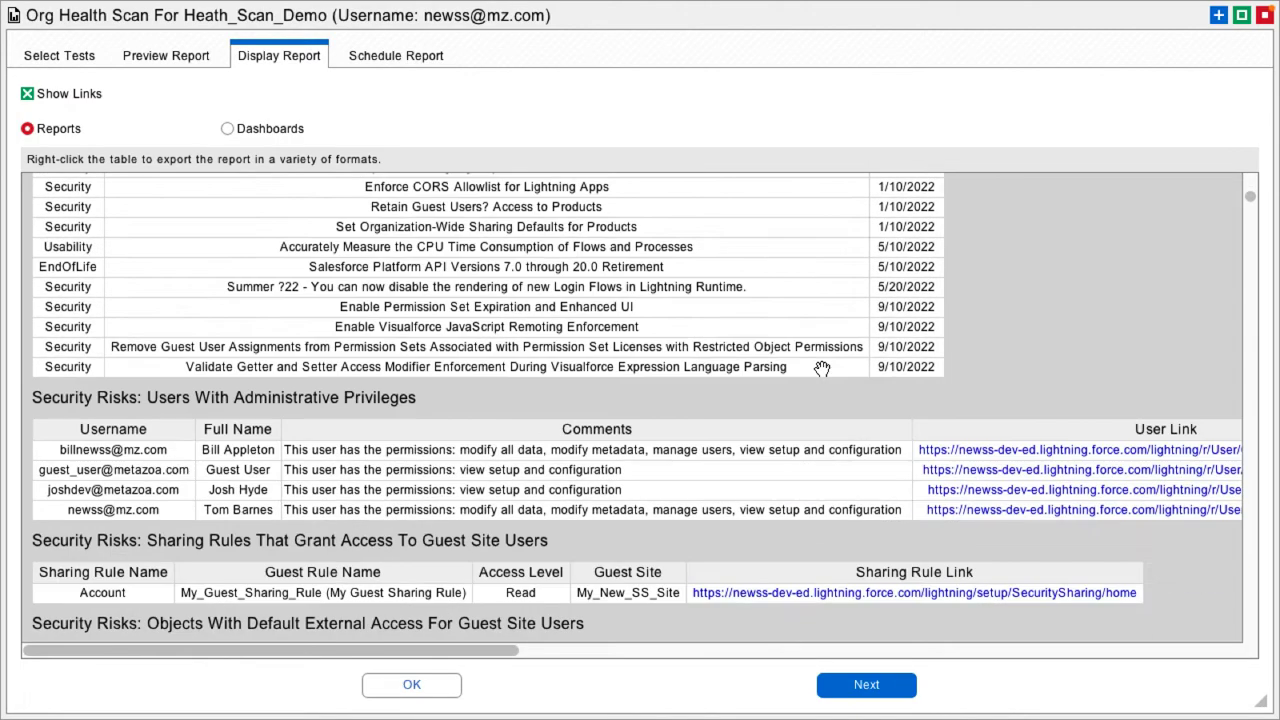
scroll("down", 3)
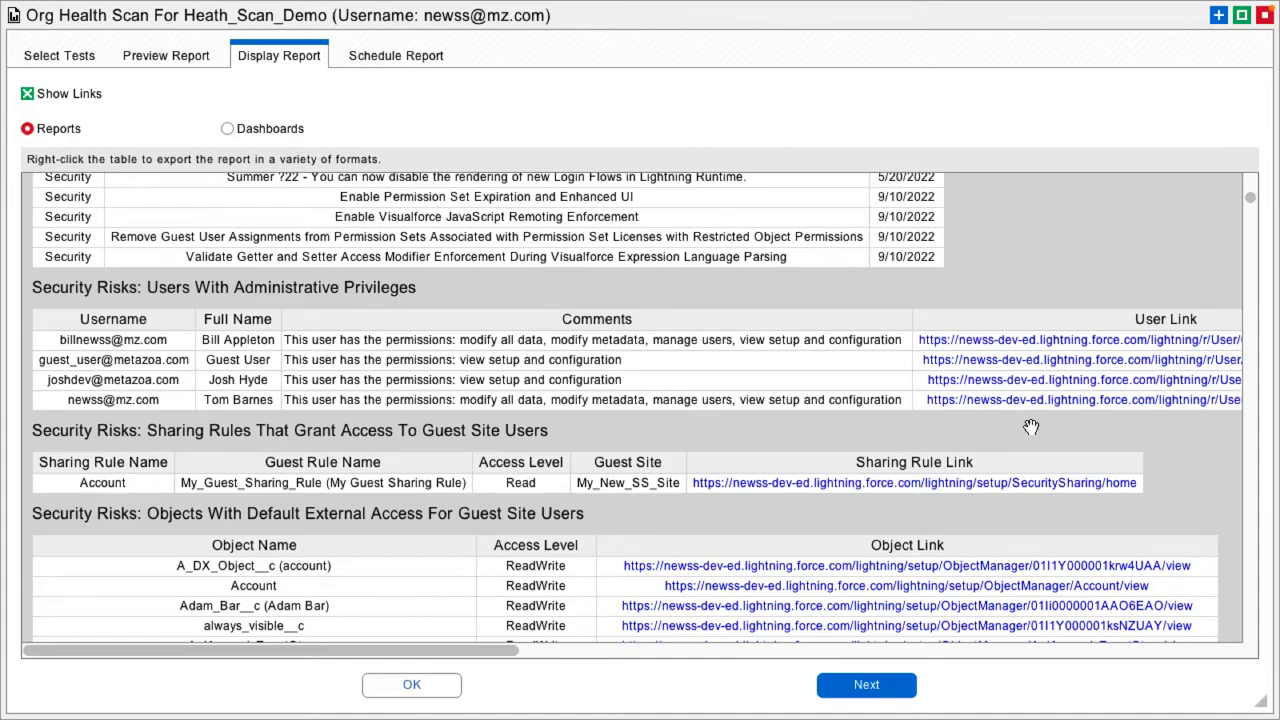
scroll("down", 3)
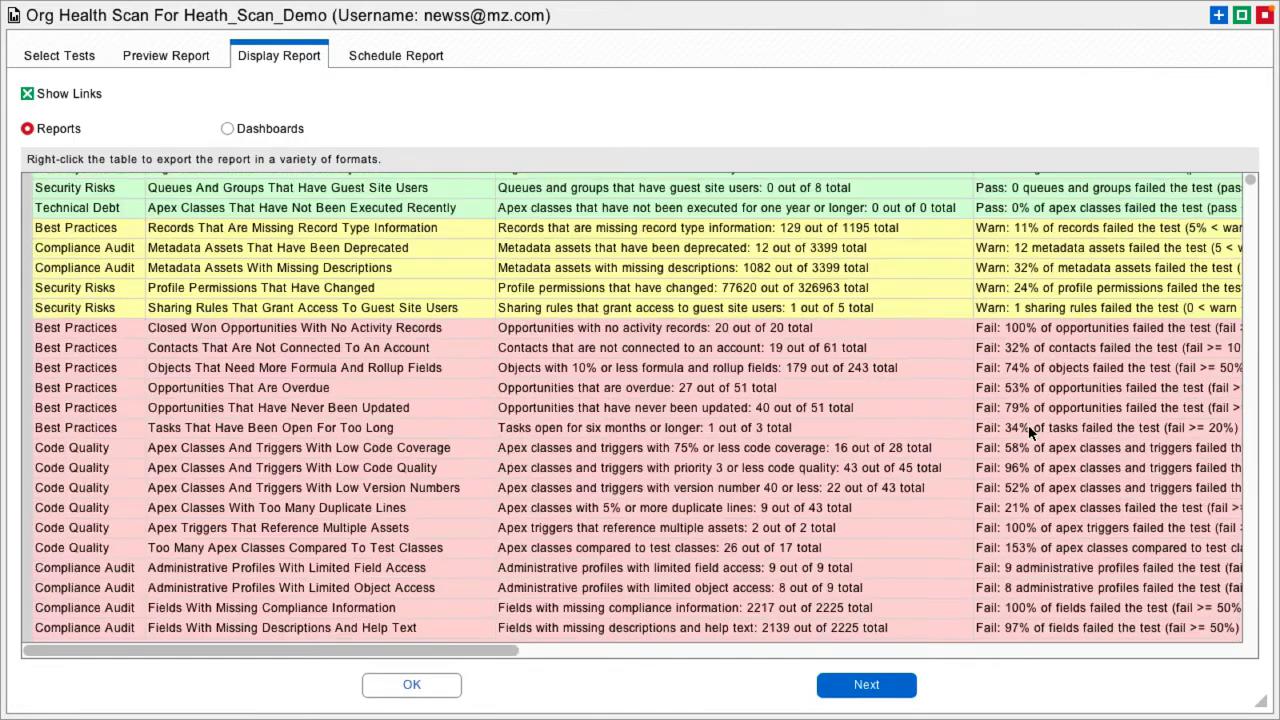
scroll("up", 3)
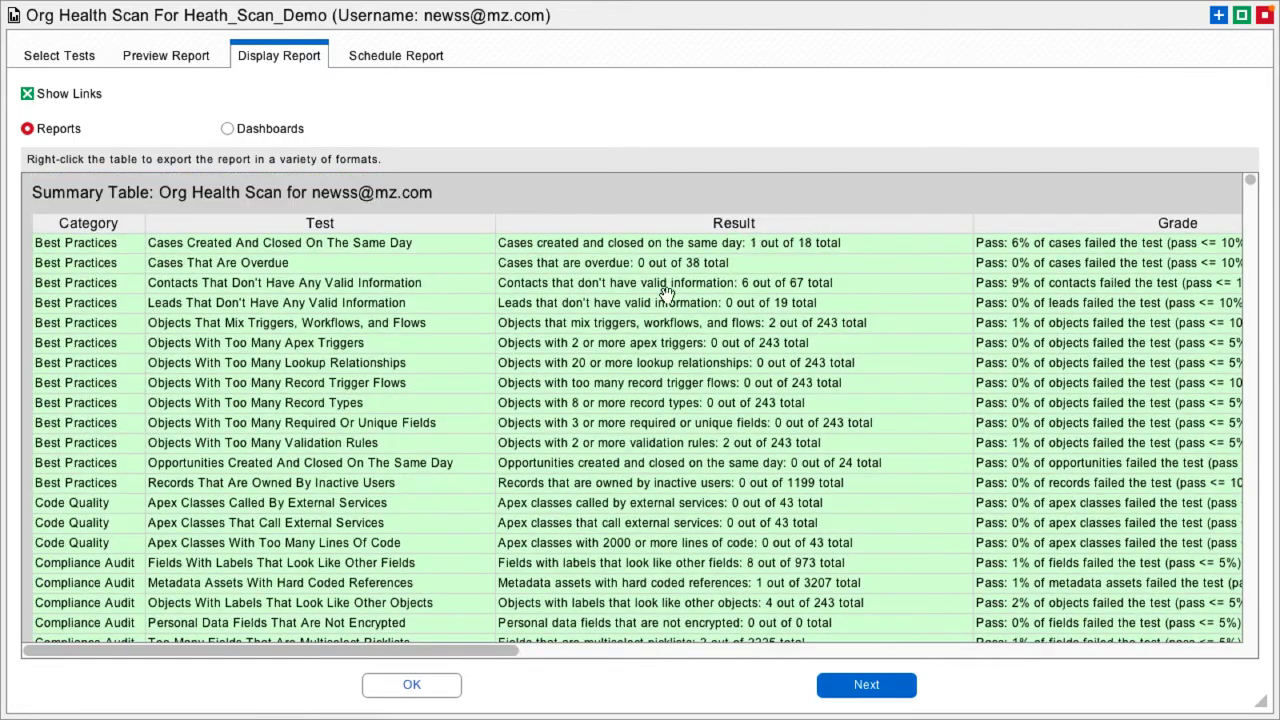
Switch the report to the Pass/Warn/Fail dashboard charts by category.
left_click(228, 128)
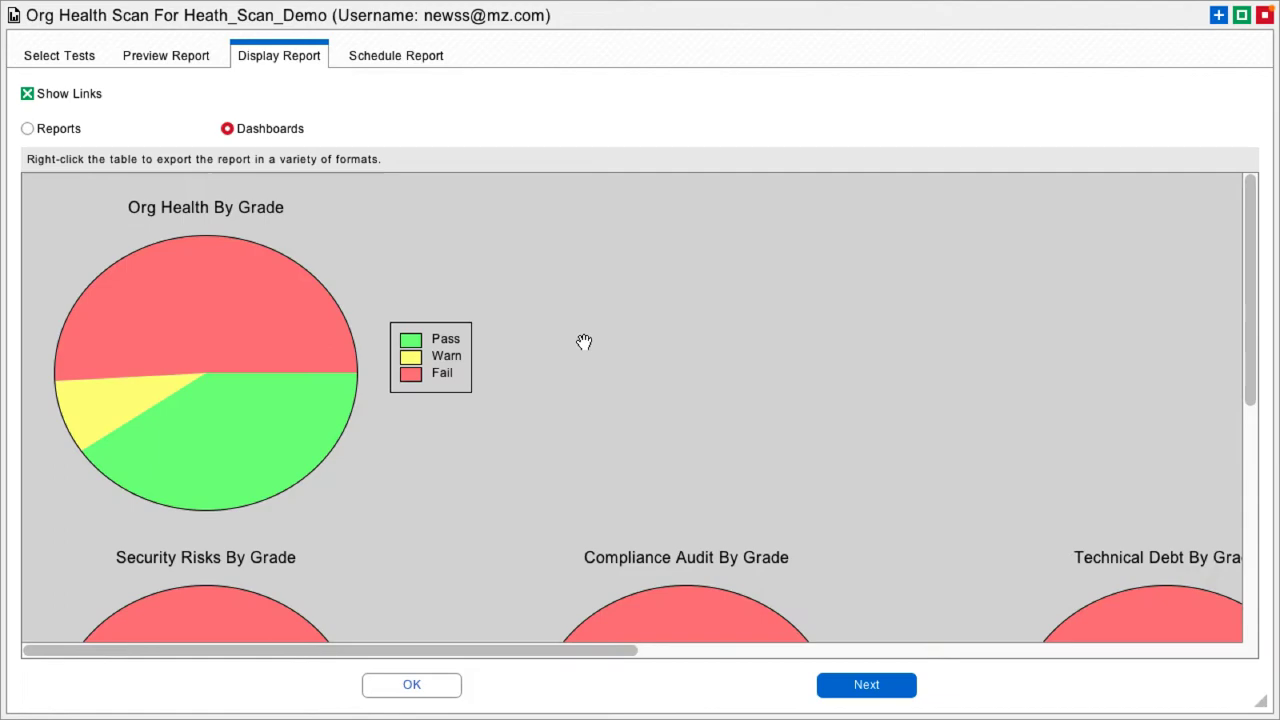
scroll("down", 3)
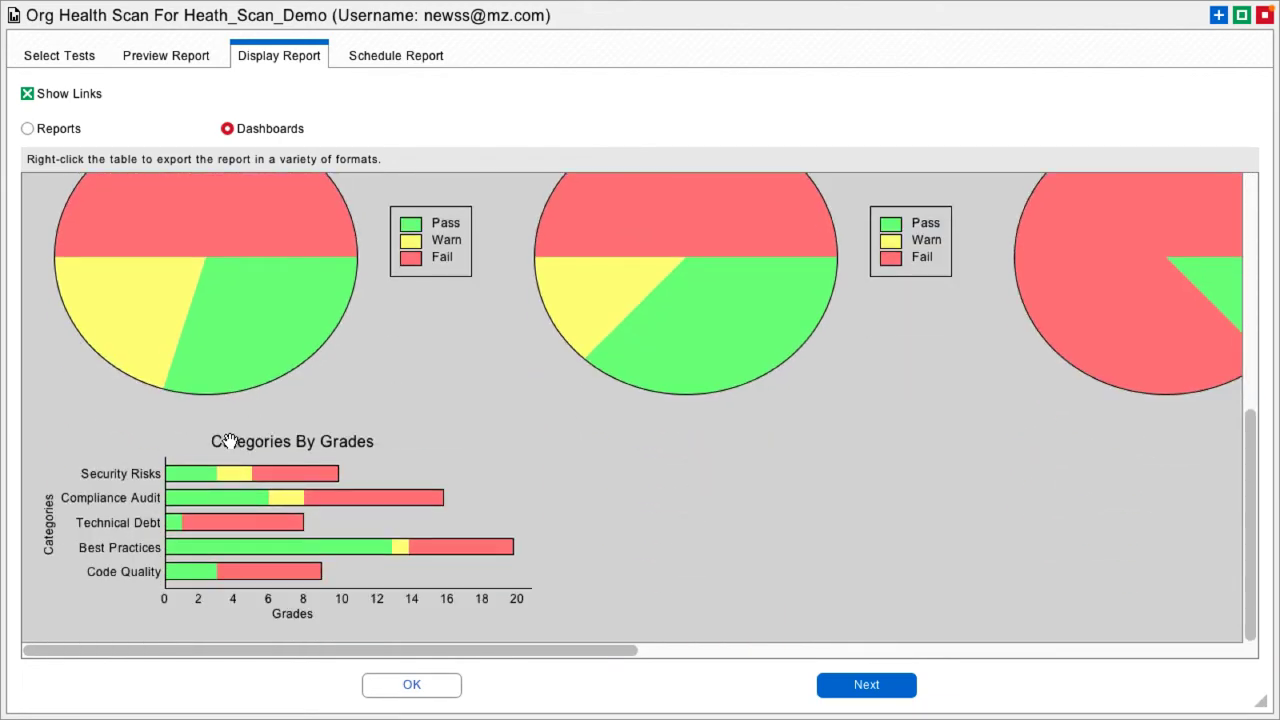
mouse_move(156, 478)
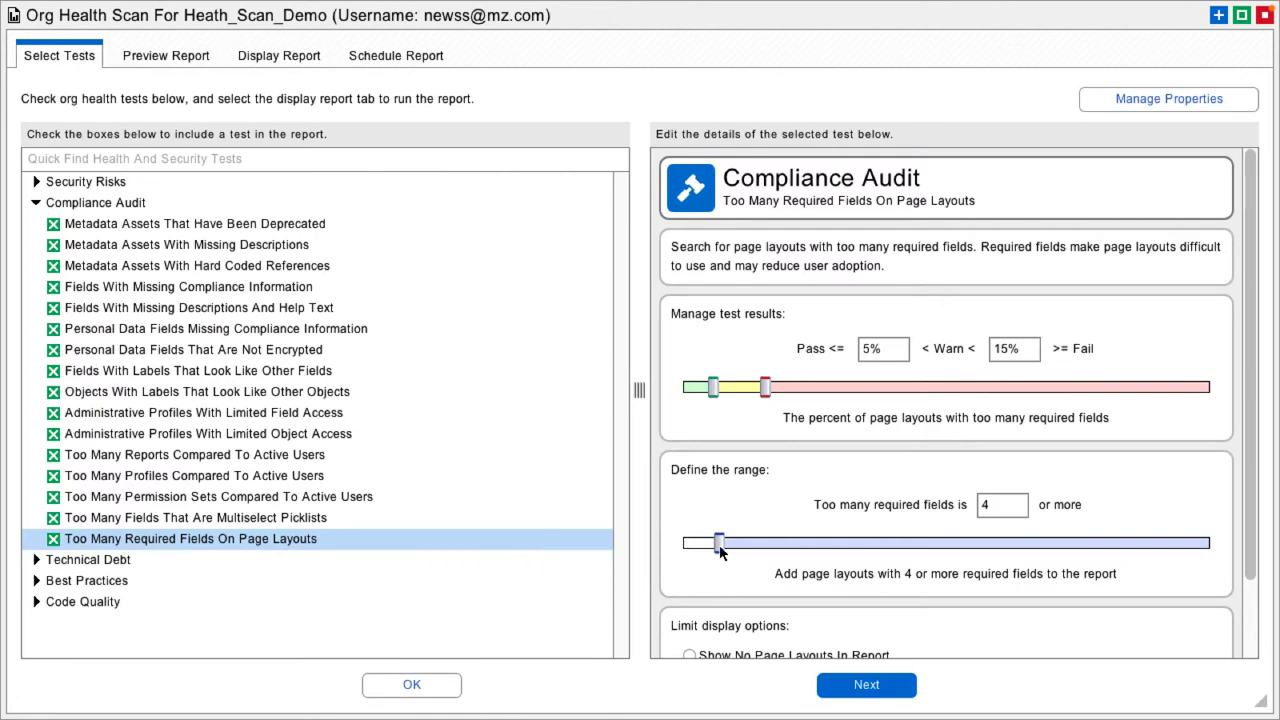
Set the test to Pass 10%, Warn 22% and an 8-field range, then bring up Manage Properties.
left_click_drag(720, 544, 764, 544)
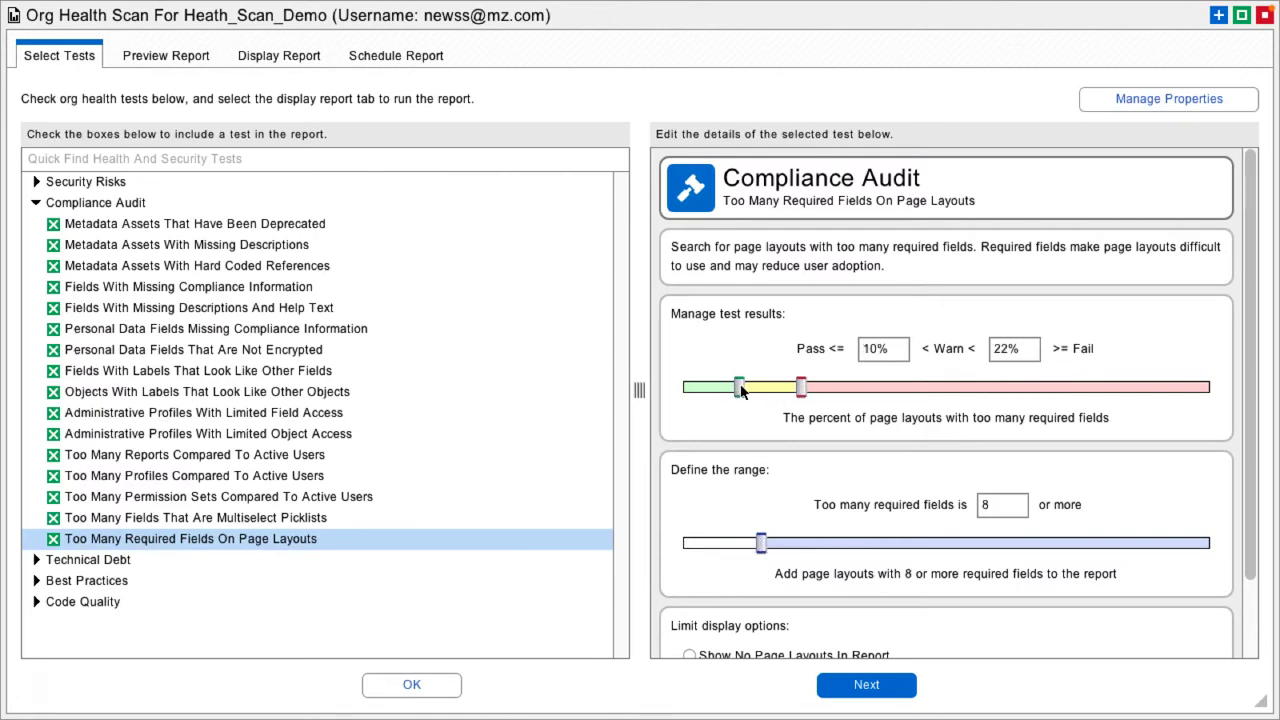
mouse_move(1160, 104)
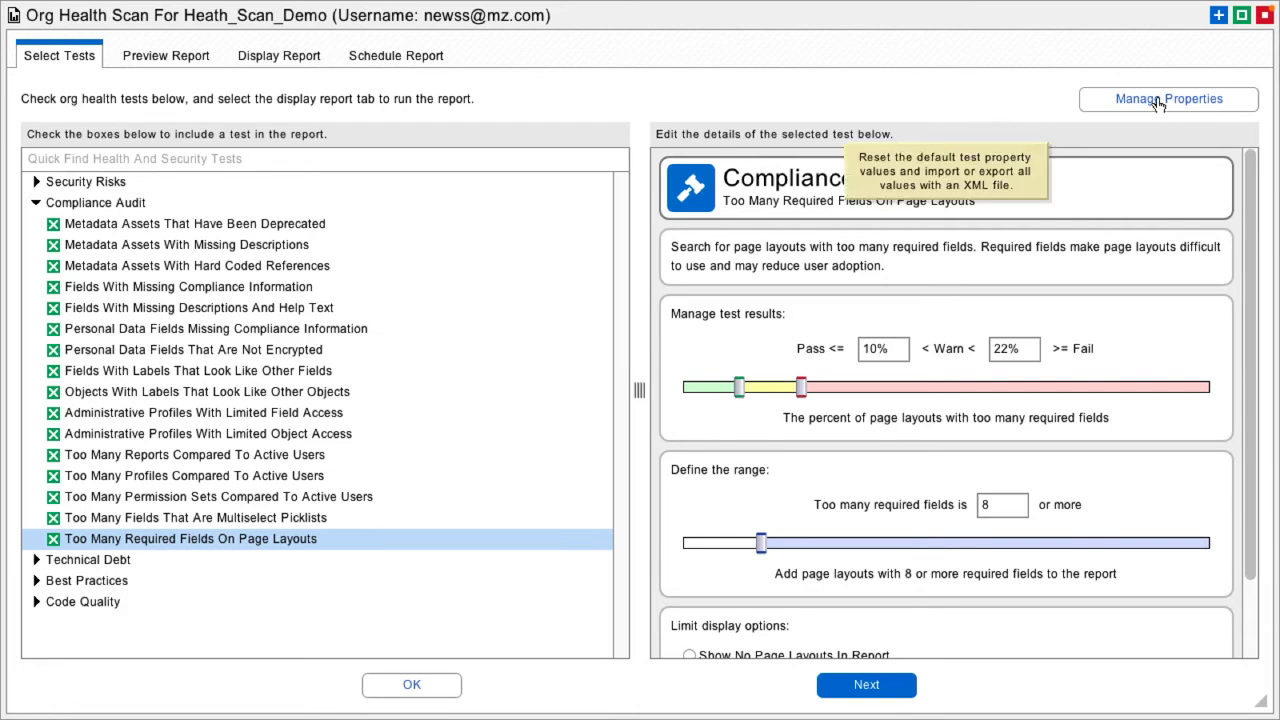
left_click(1168, 100)
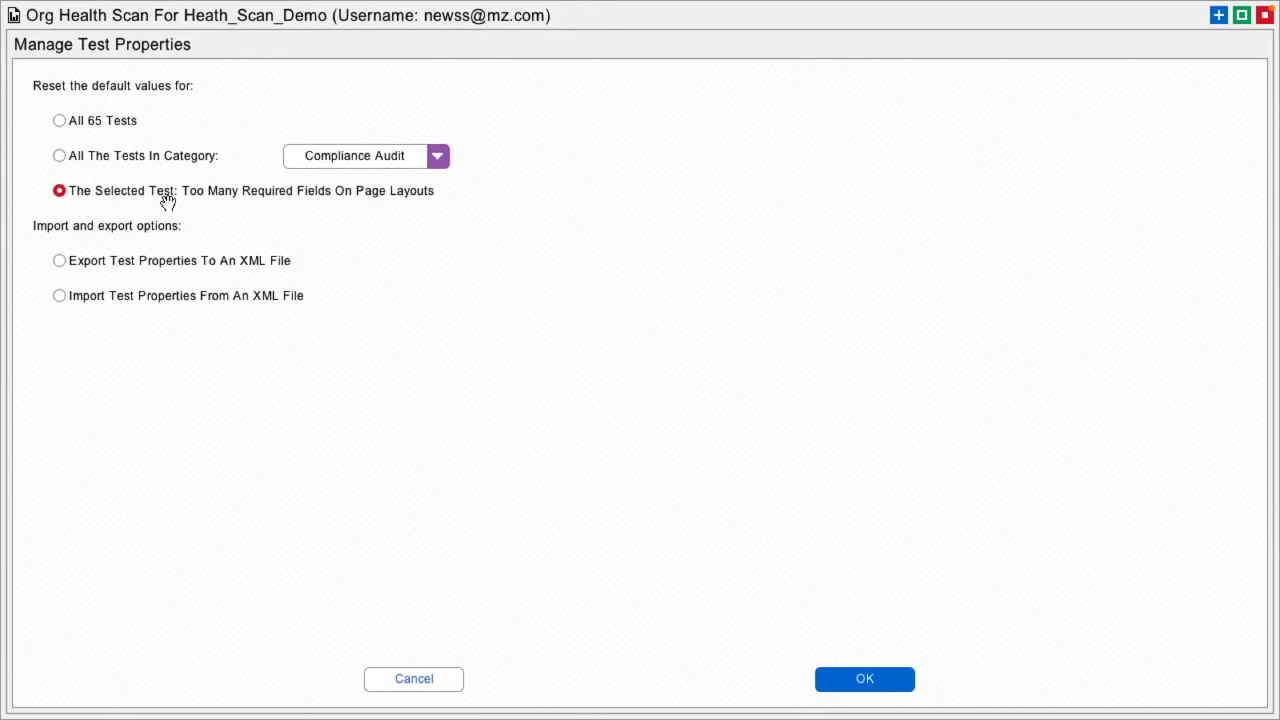
Set the reset scope to just the selected required-fields test rather than the whole category.
left_click(60, 156)
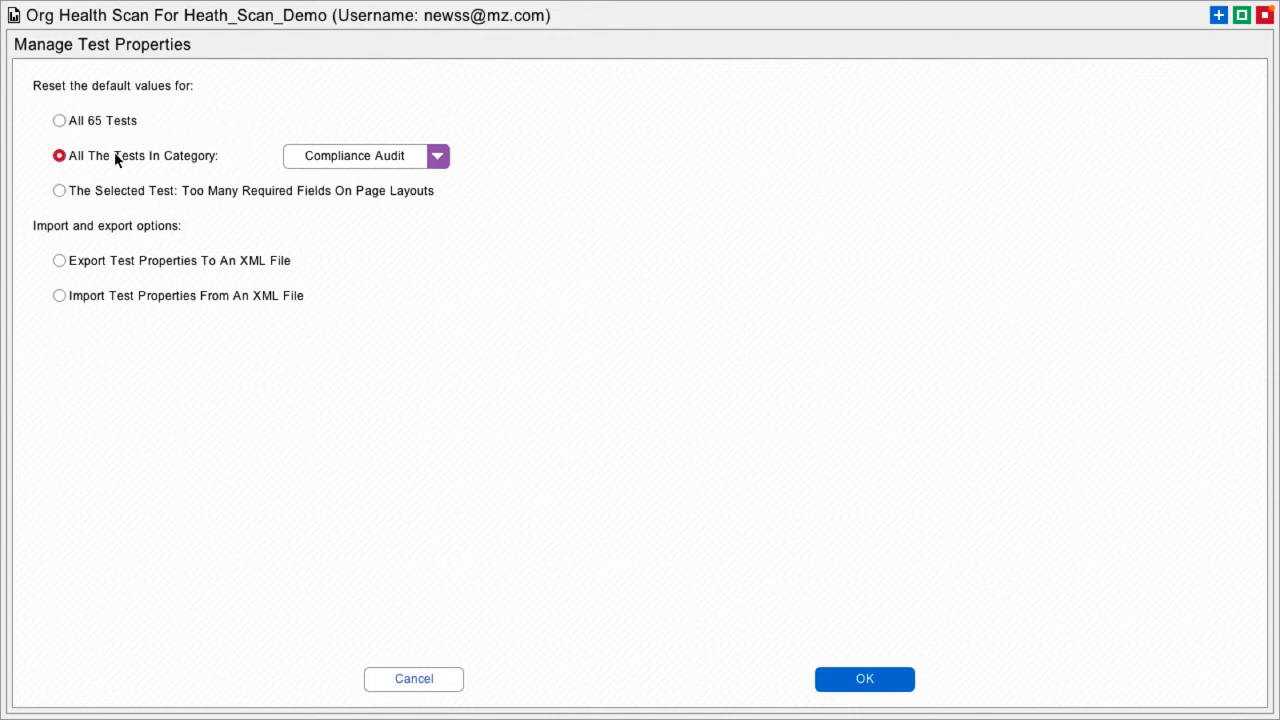
left_click(60, 190)
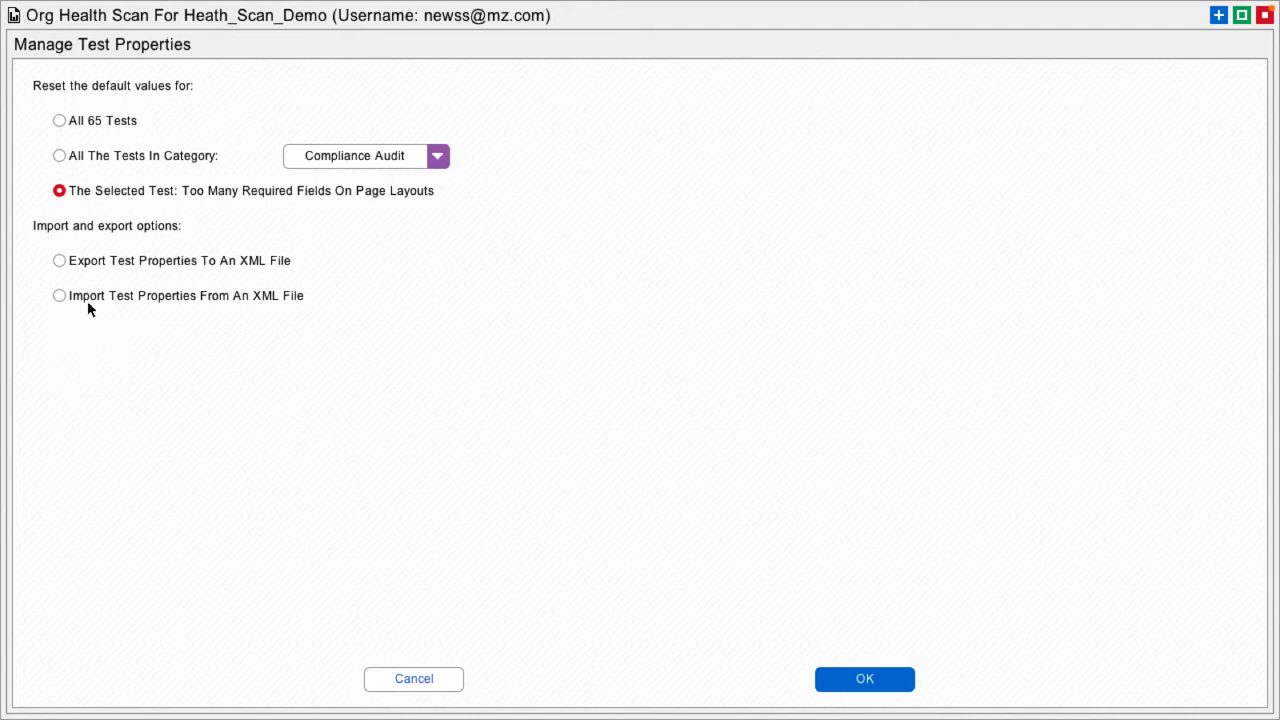
mouse_move(118, 344)
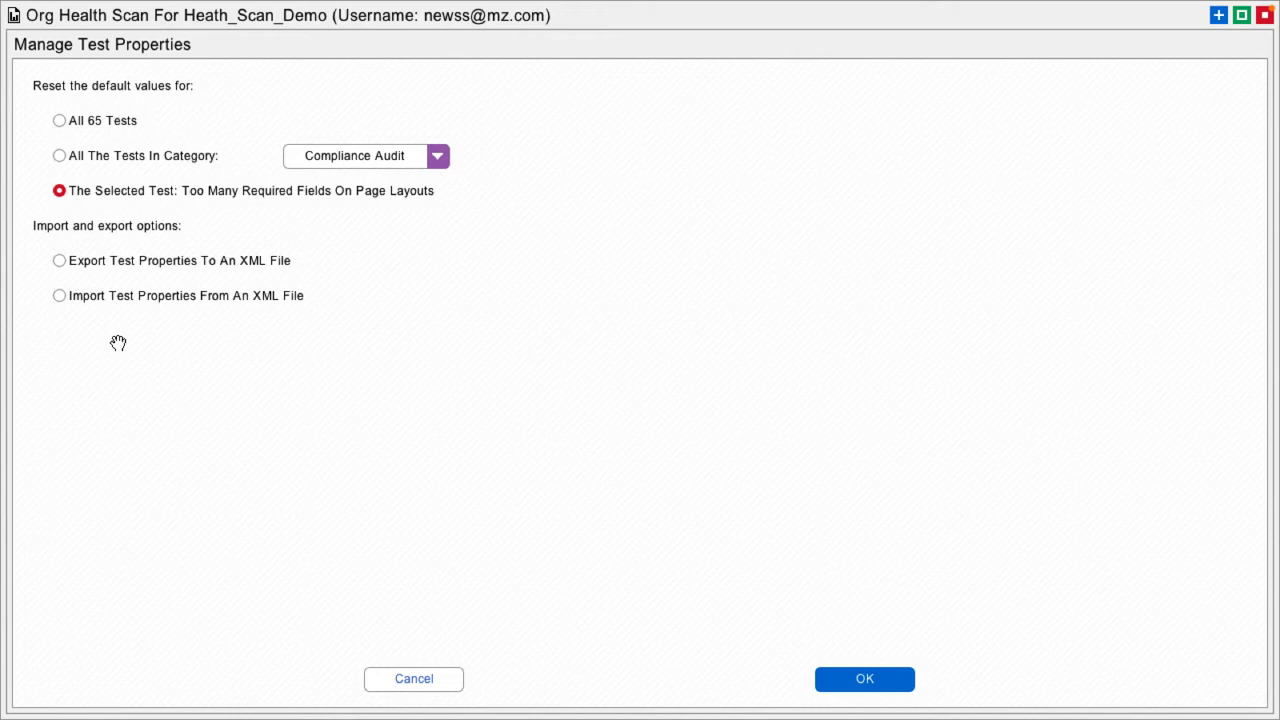
mouse_move(124, 346)
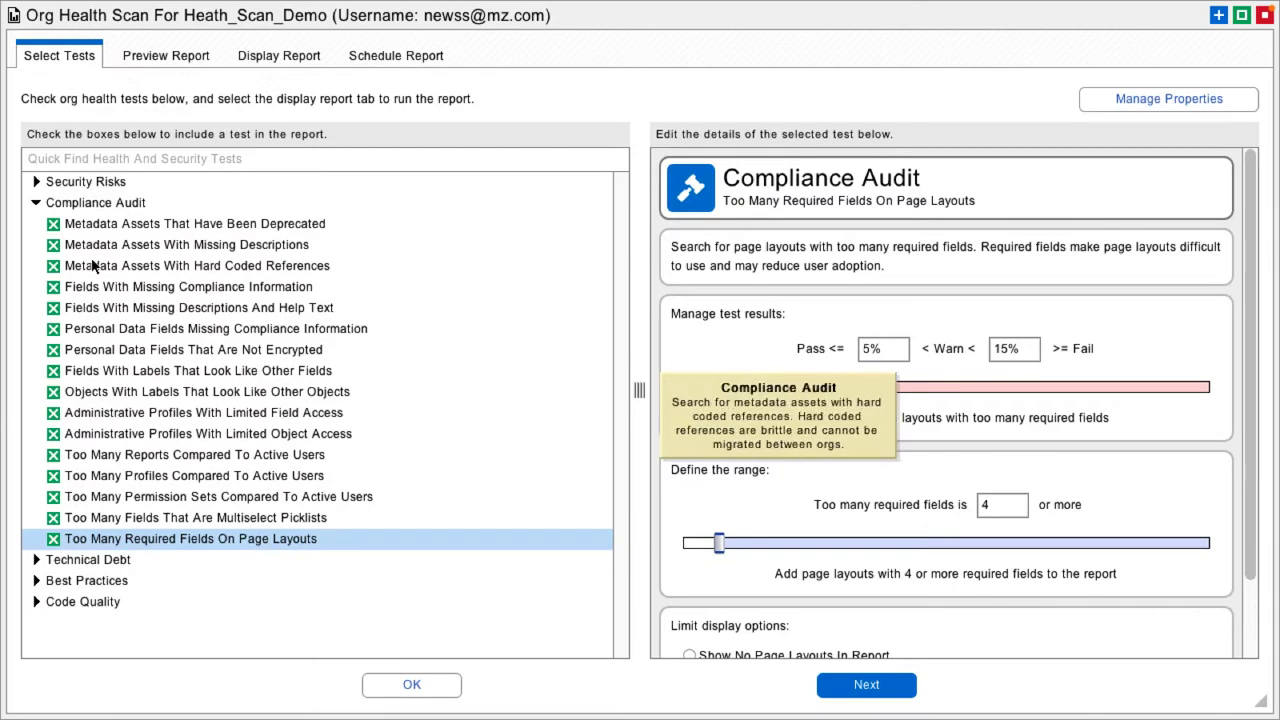
View Users With Administrative Privileges, then Profile Permissions That Have Changed under Security Risks.
left_click(36, 180)
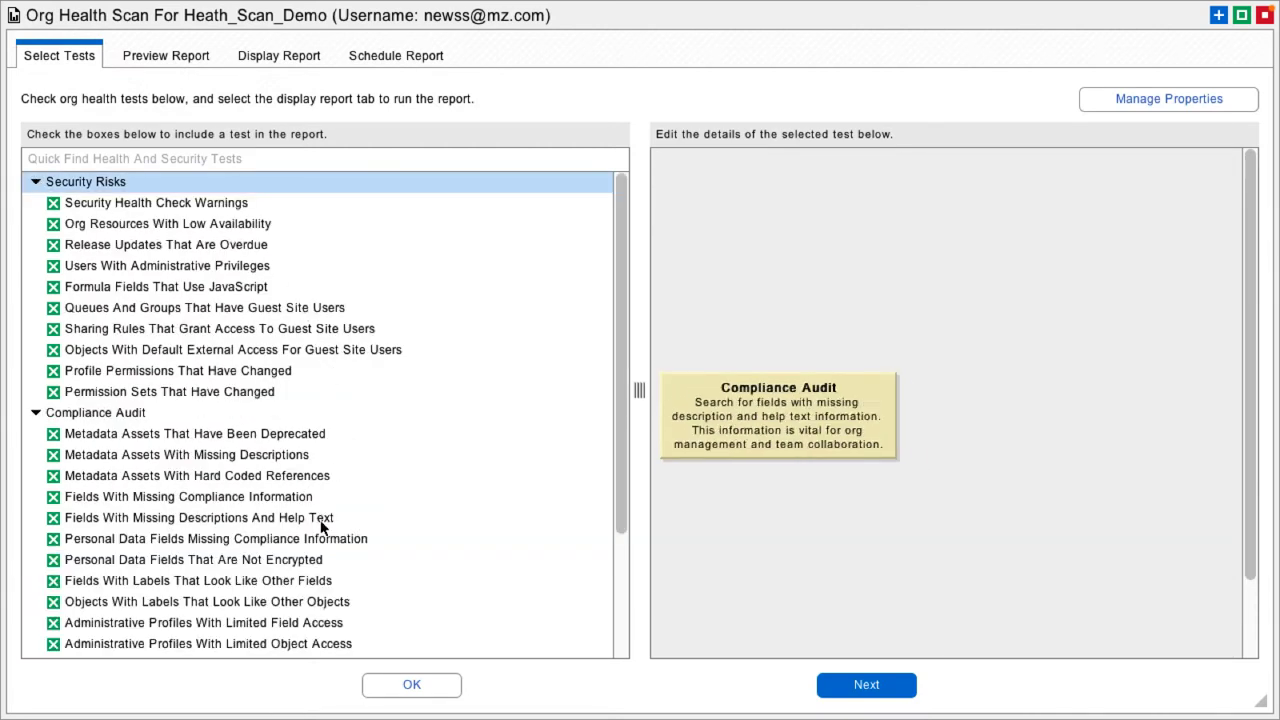
mouse_move(366, 528)
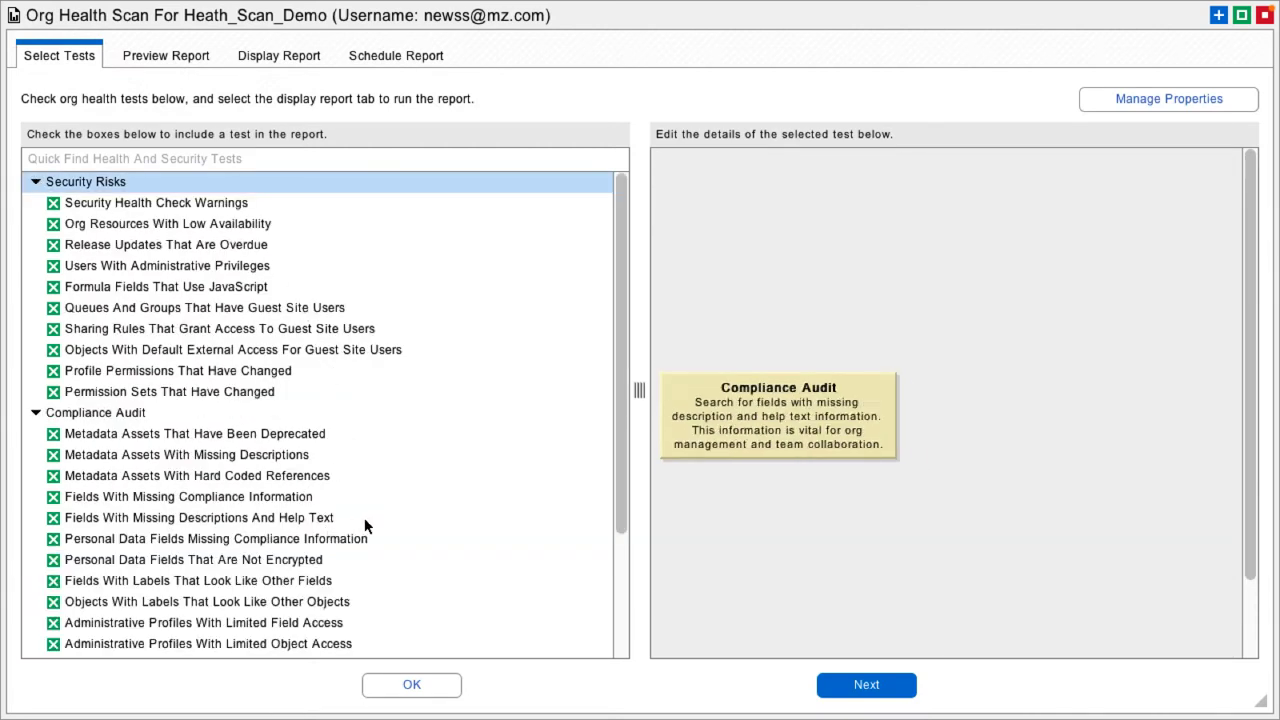
left_click(168, 264)
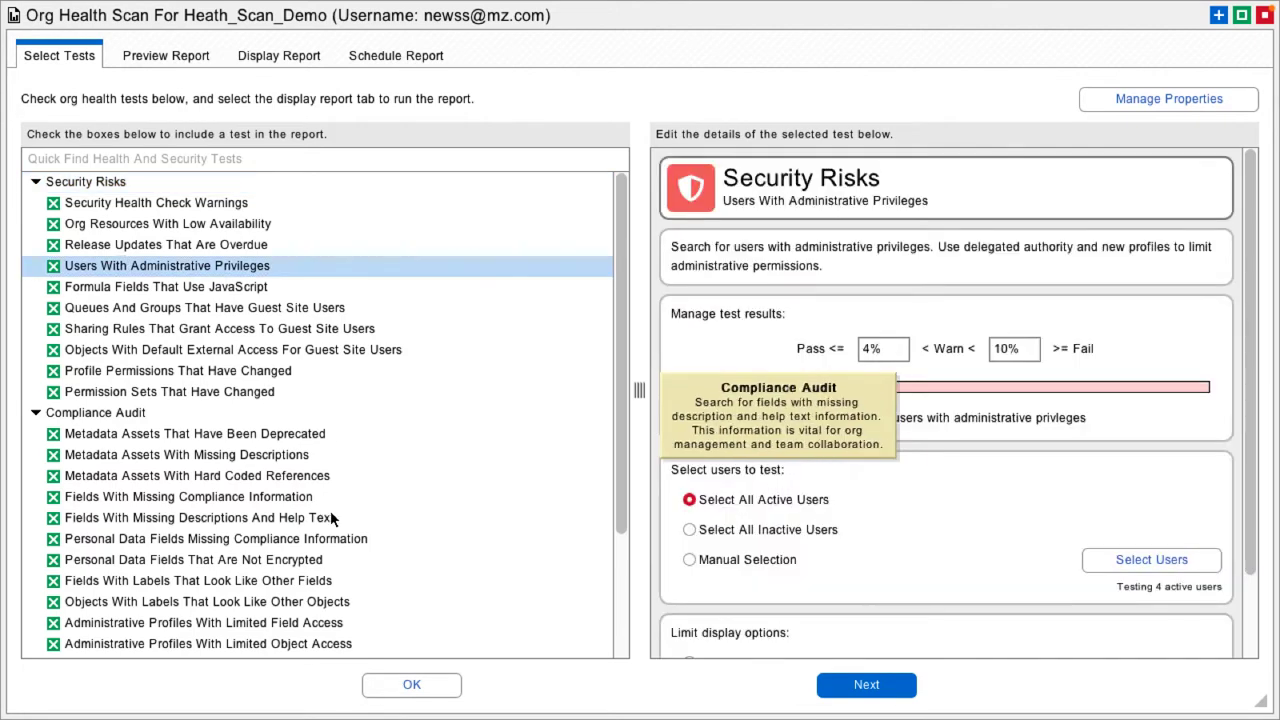
mouse_move(176, 370)
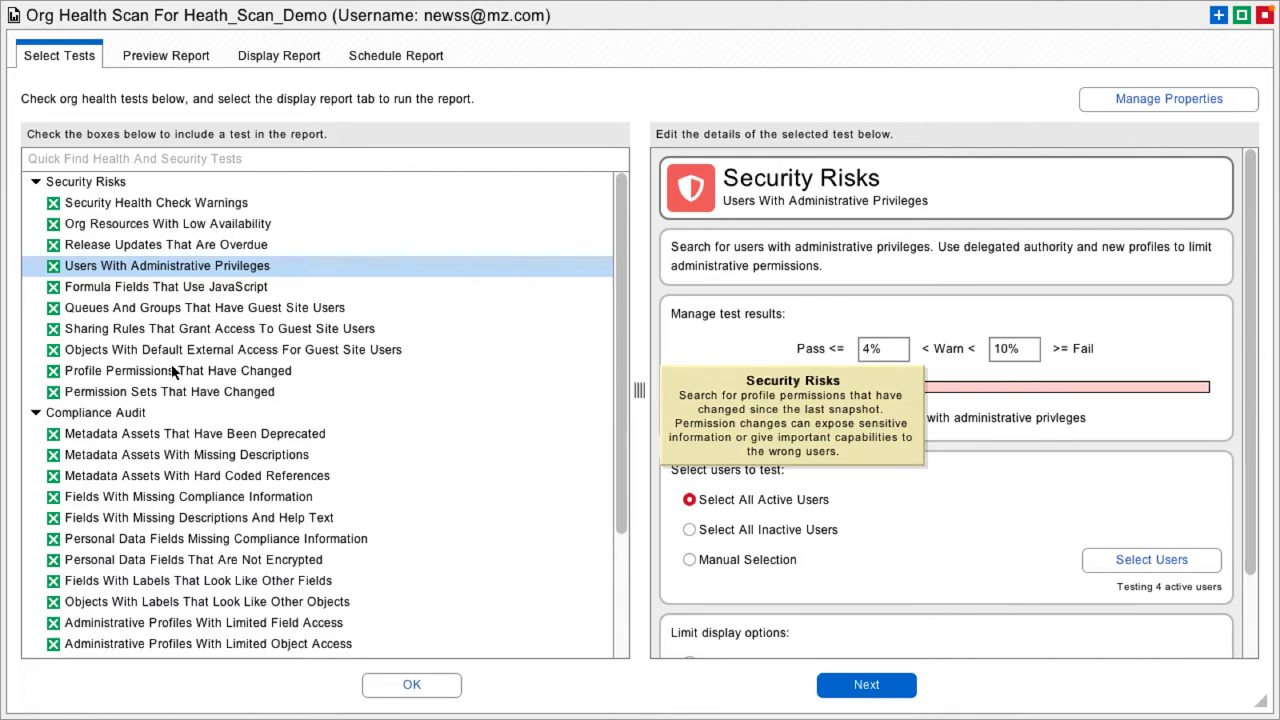
left_click(176, 370)
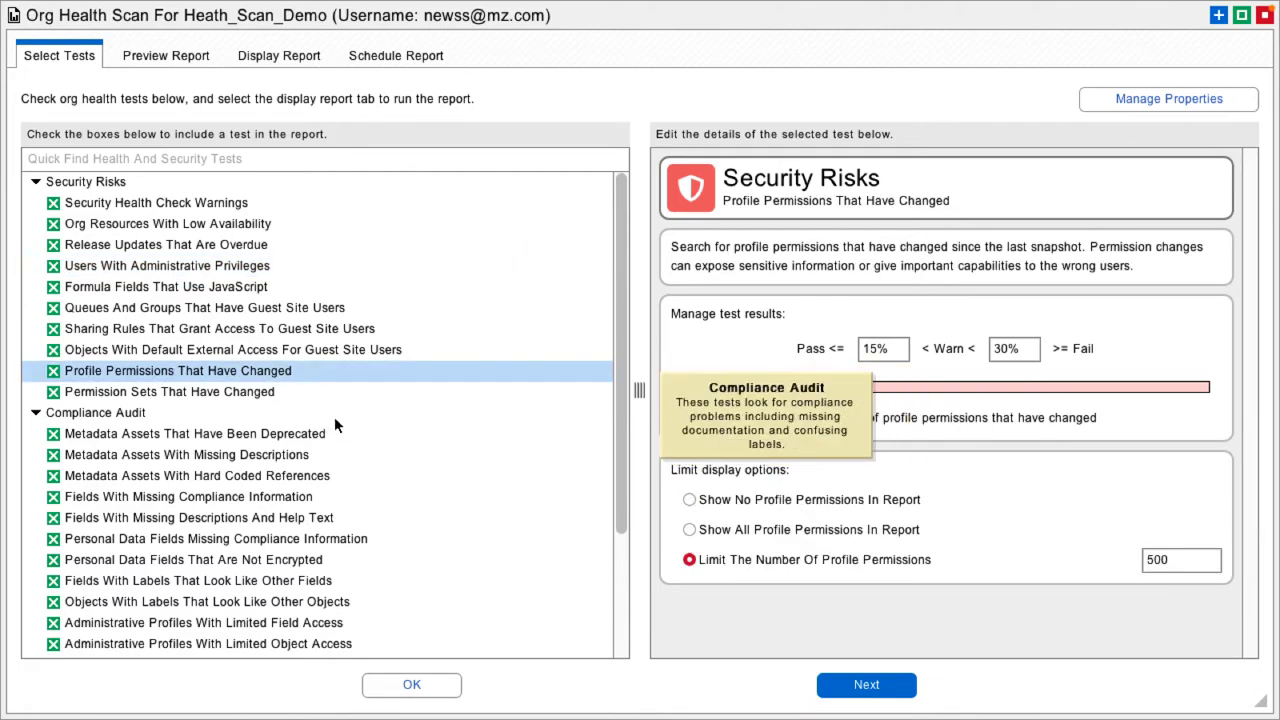
scroll("down", 3)
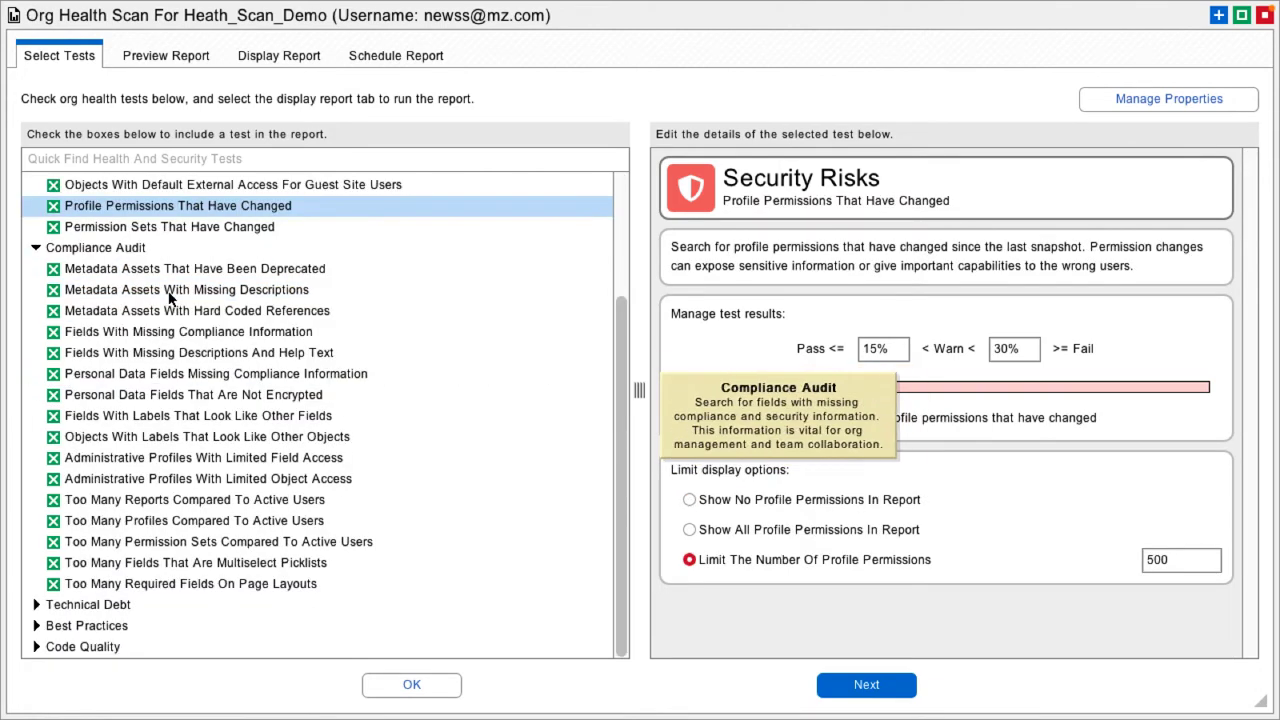
mouse_move(240, 268)
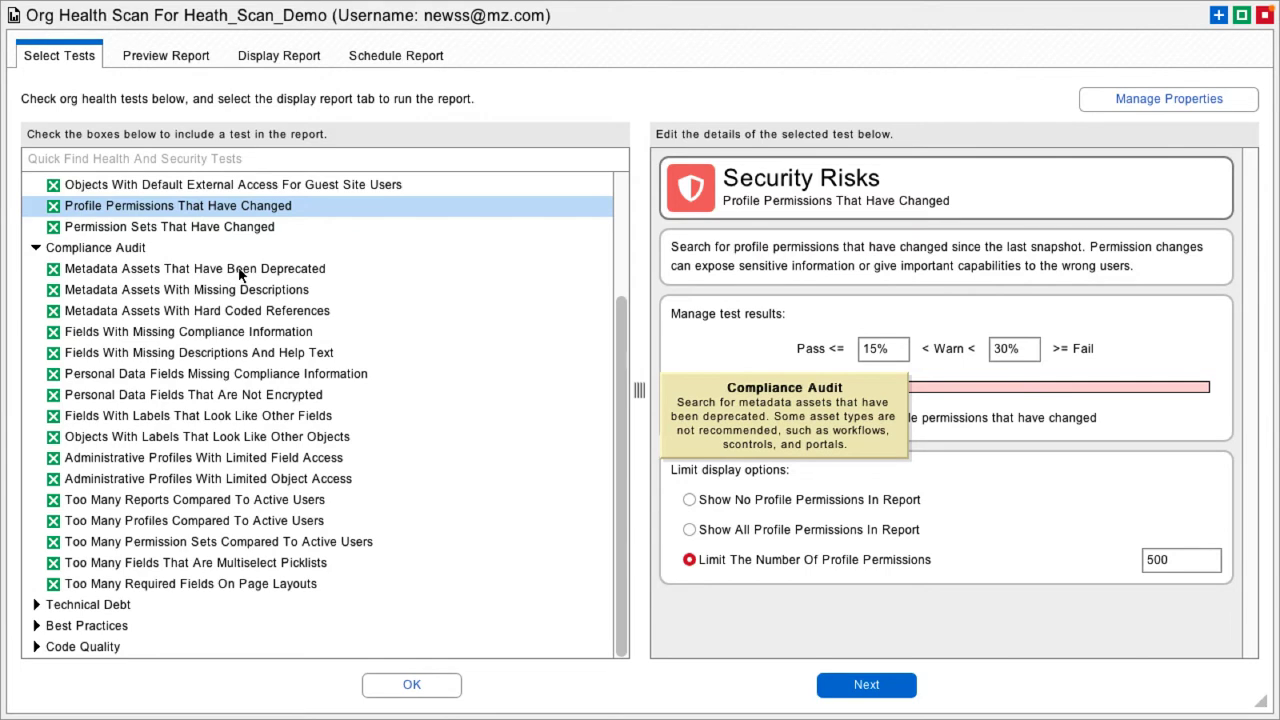
Step through the Compliance Audit tests, ending on Too Many Permission Sets Compared To Active Users.
left_click(194, 268)
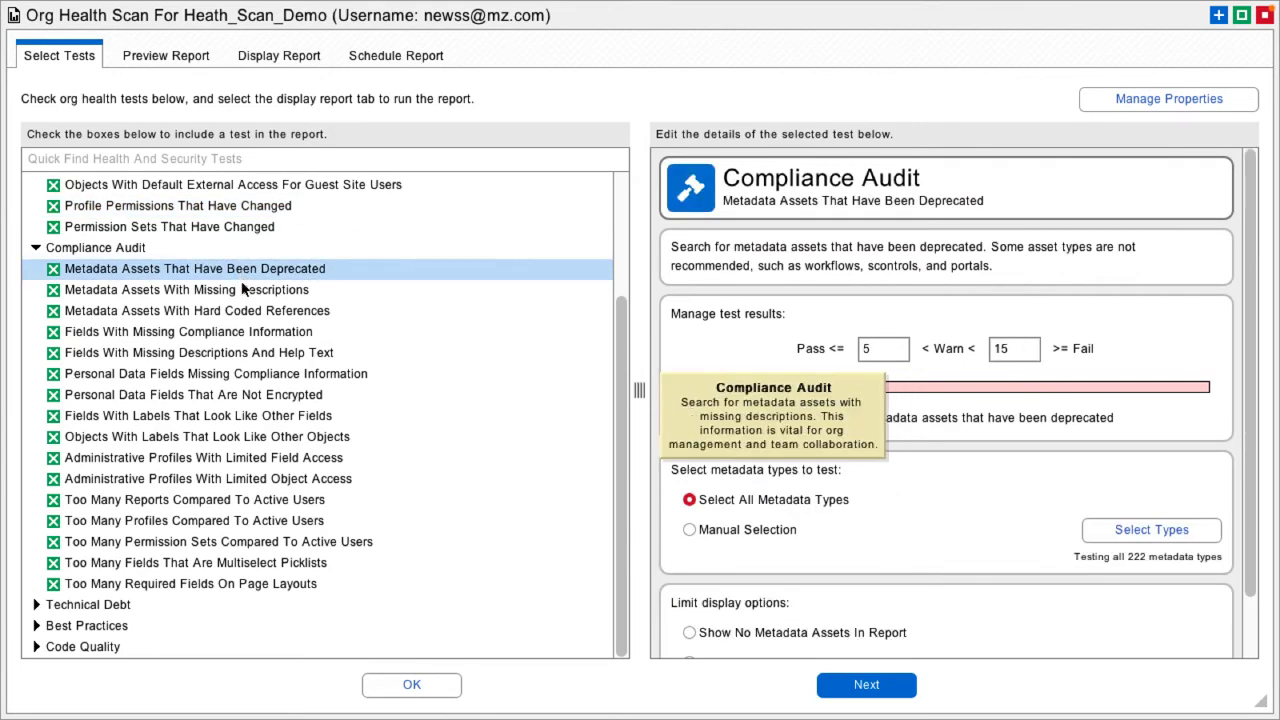
left_click(188, 290)
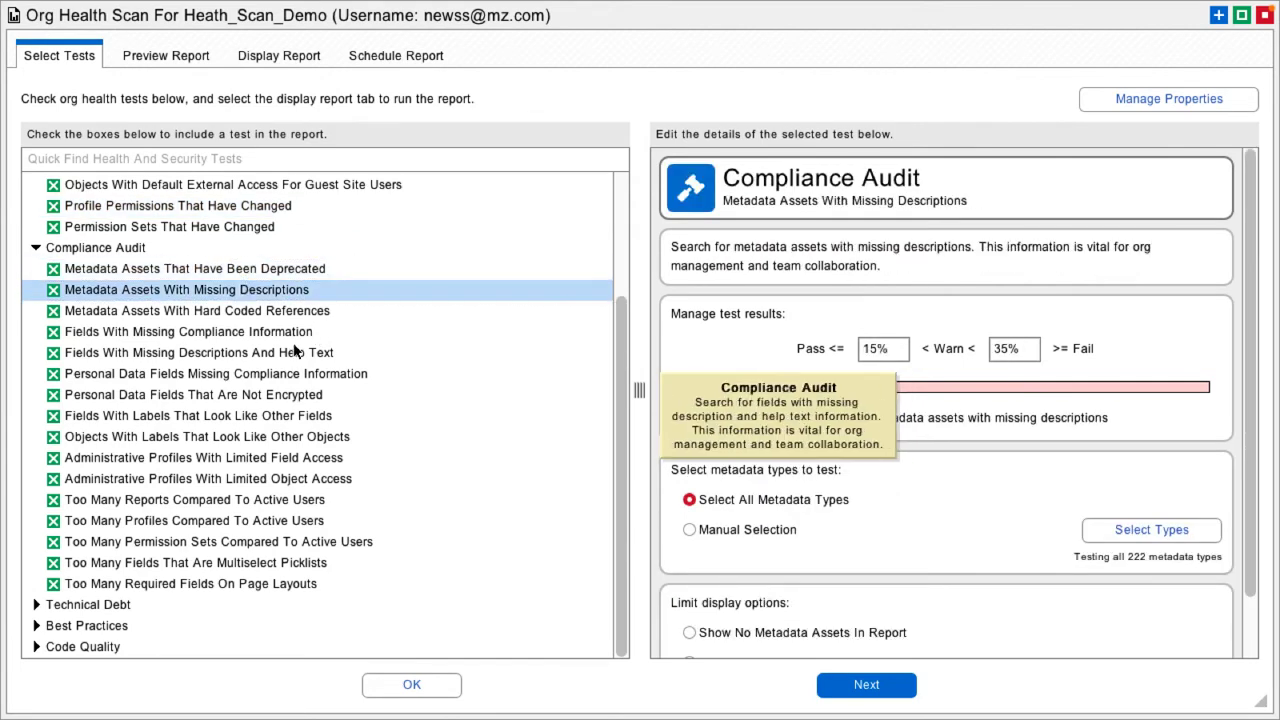
left_click(196, 310)
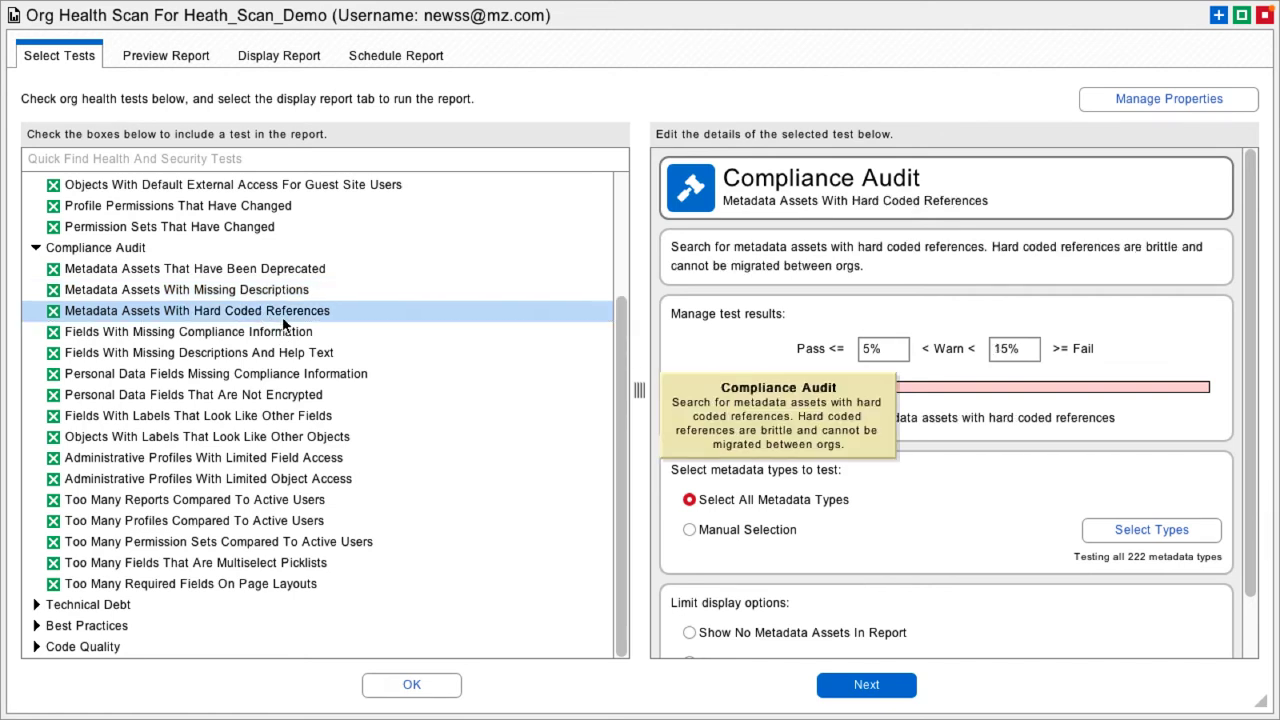
left_click(188, 332)
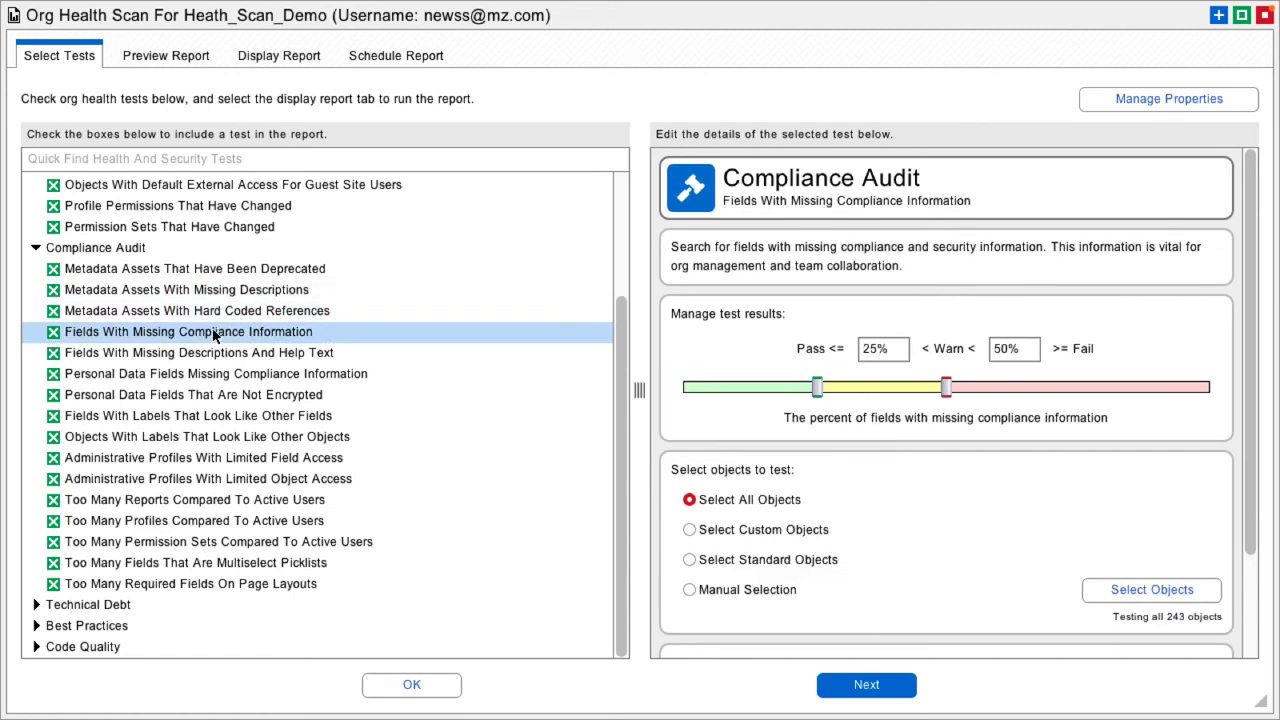
mouse_move(212, 394)
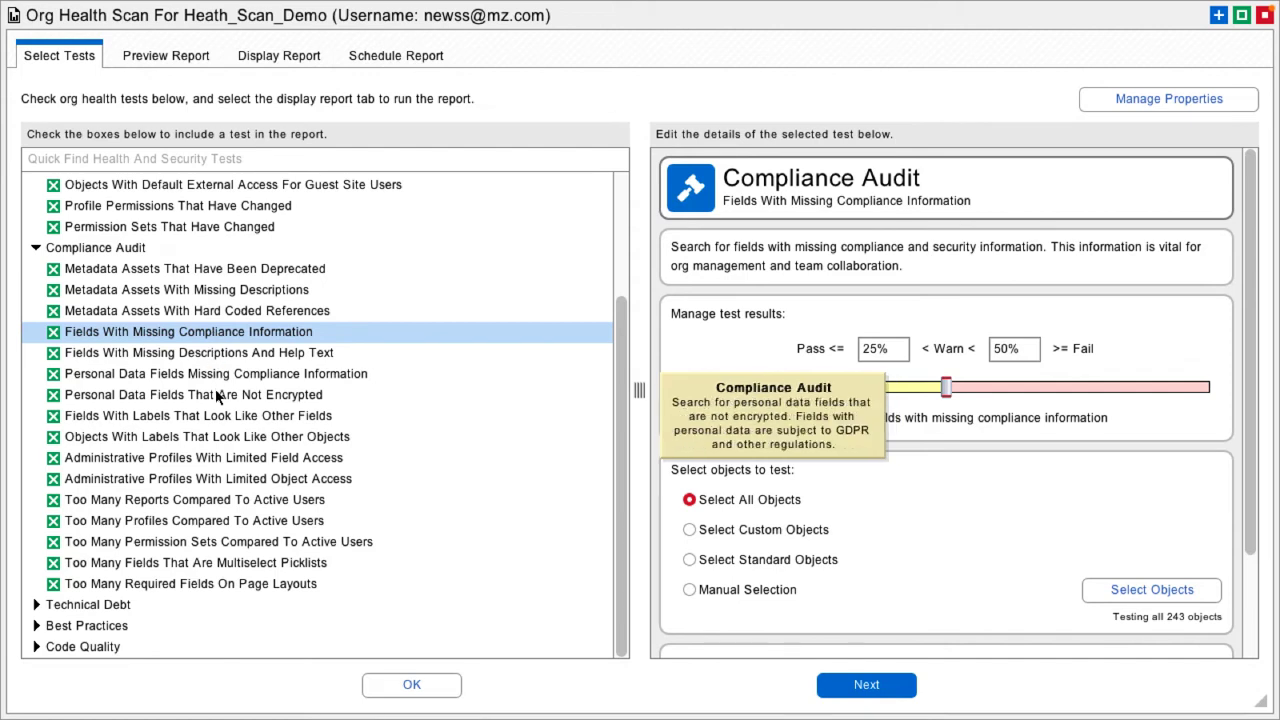
left_click(192, 394)
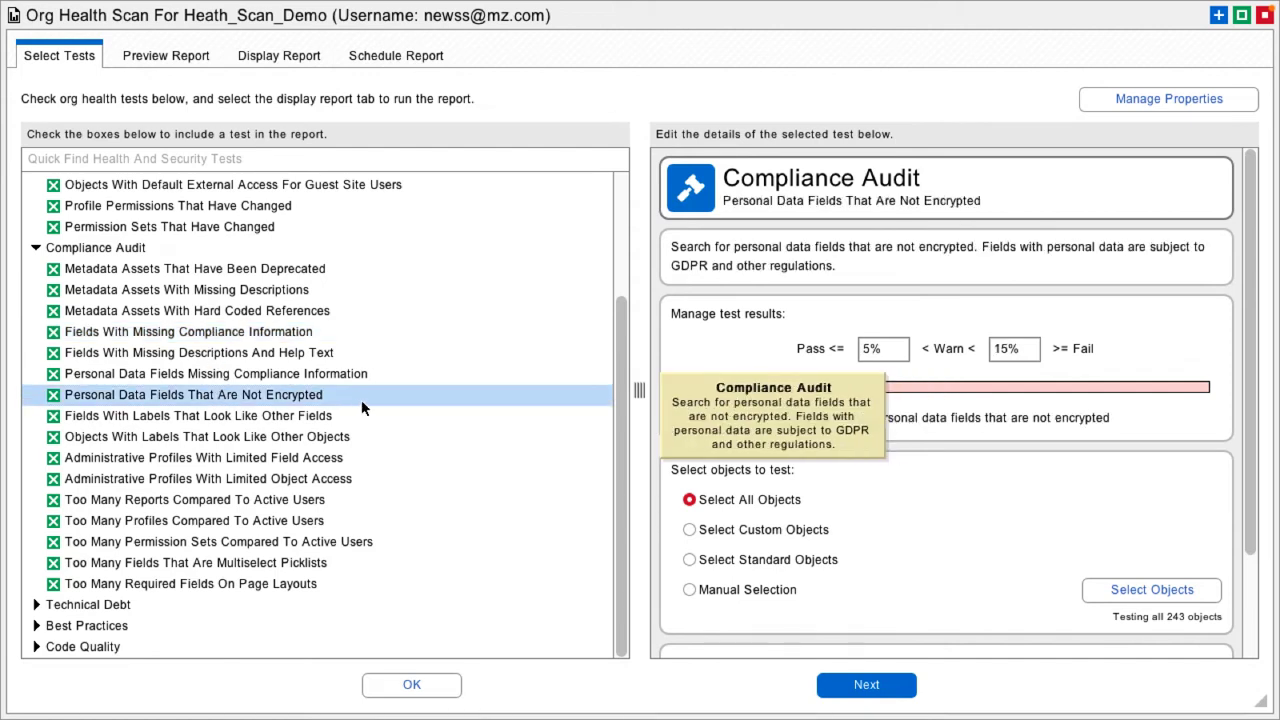
left_click(200, 414)
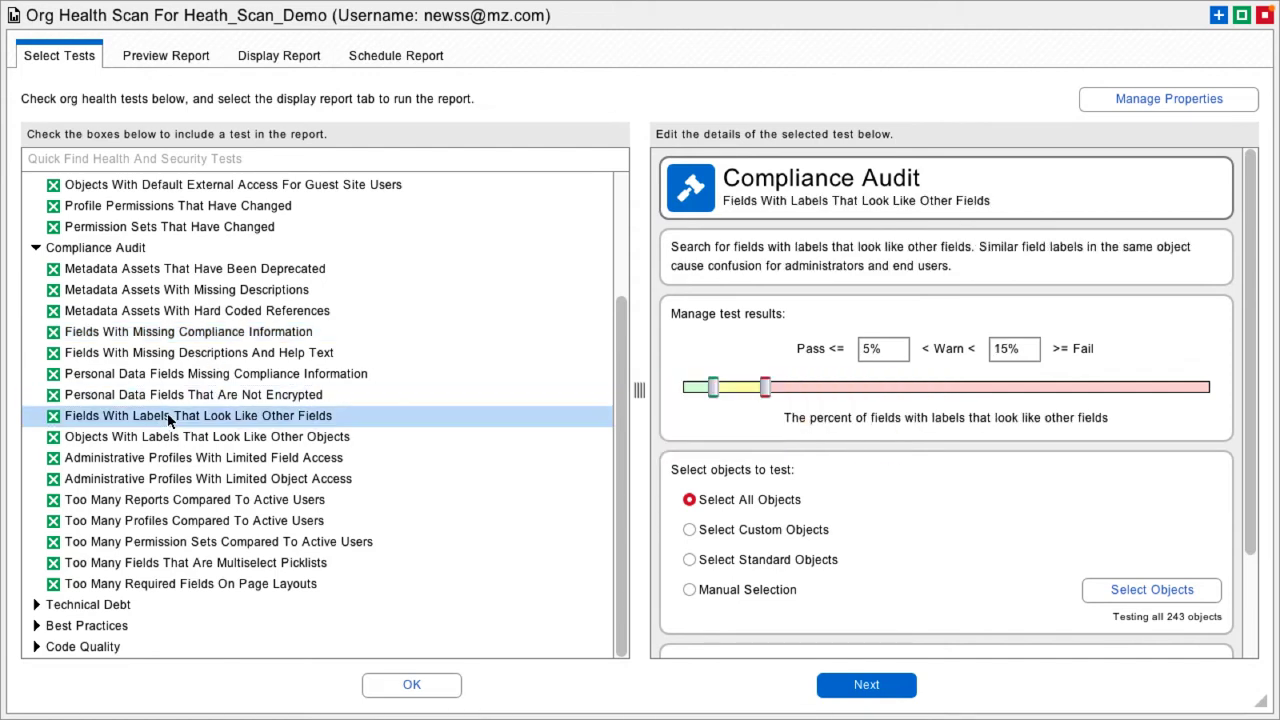
mouse_move(204, 436)
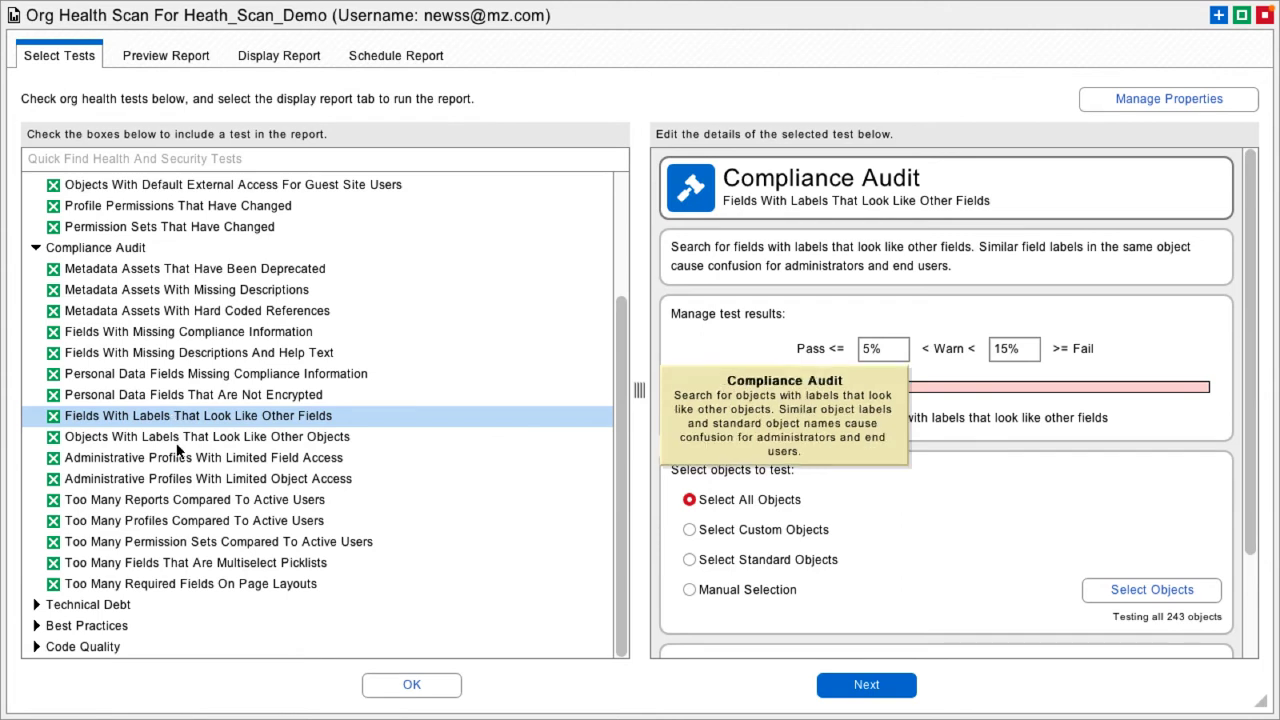
left_click(206, 436)
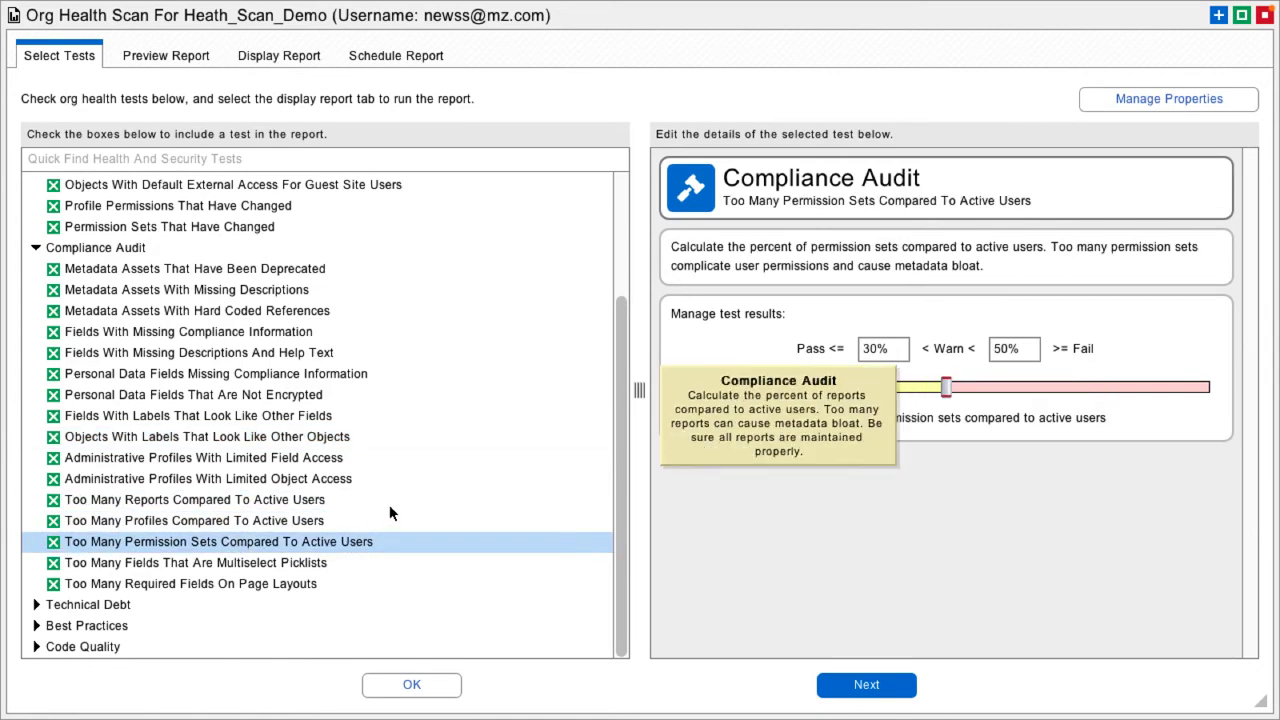
mouse_move(290, 570)
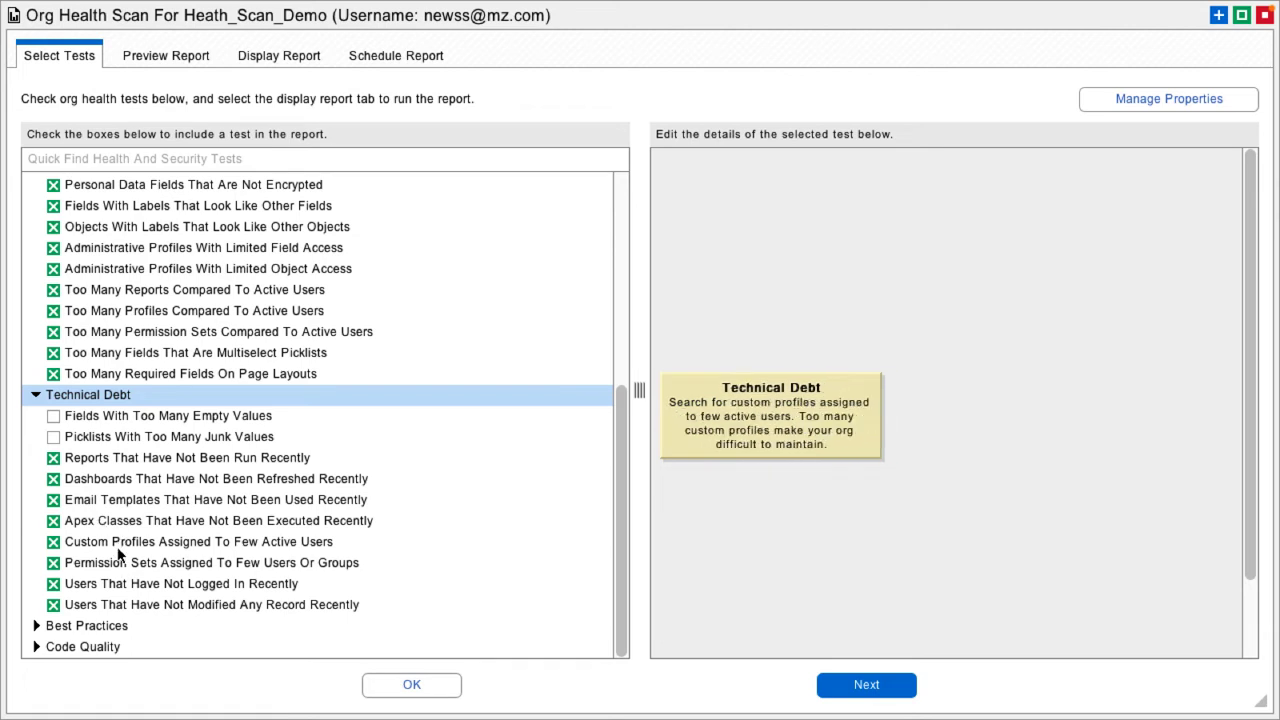
mouse_move(228, 566)
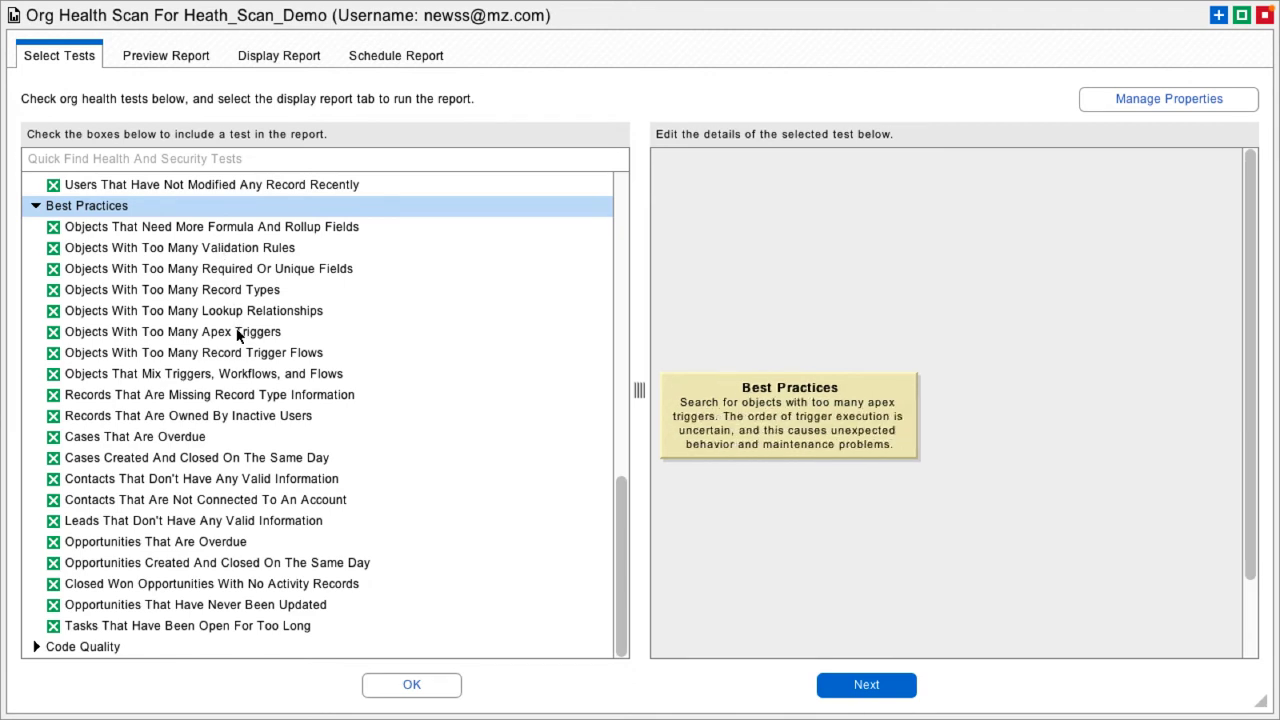
mouse_move(240, 400)
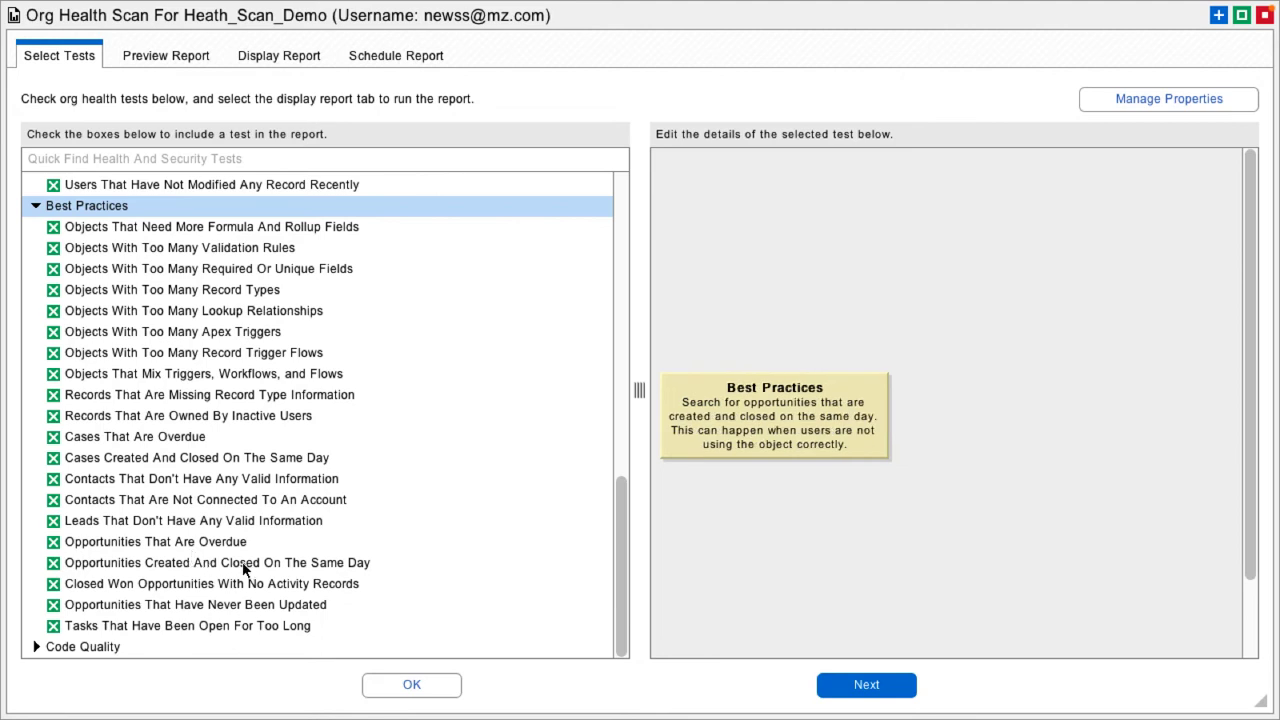
mouse_move(194, 226)
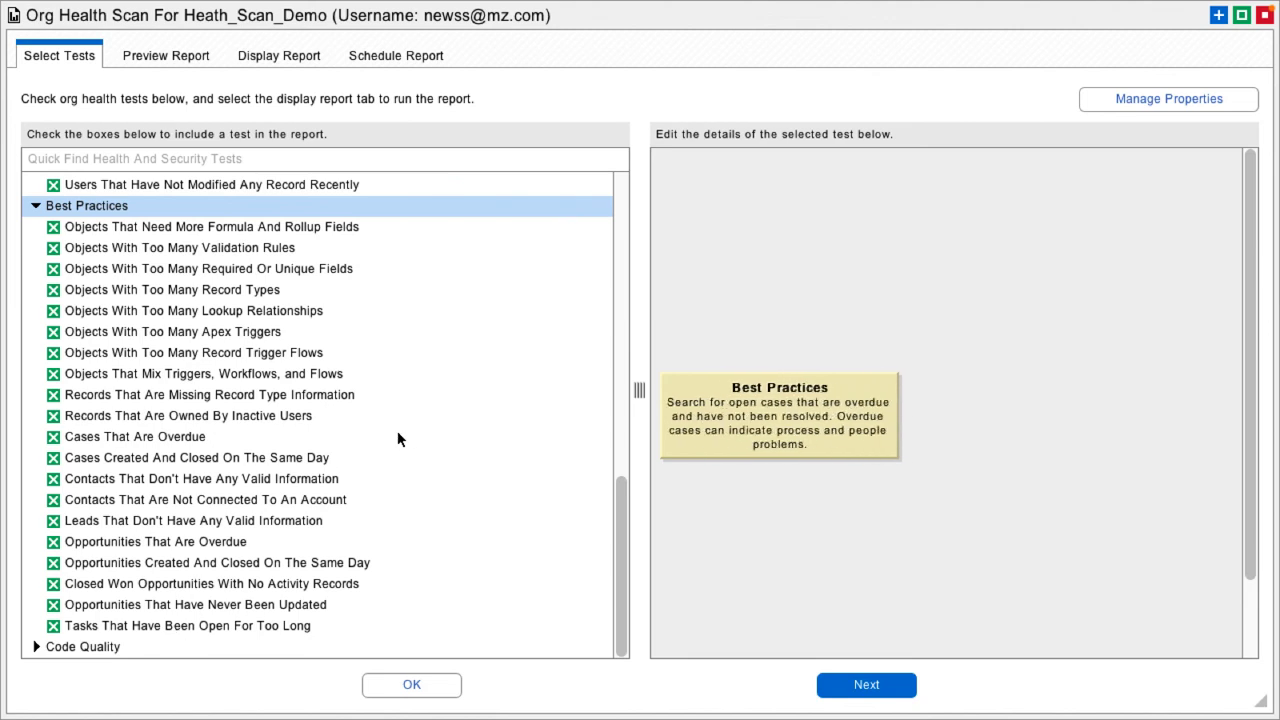
Scroll the test list to show the expanded Best Practices tests.
scroll("down", 3)
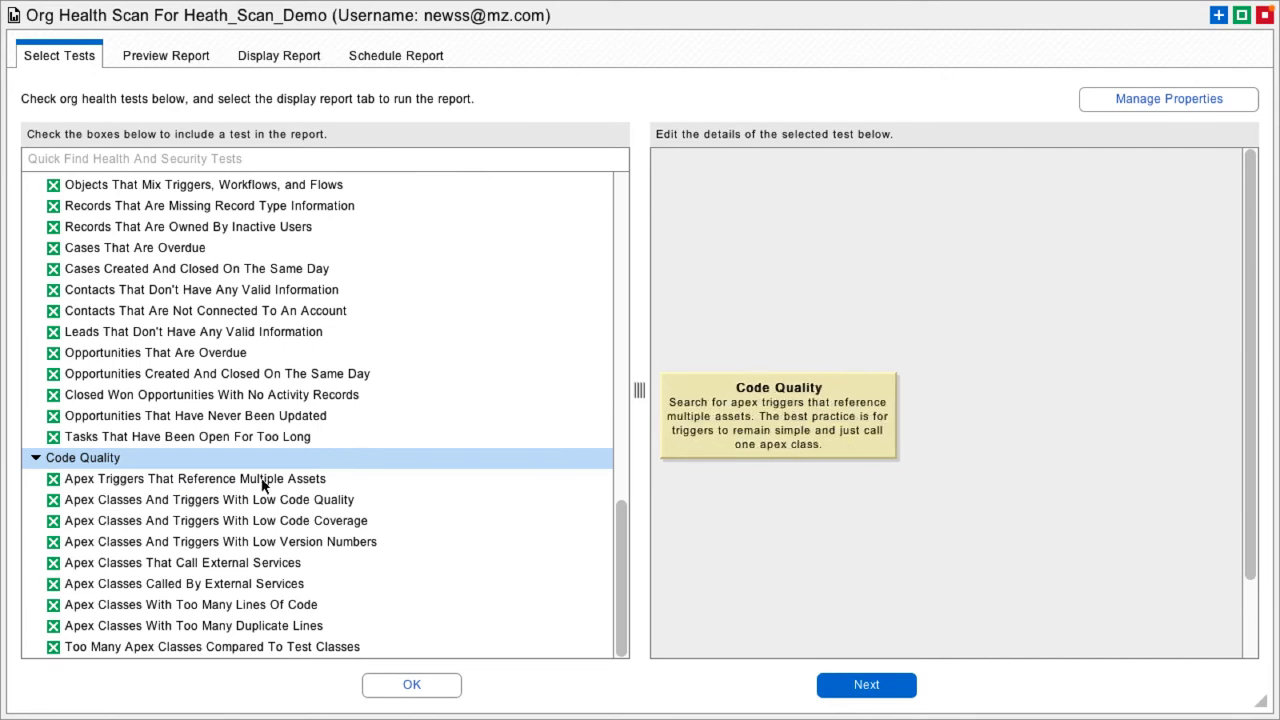
mouse_move(208, 482)
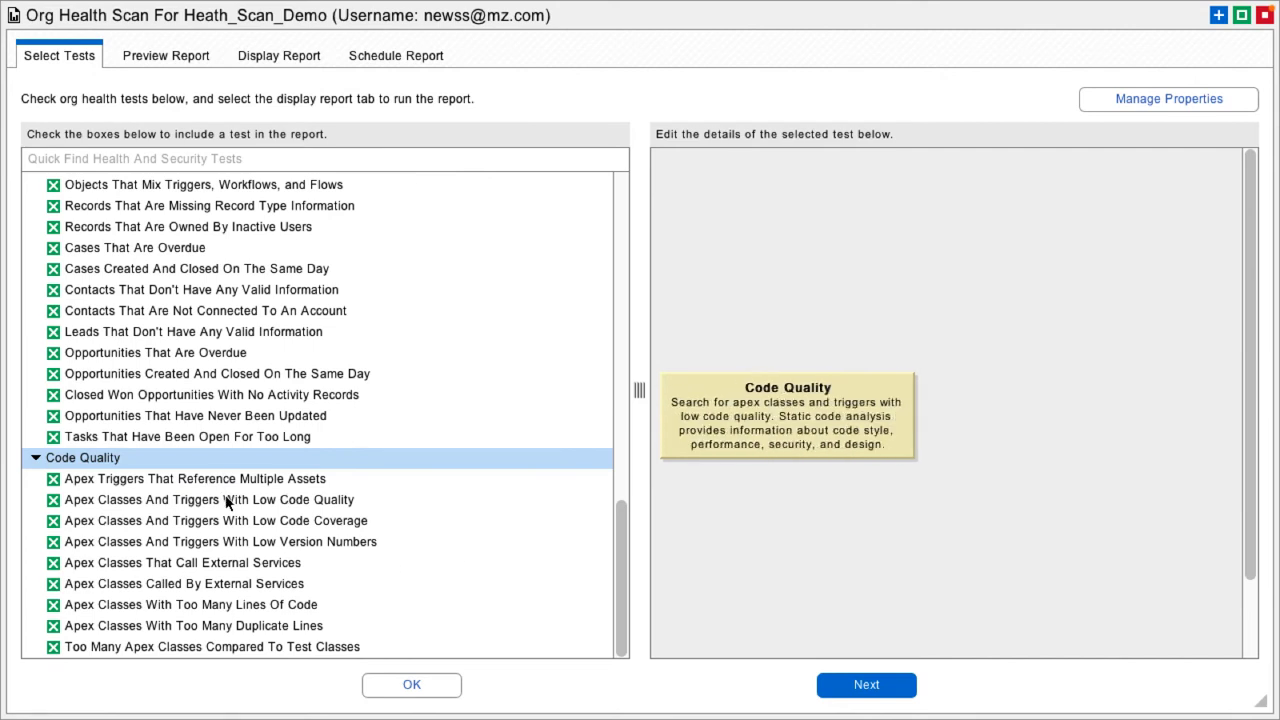
mouse_move(314, 532)
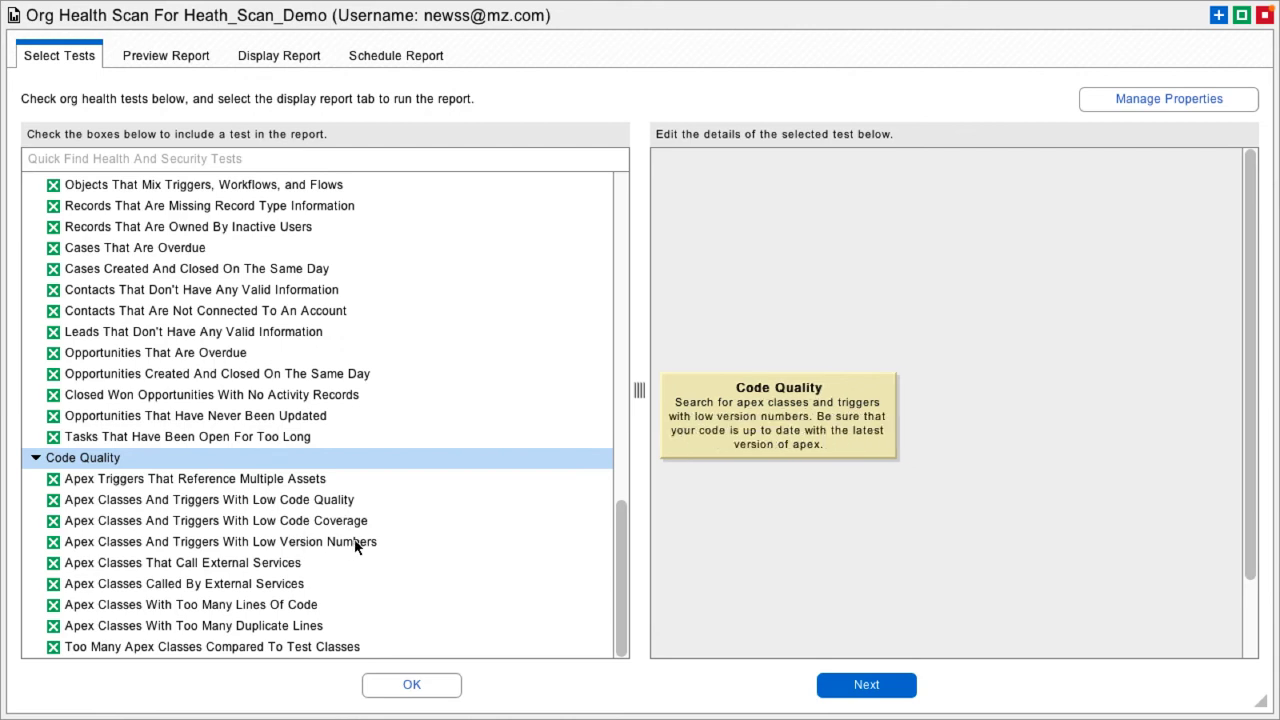
Show the Apex Classes With Too Many Duplicate Lines test with 5% pass and 15% fail thresholds.
left_click(180, 562)
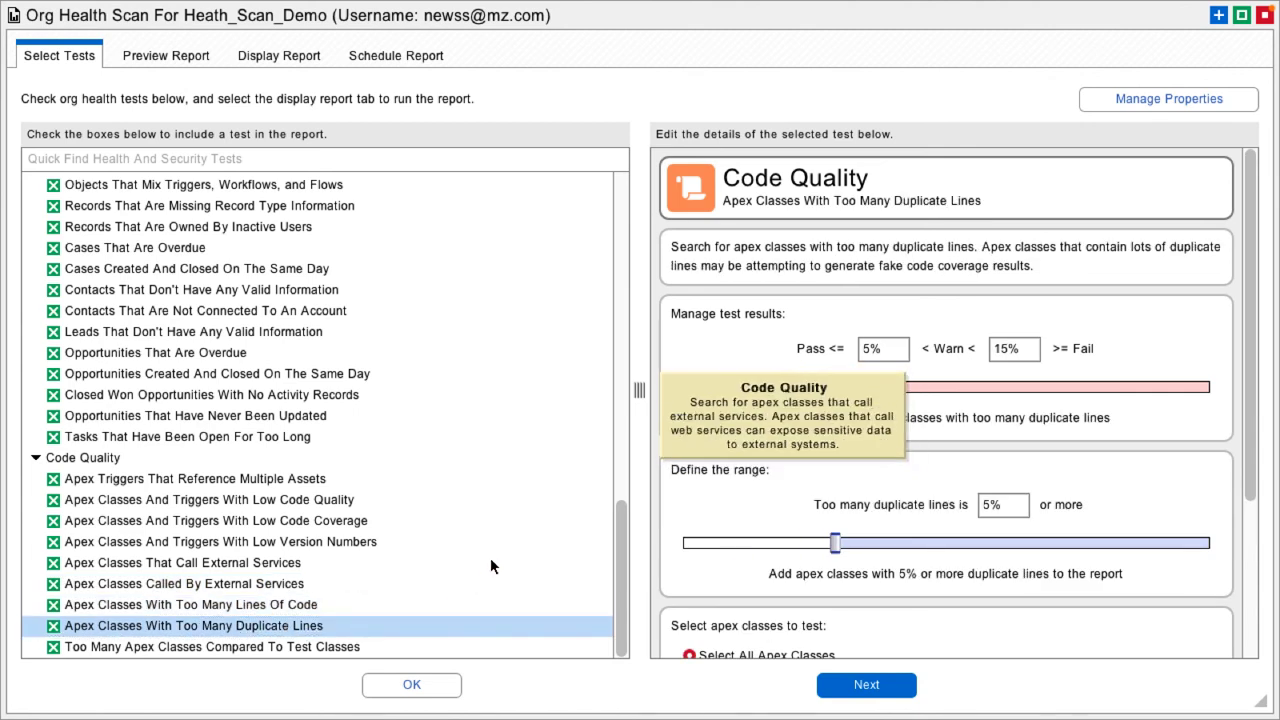
mouse_move(364, 612)
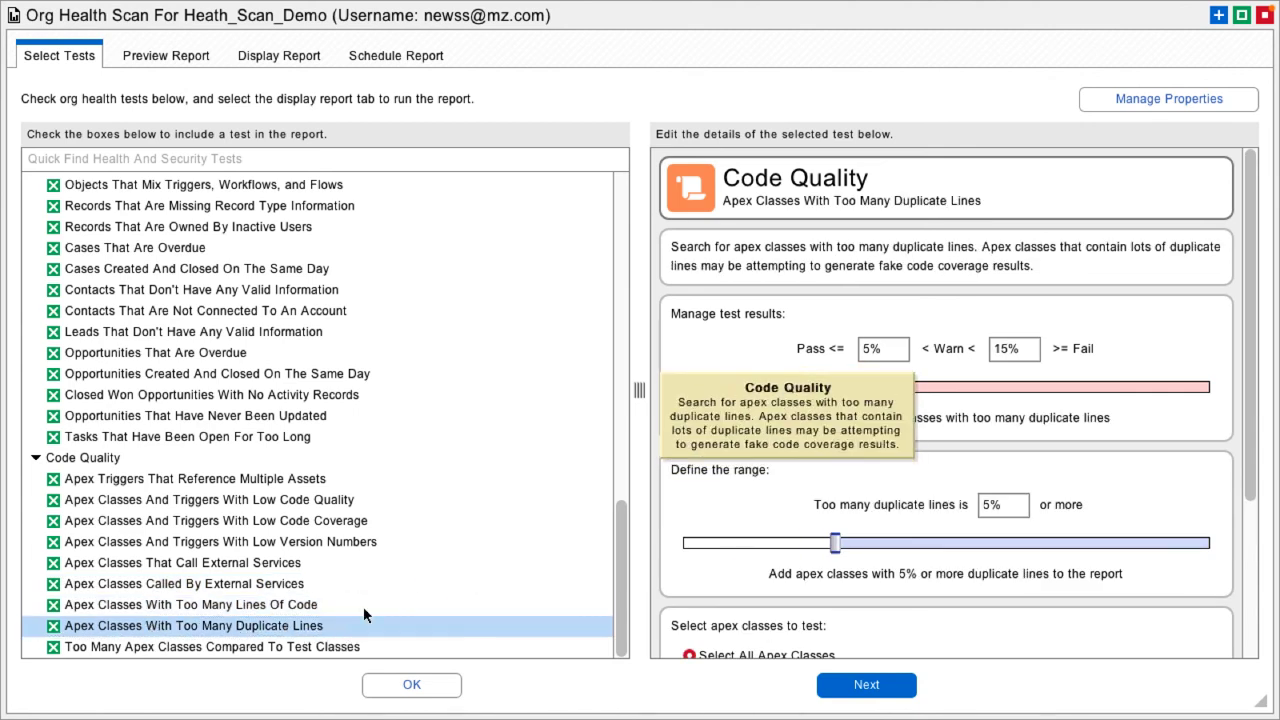
mouse_move(484, 398)
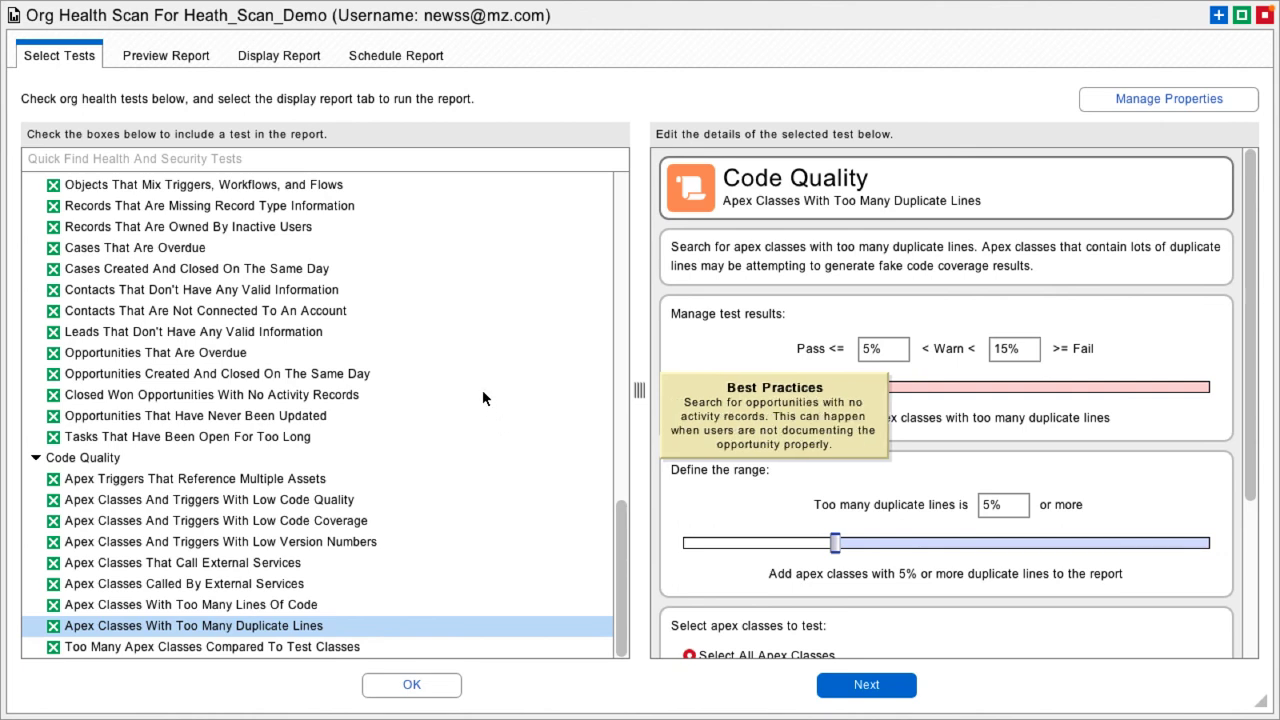